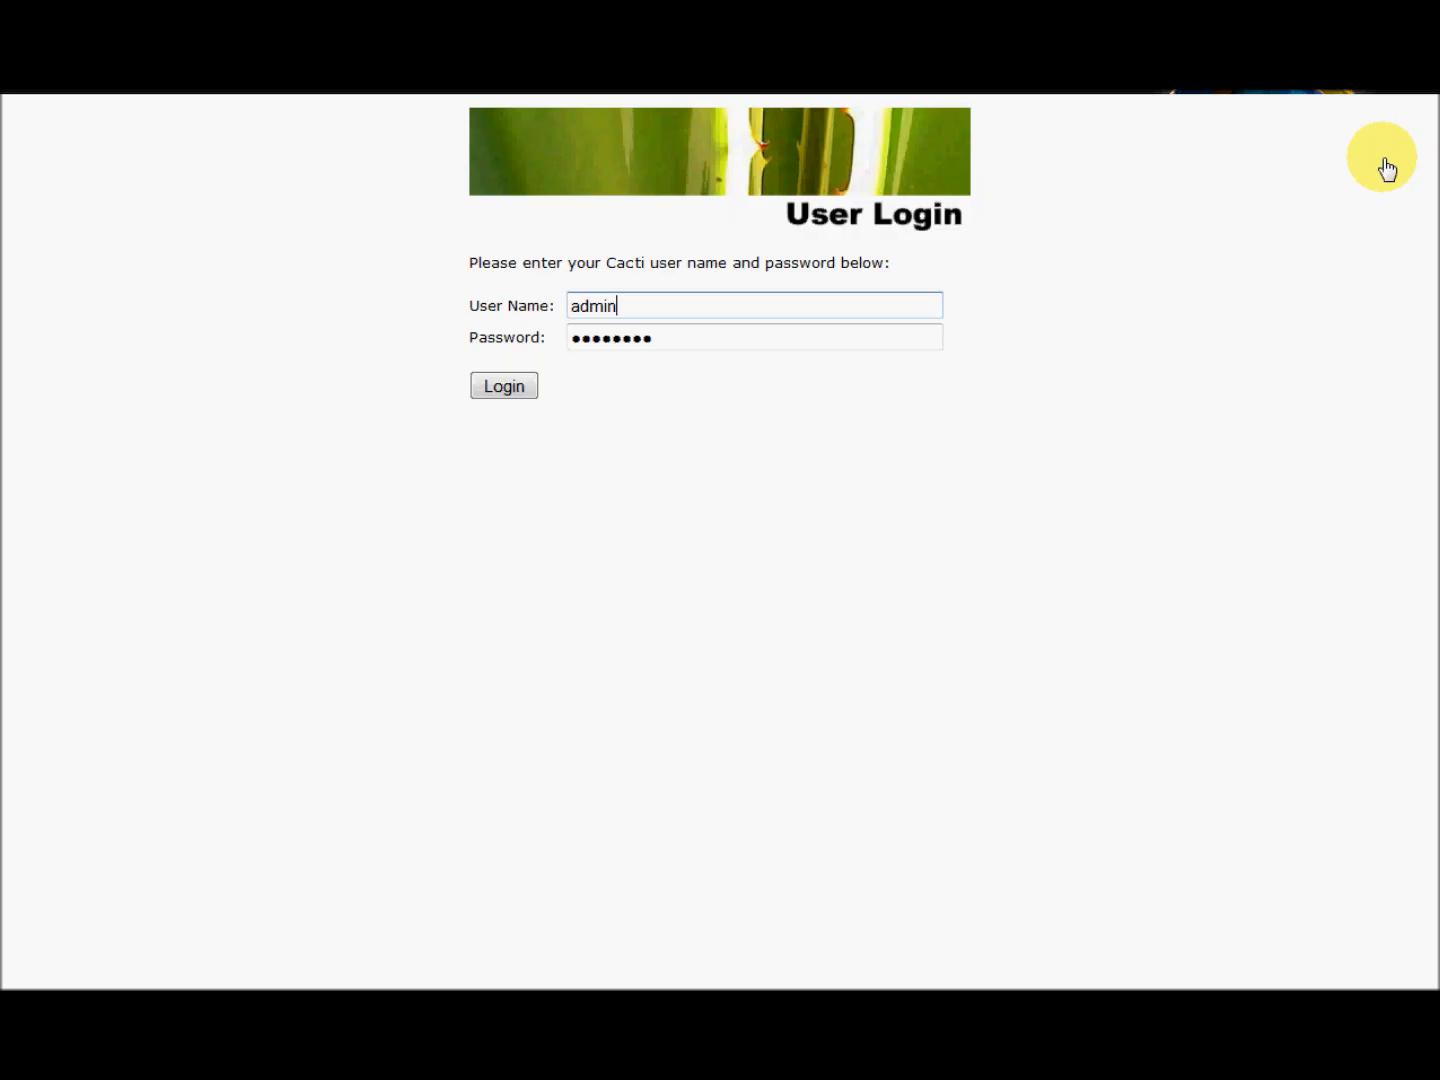
mouse_move(1384, 168)
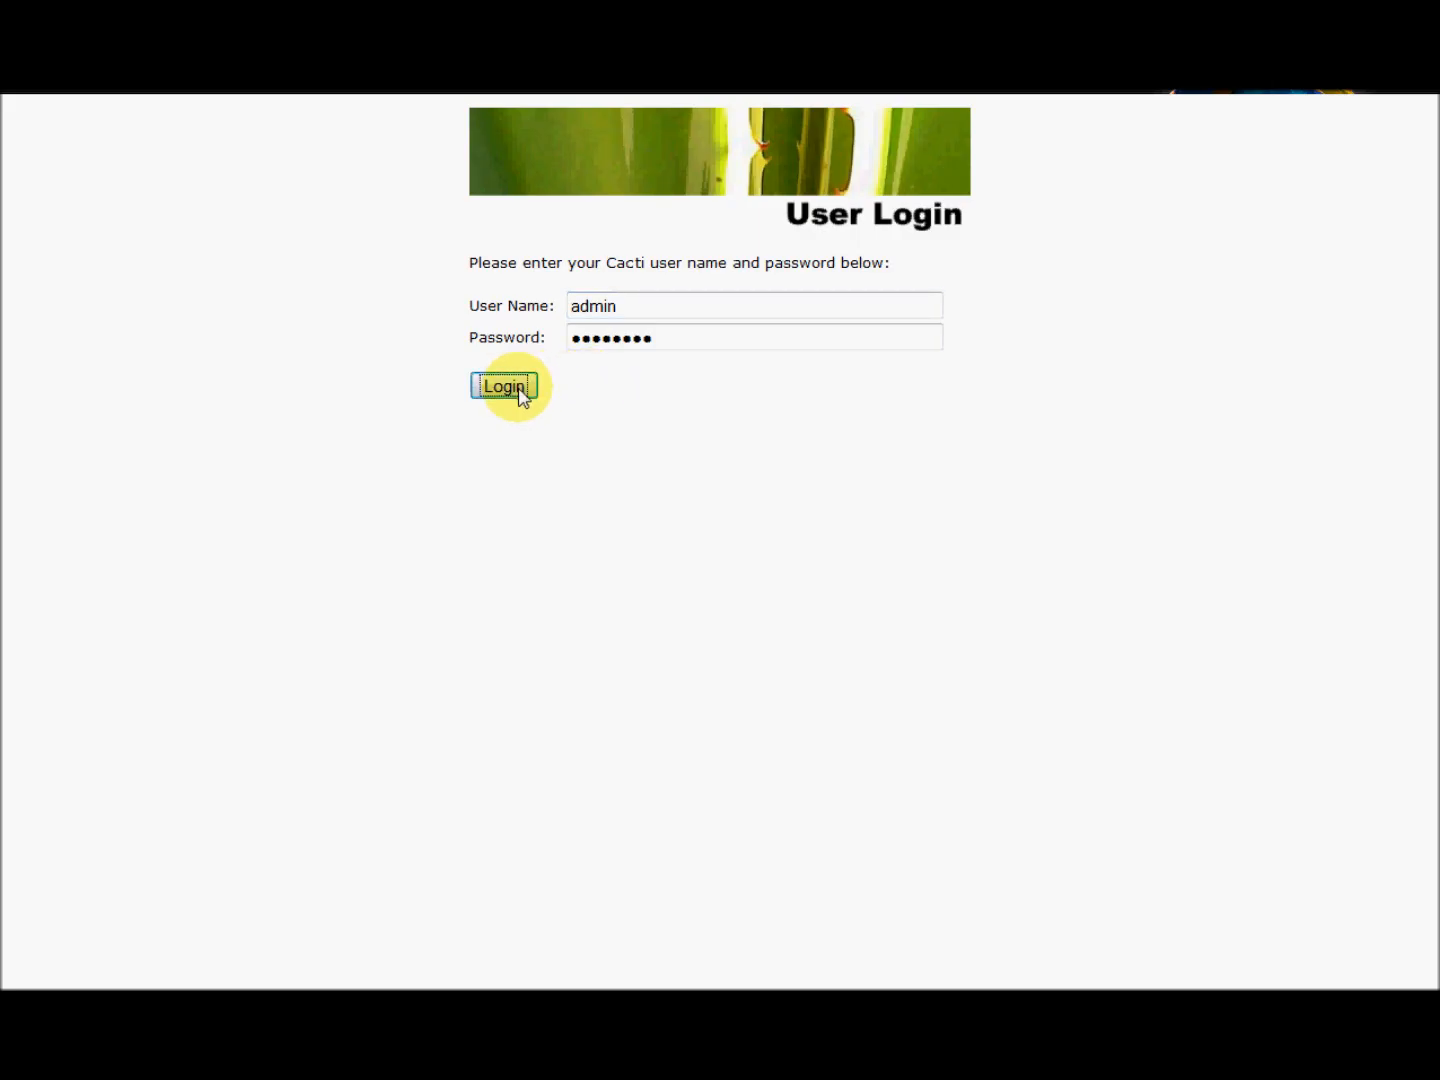
Log in to Cacti as admin and land on the main console
left_click(504, 386)
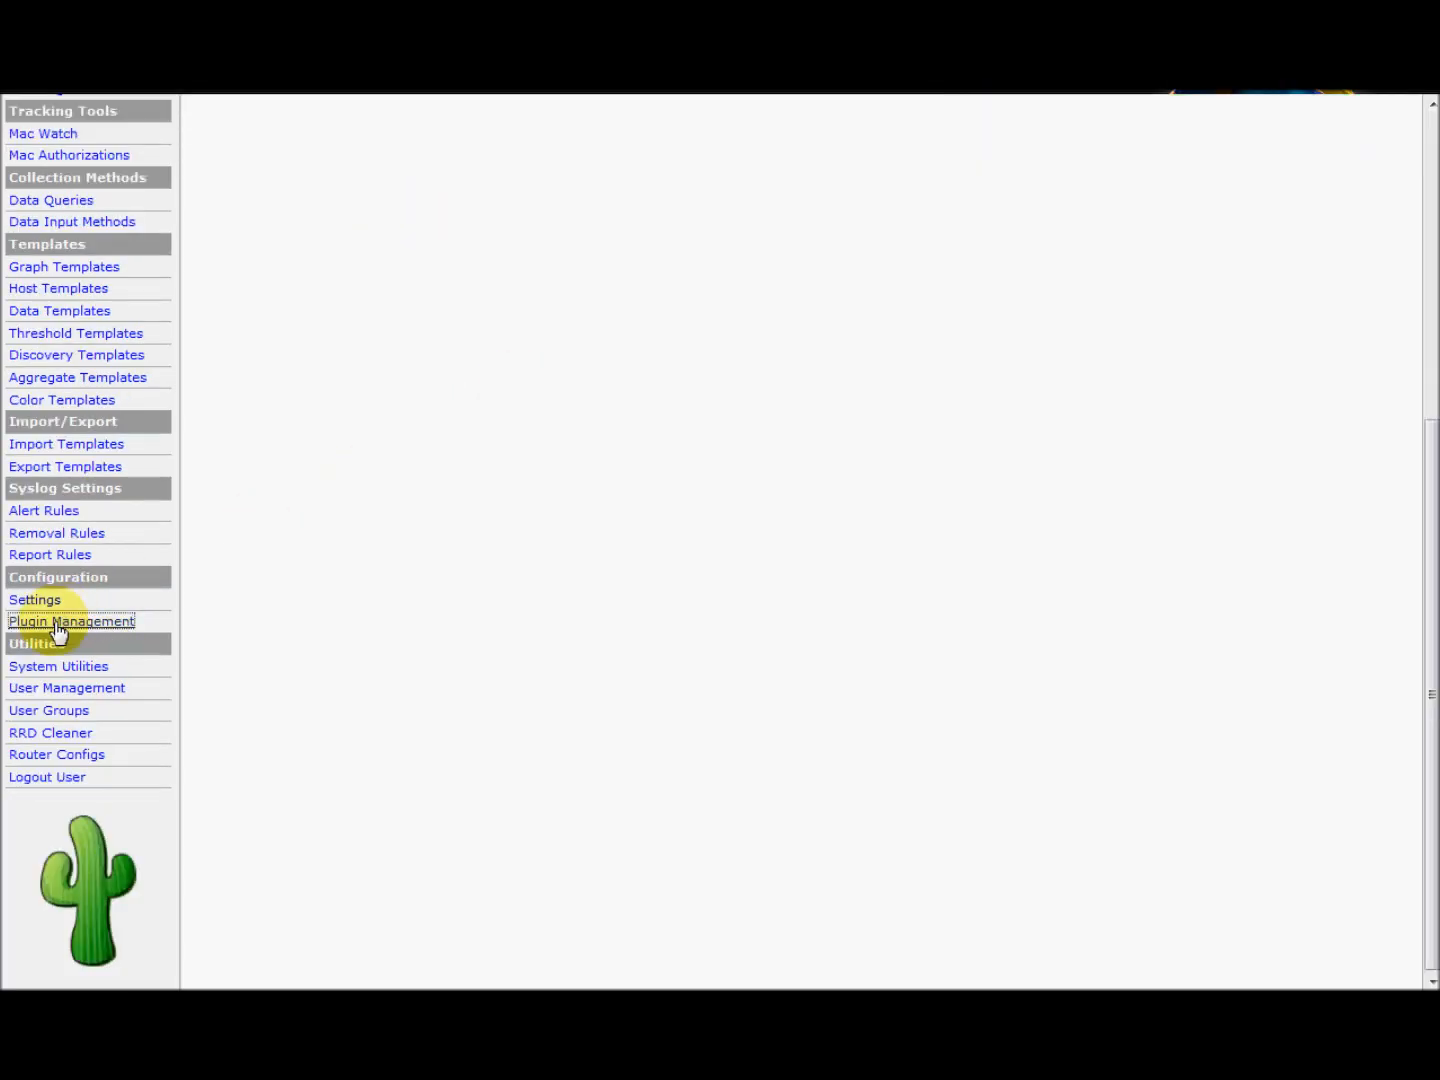
Show Plugin Management with each installed plugin's status, author and version
left_click(70, 620)
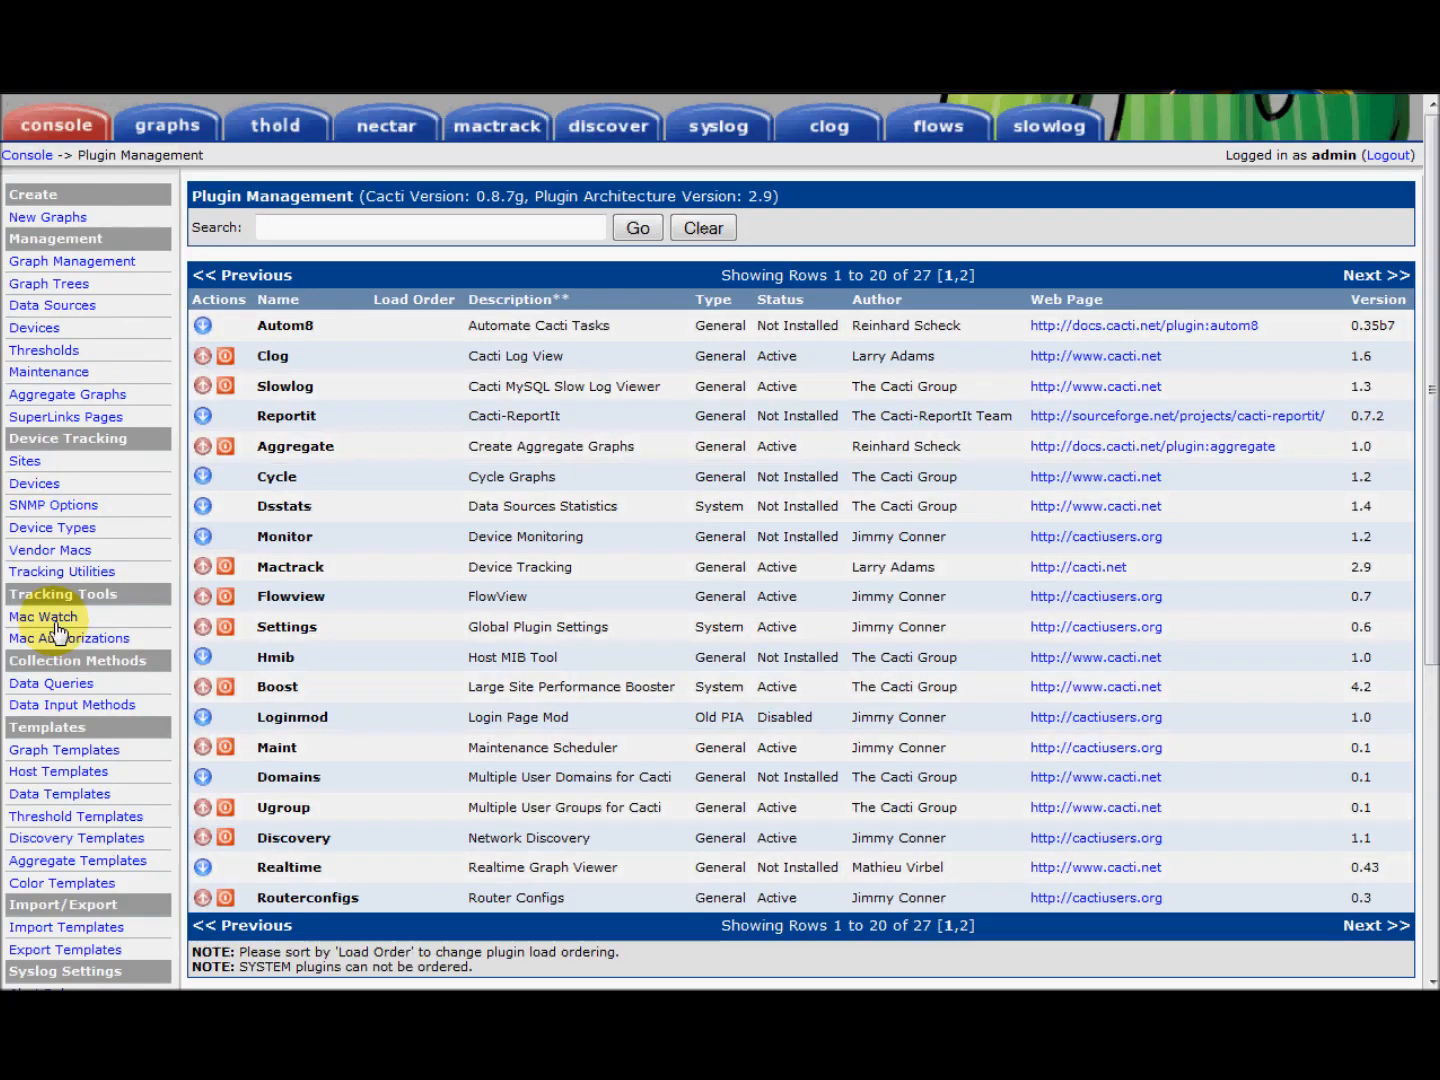
mouse_move(252, 606)
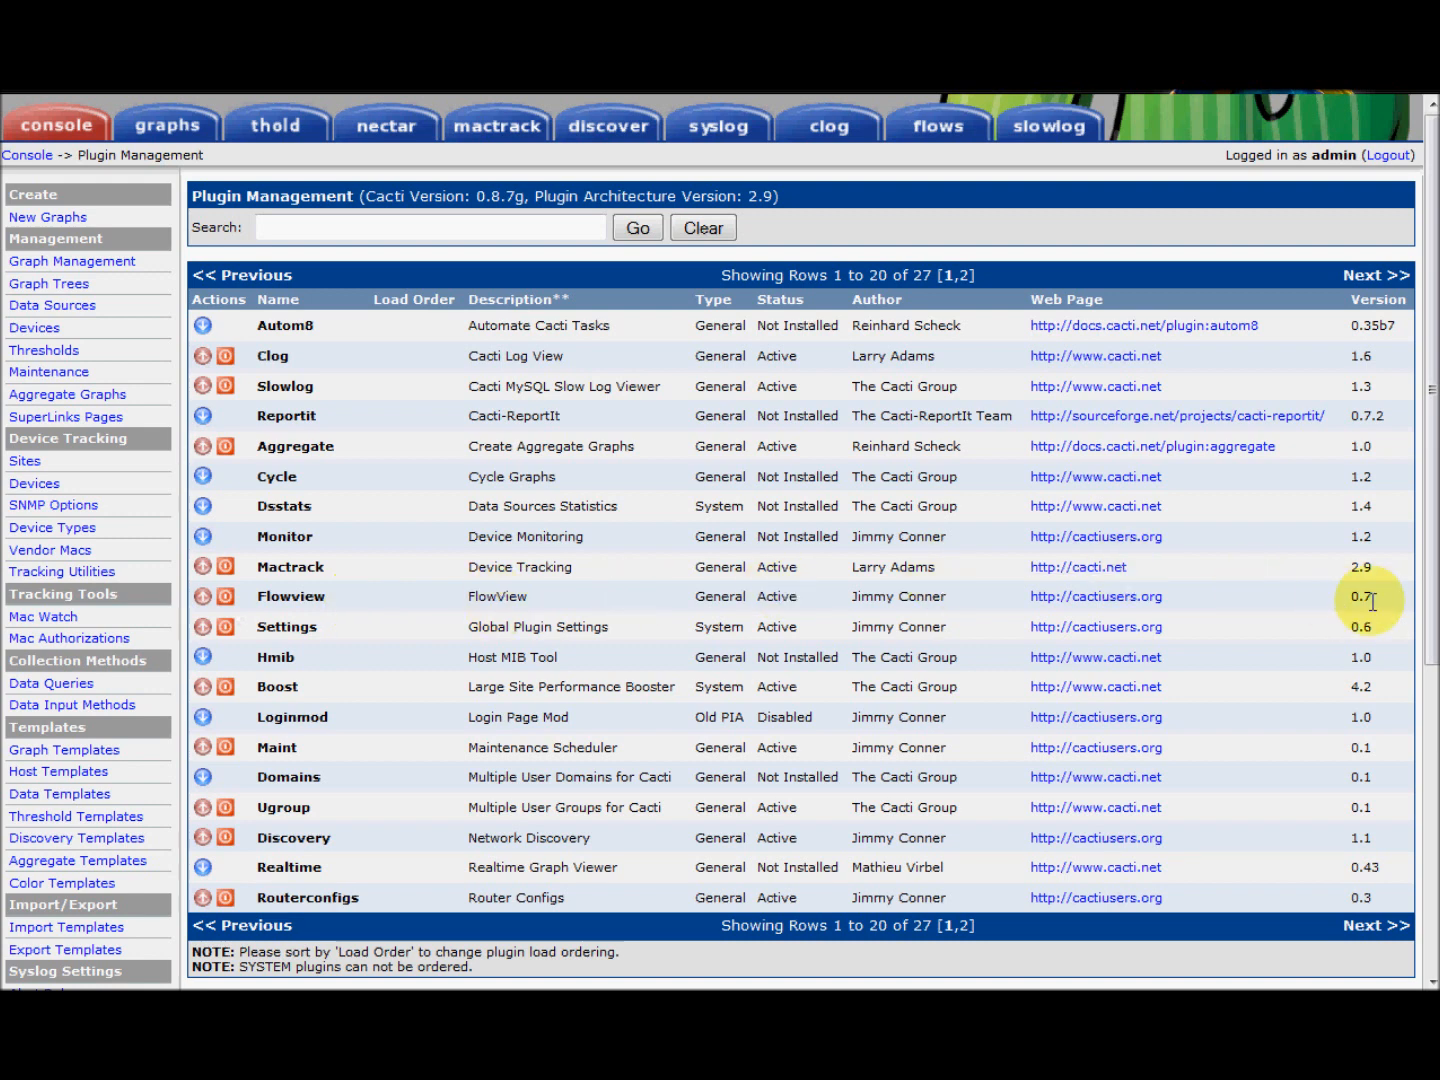
mouse_move(1356, 608)
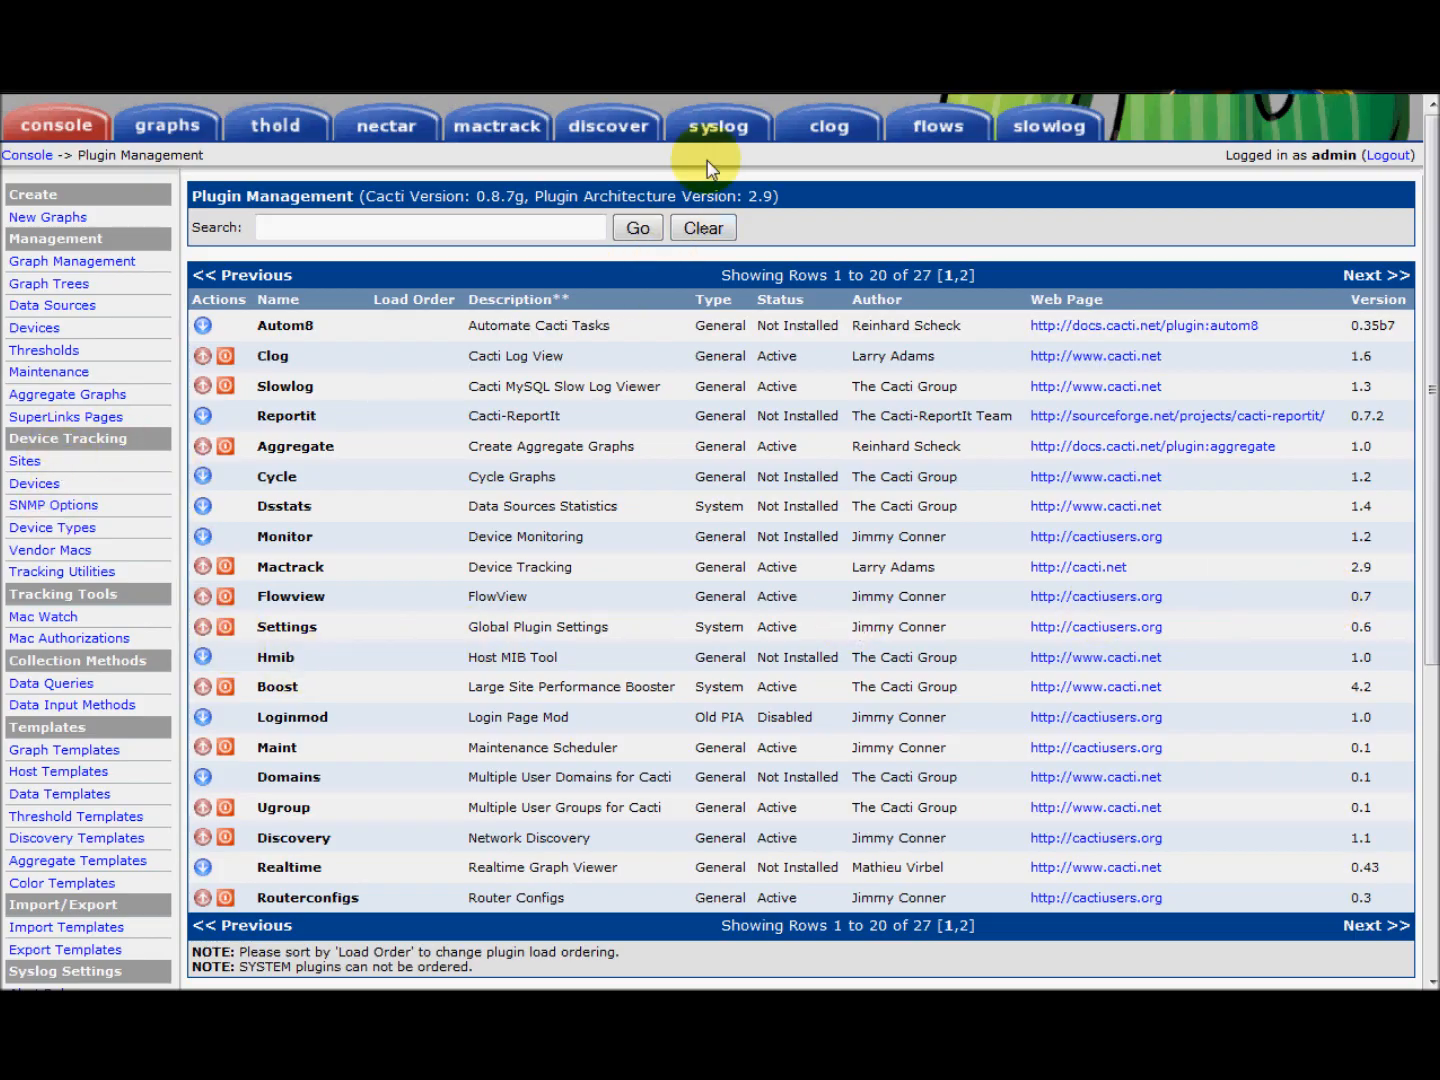
mouse_move(904, 132)
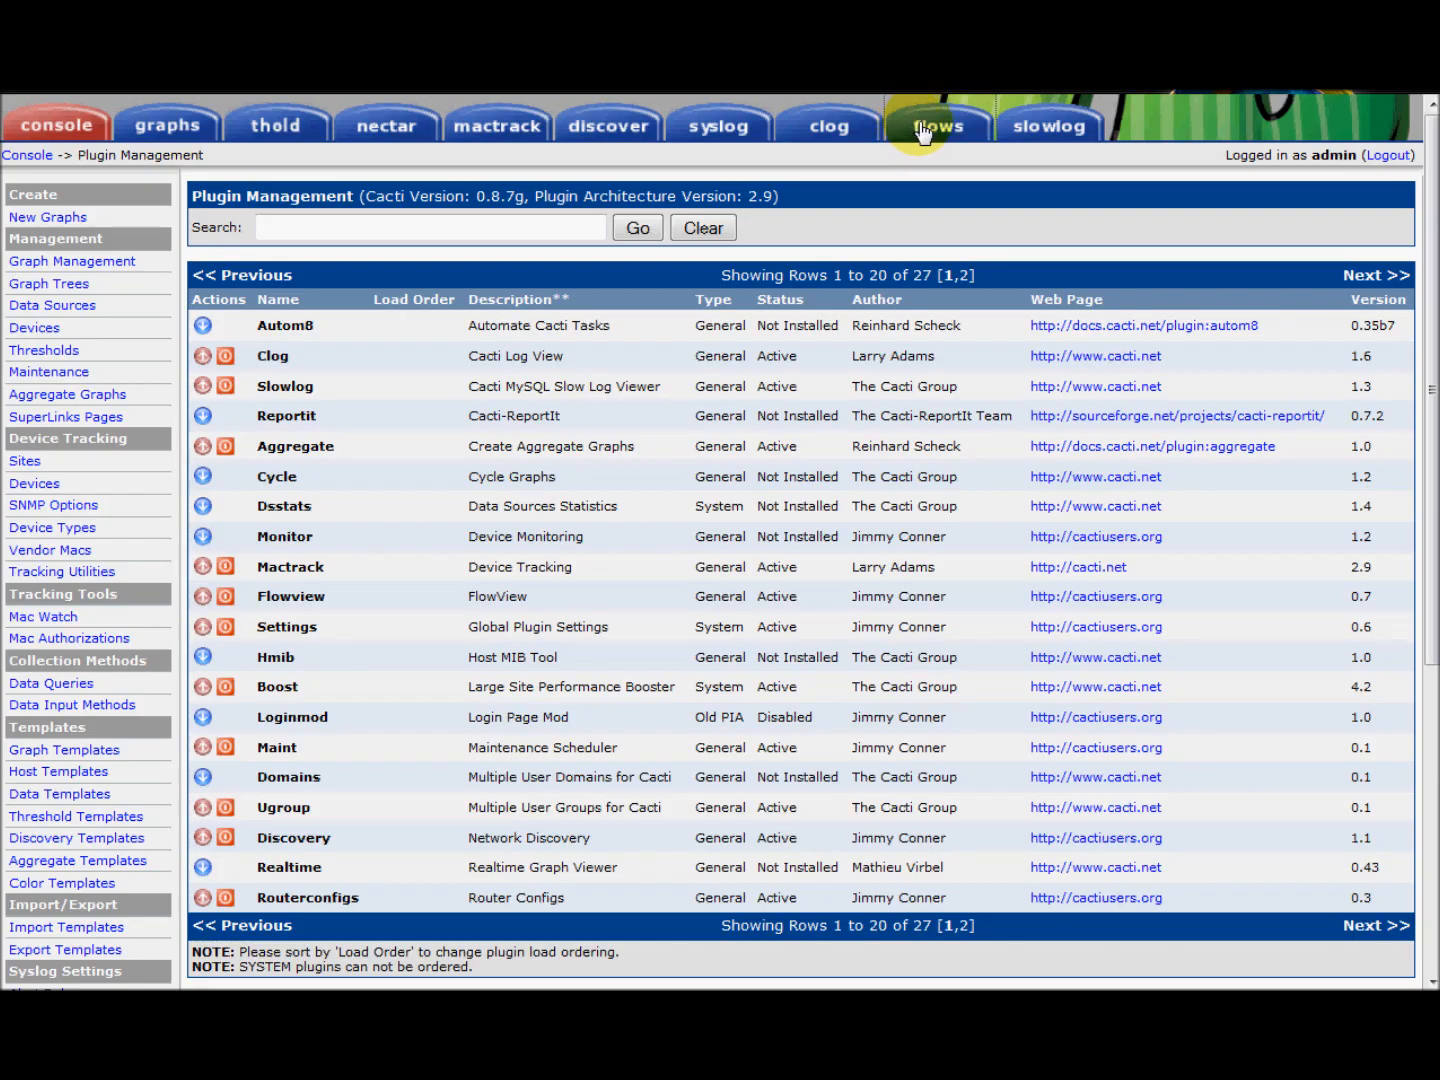
Go to the flows section to reach FlowView's filter constraints and report parameters form
left_click(936, 124)
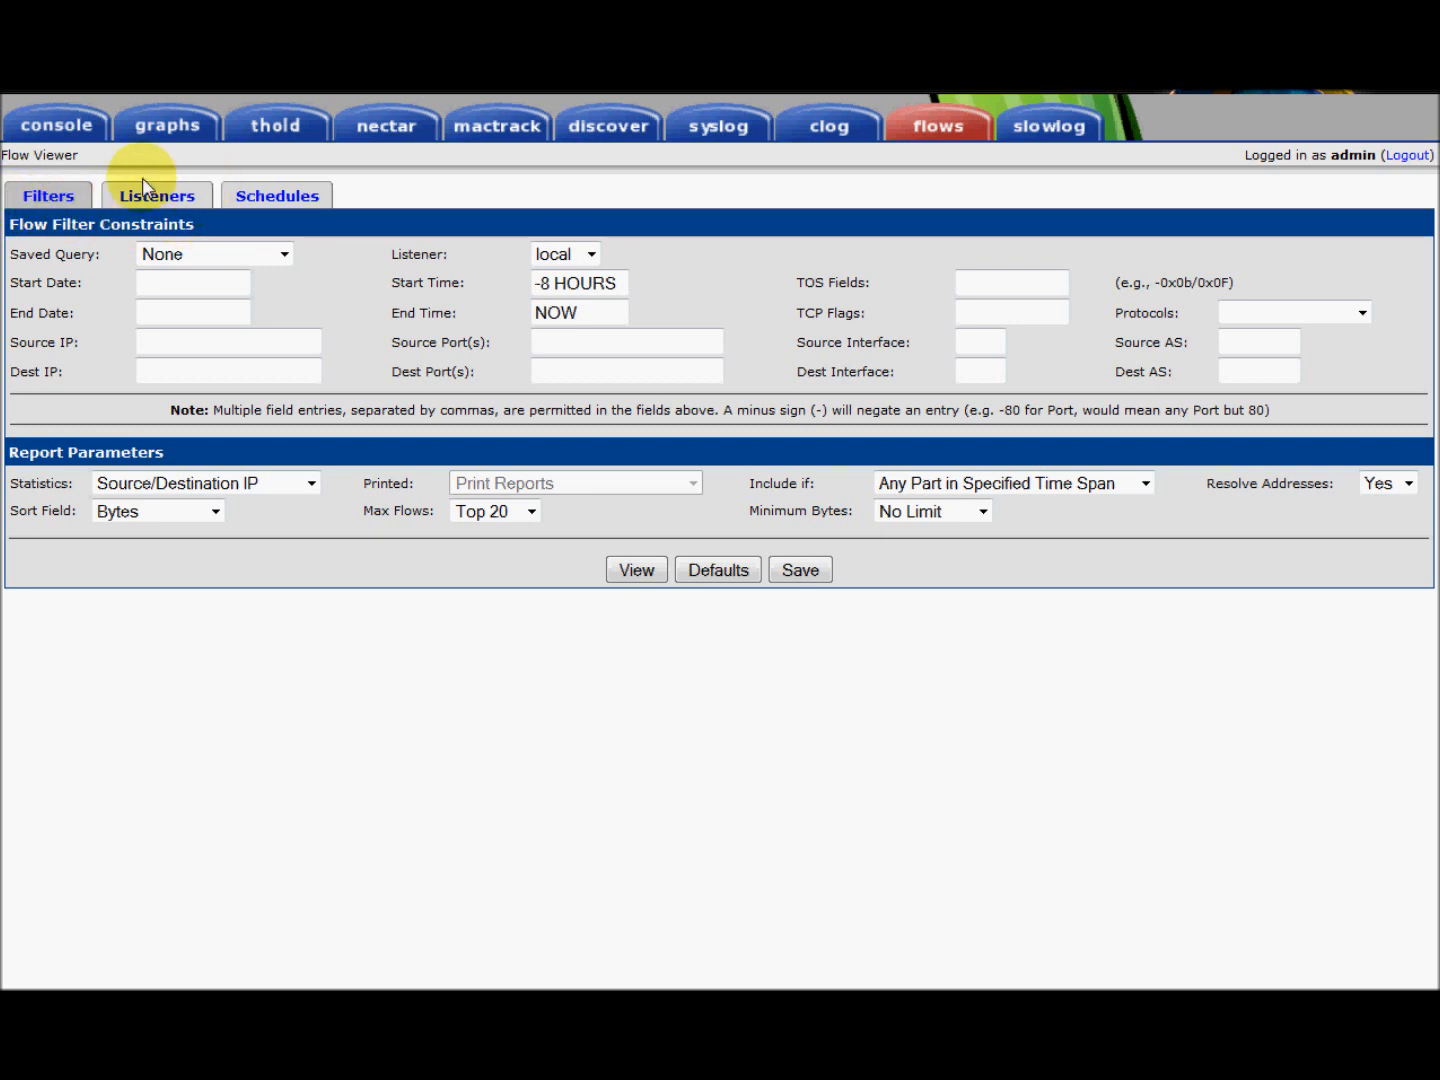
mouse_move(110, 188)
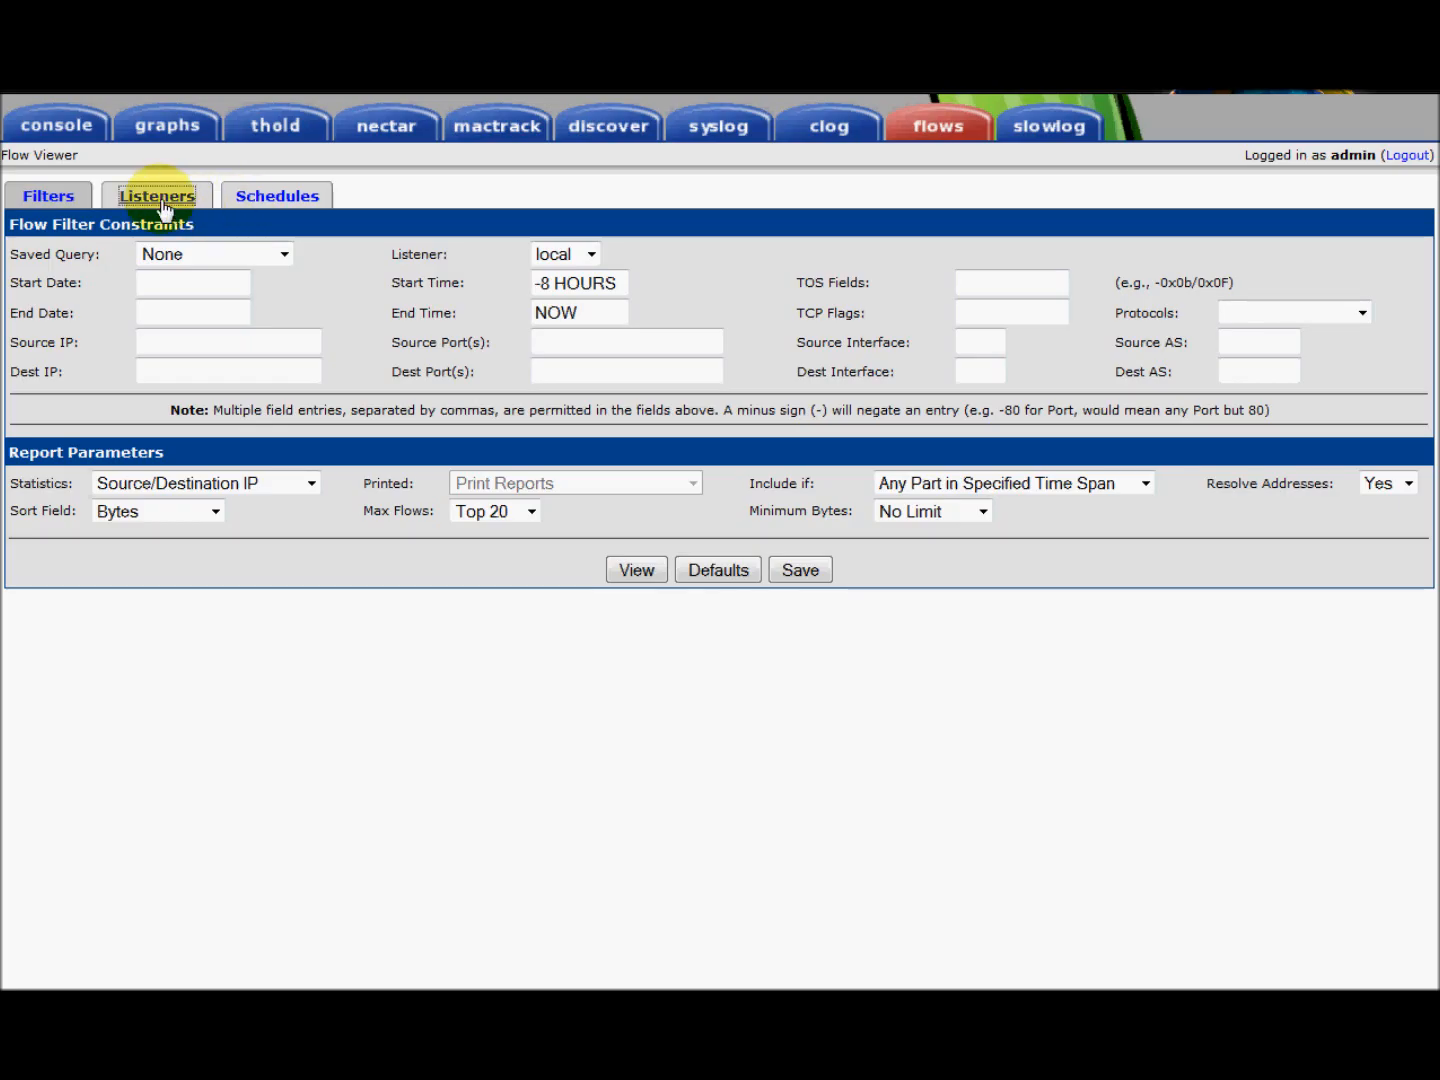
Show the Listeners list with the local NetFlow v5 listener on port 2055
left_click(156, 196)
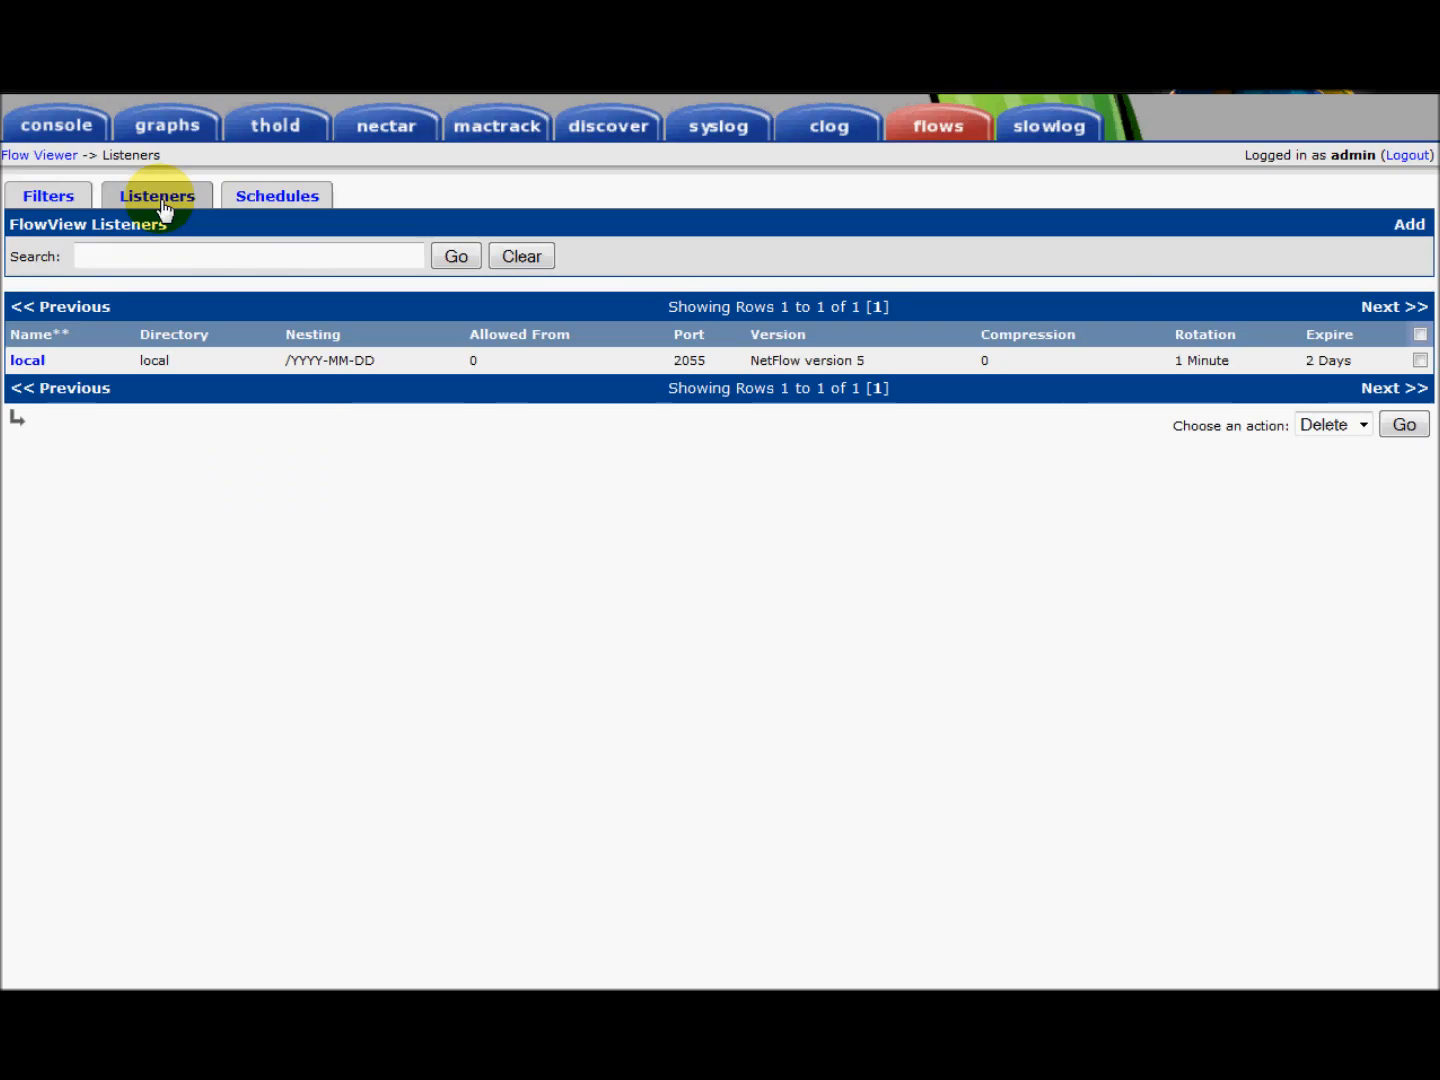
mouse_move(650, 362)
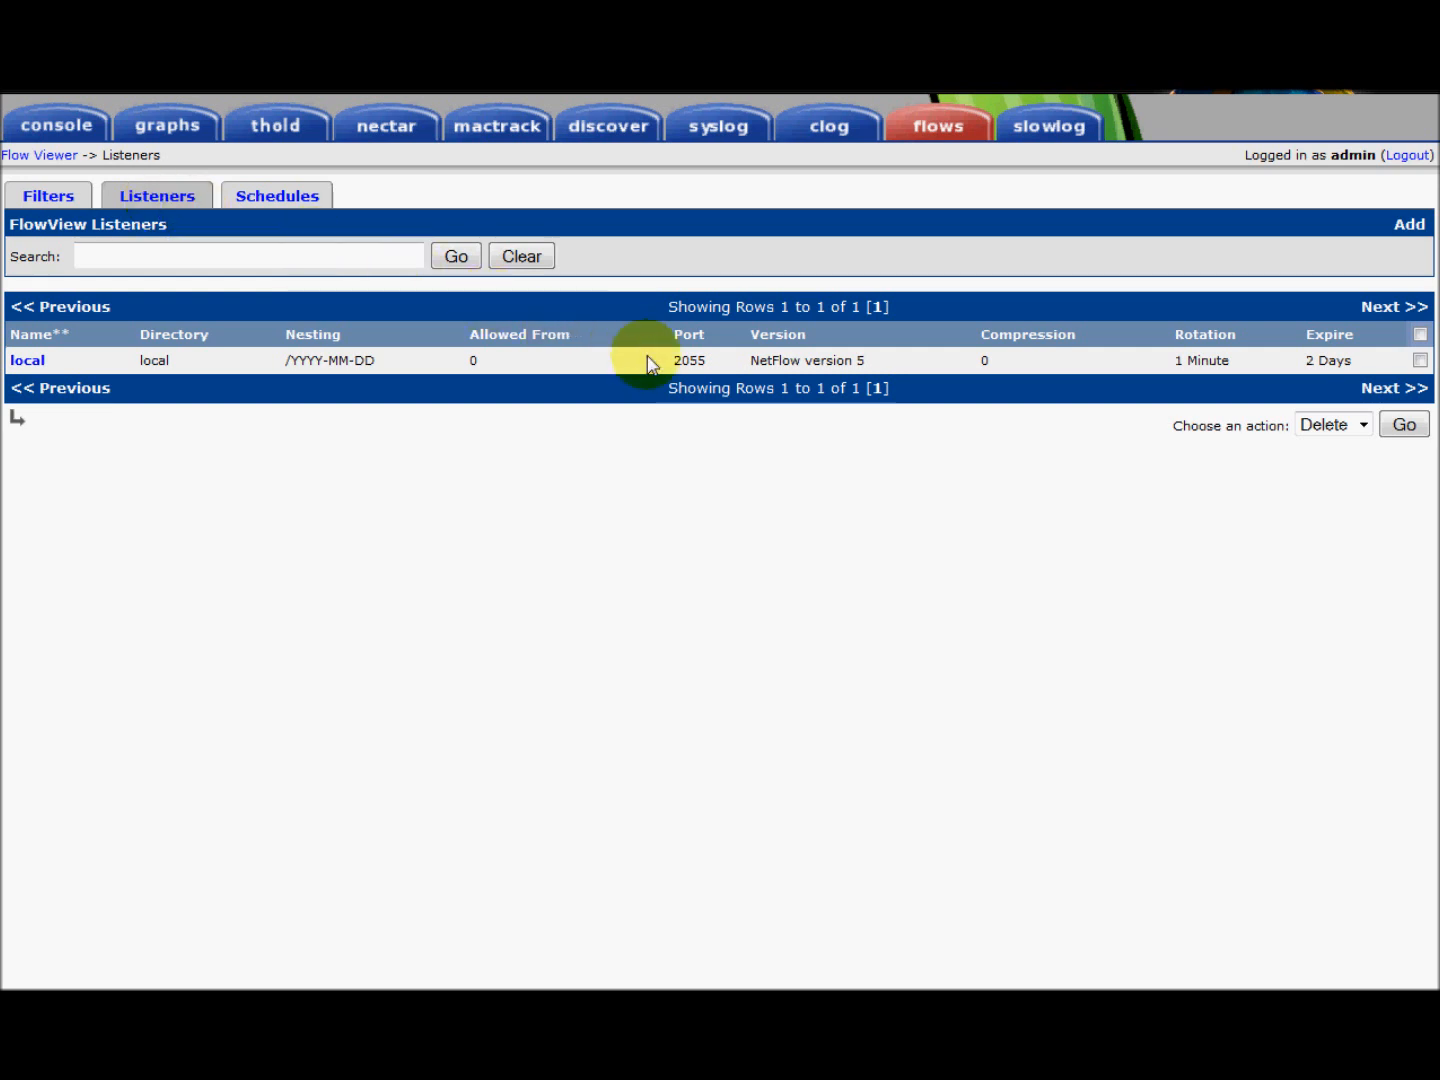
mouse_move(746, 372)
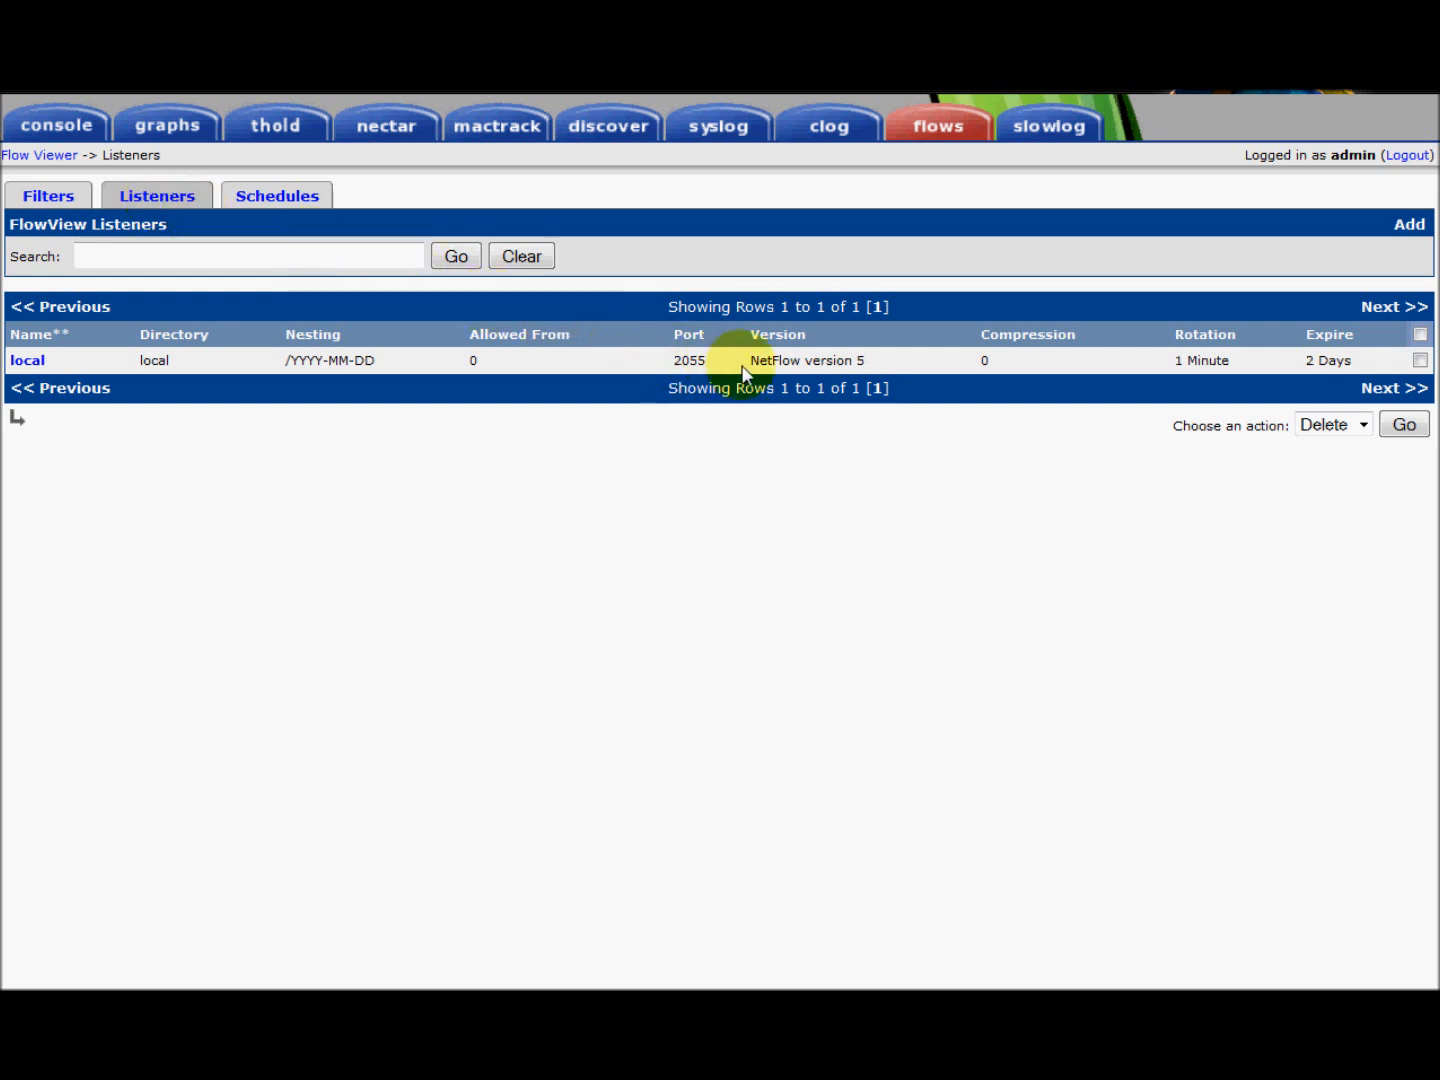
mouse_move(796, 388)
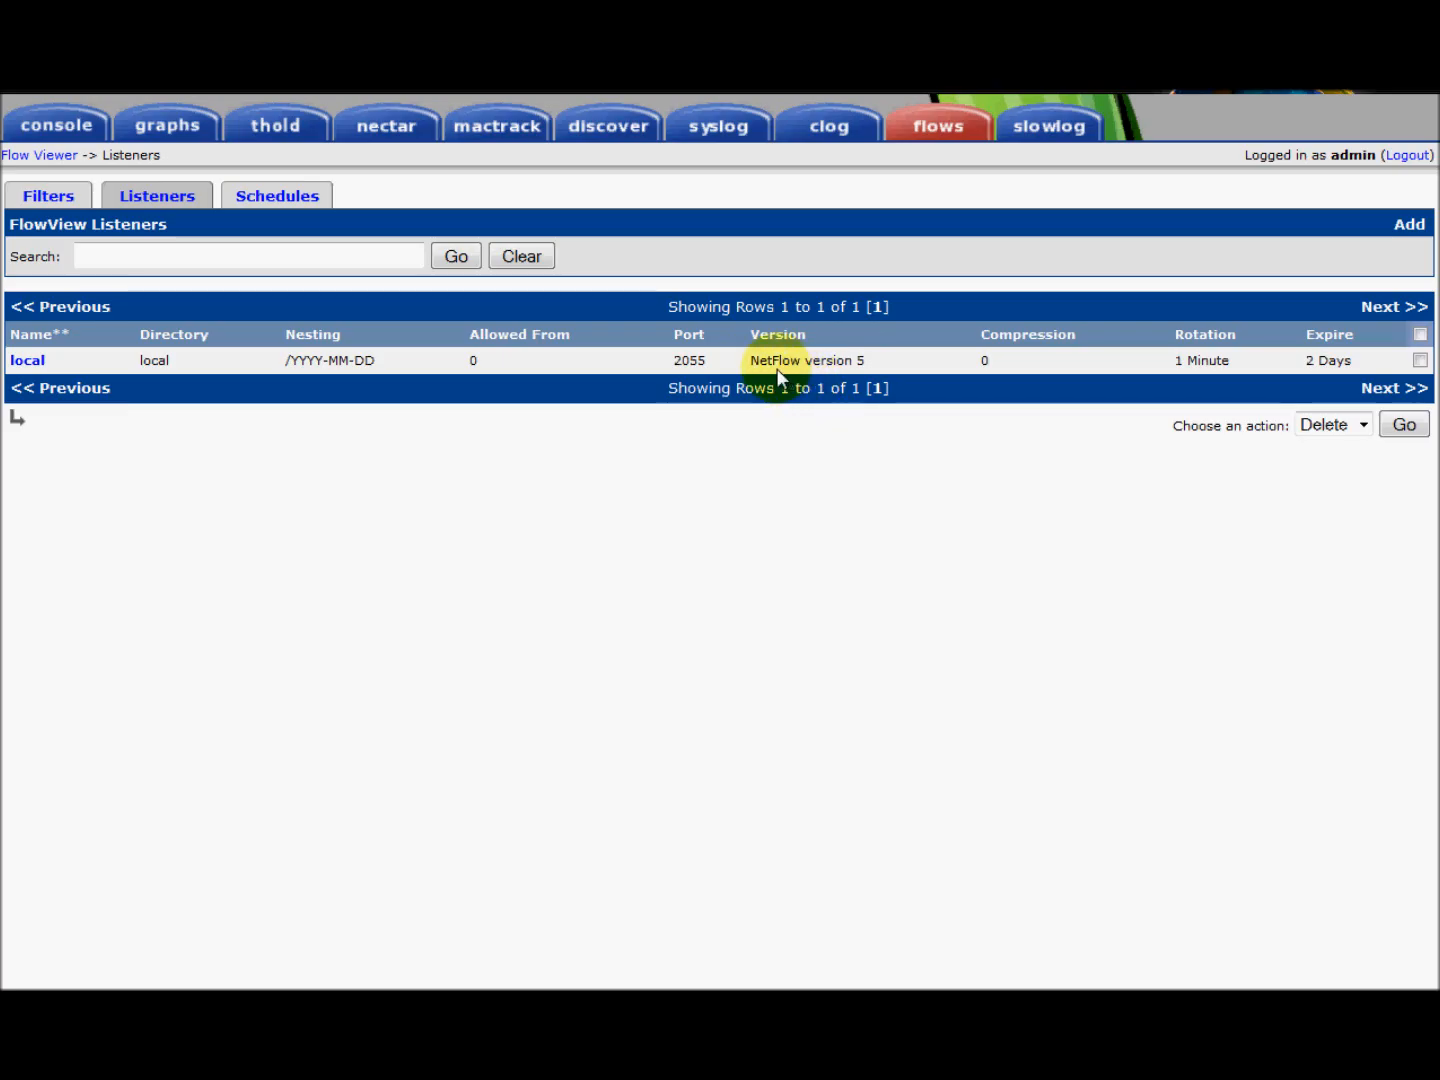
mouse_move(1356, 364)
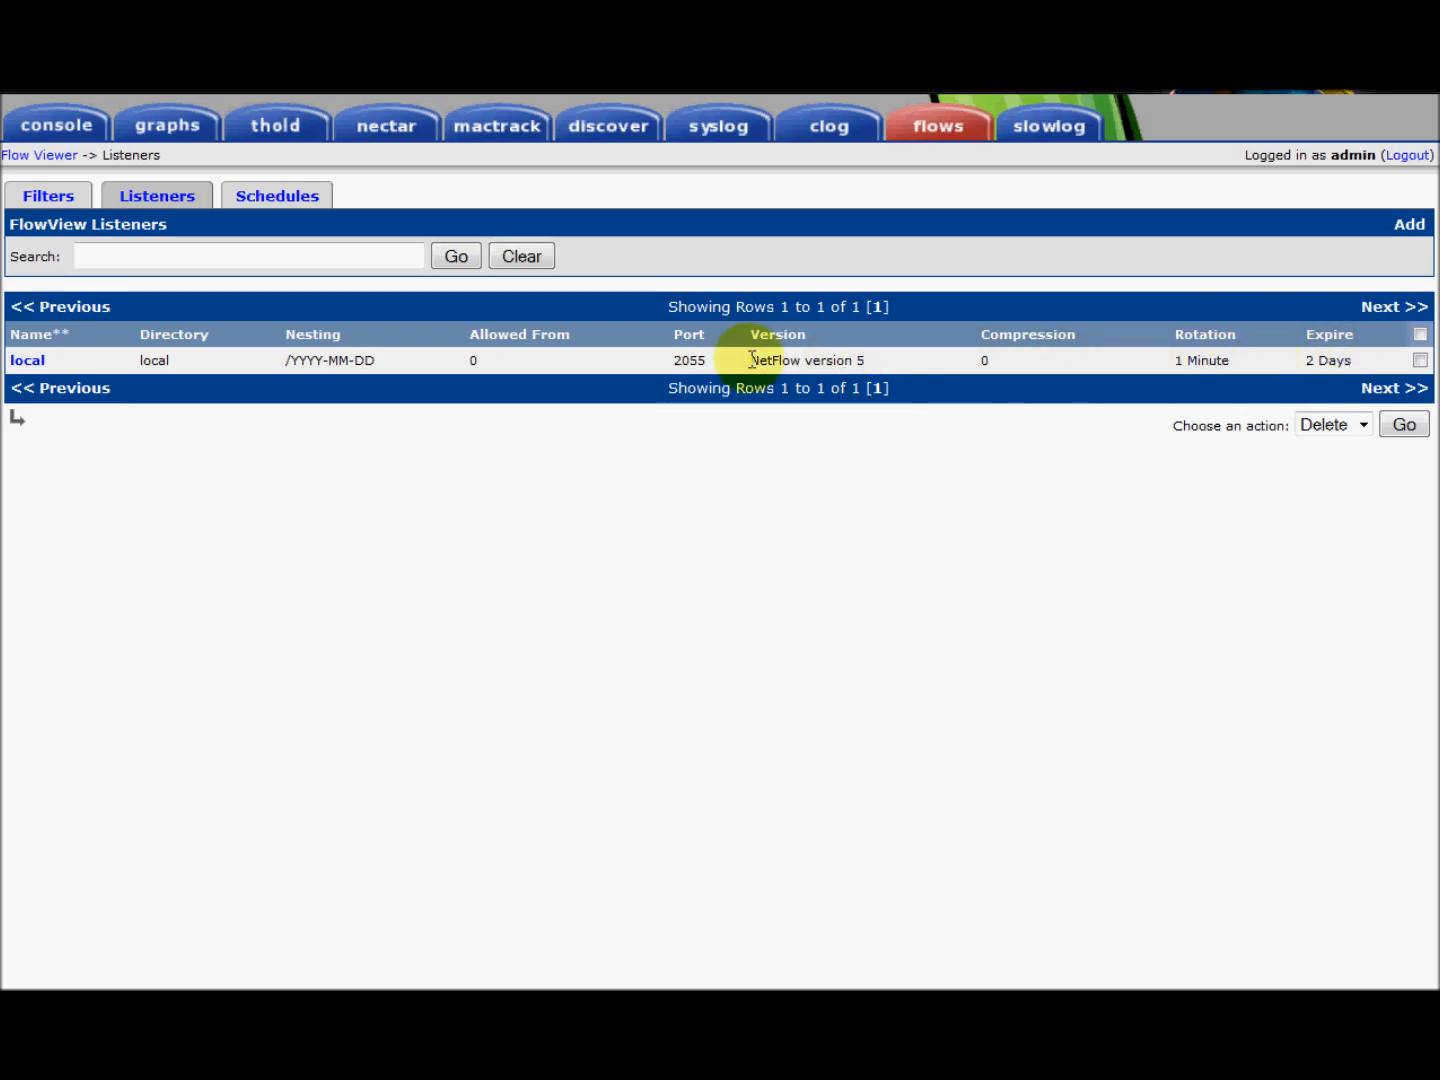
mouse_move(696, 360)
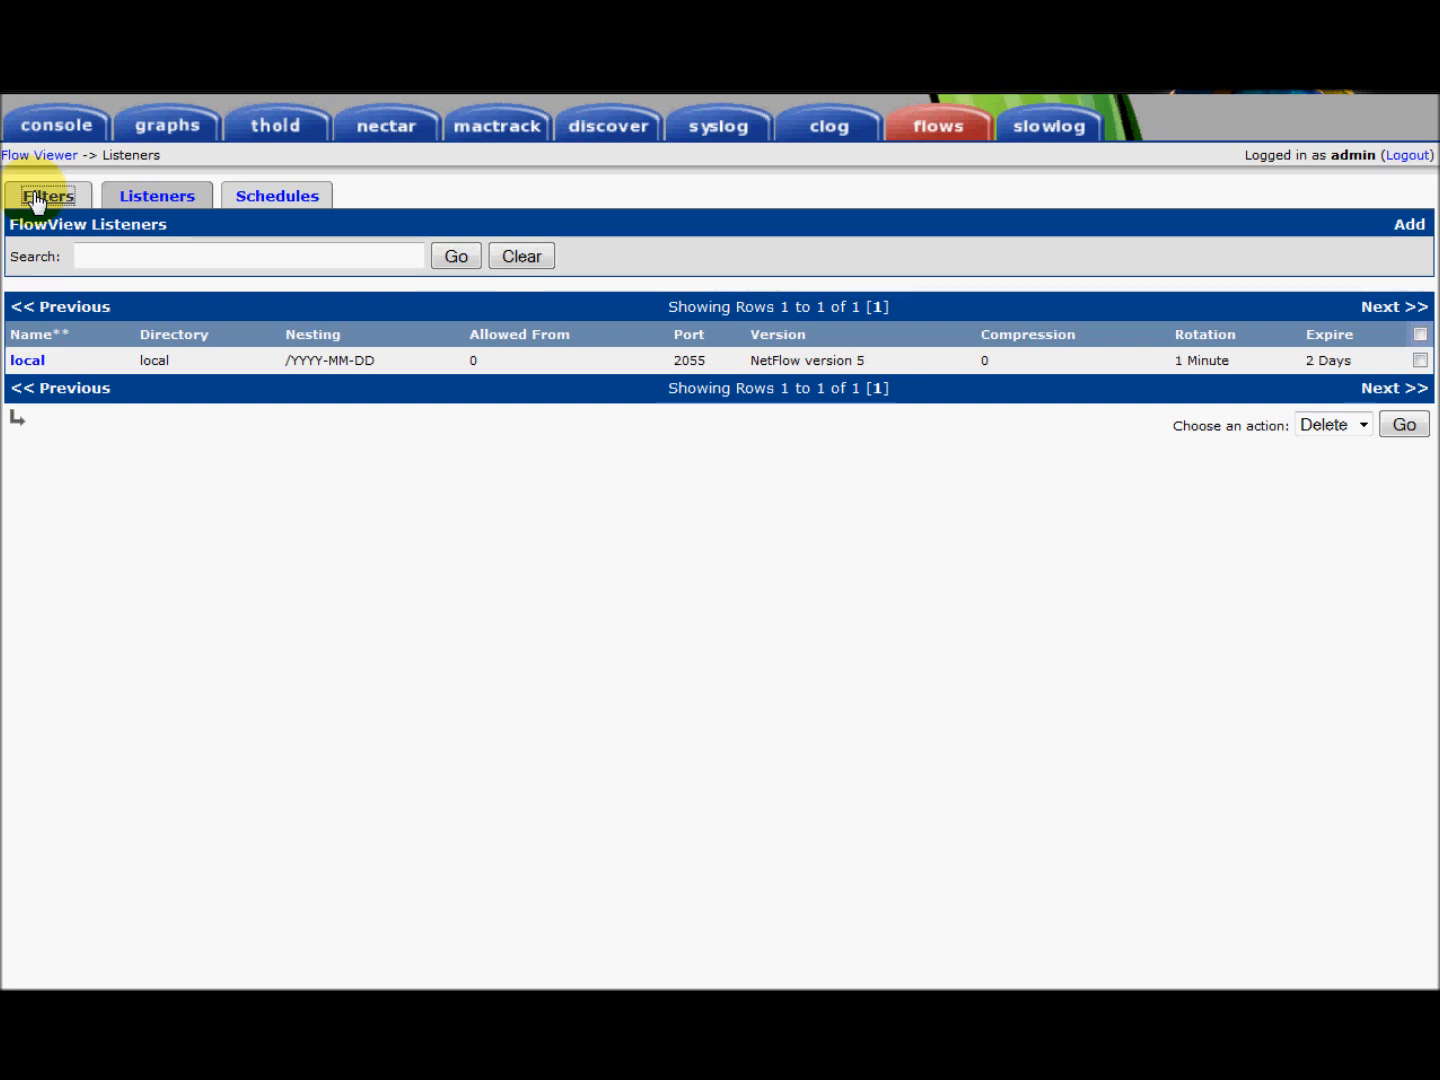
Return to Filters and review saved queries Summary Report, Testing 1234 and Testing Again, keeping None
left_click(48, 196)
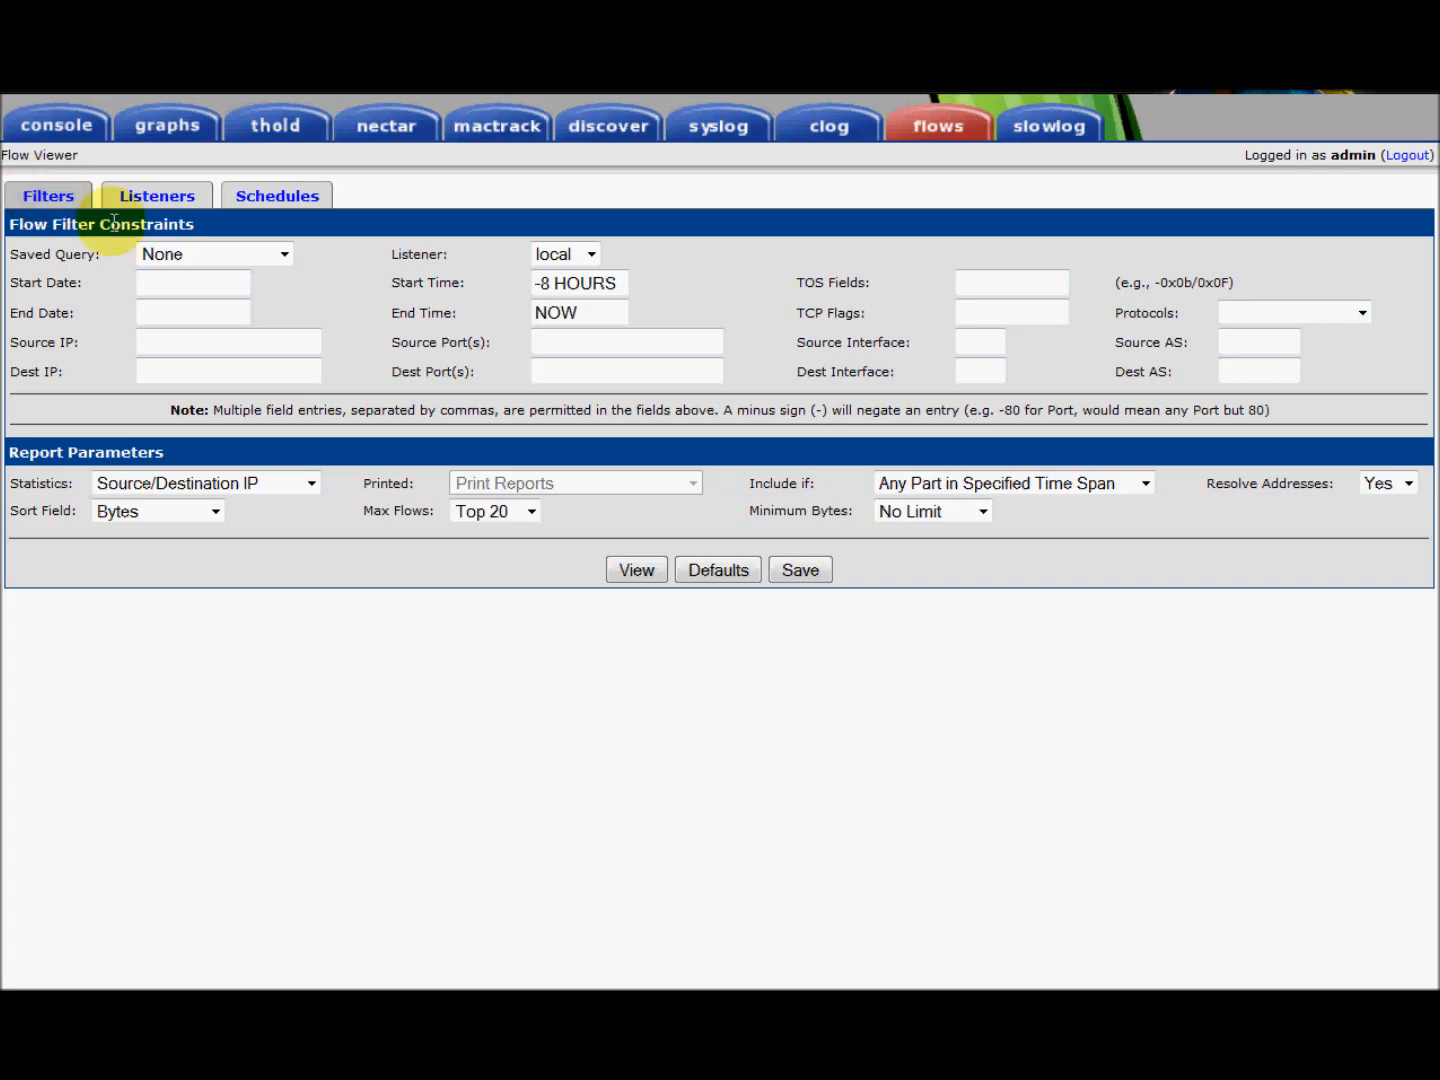
left_click(212, 252)
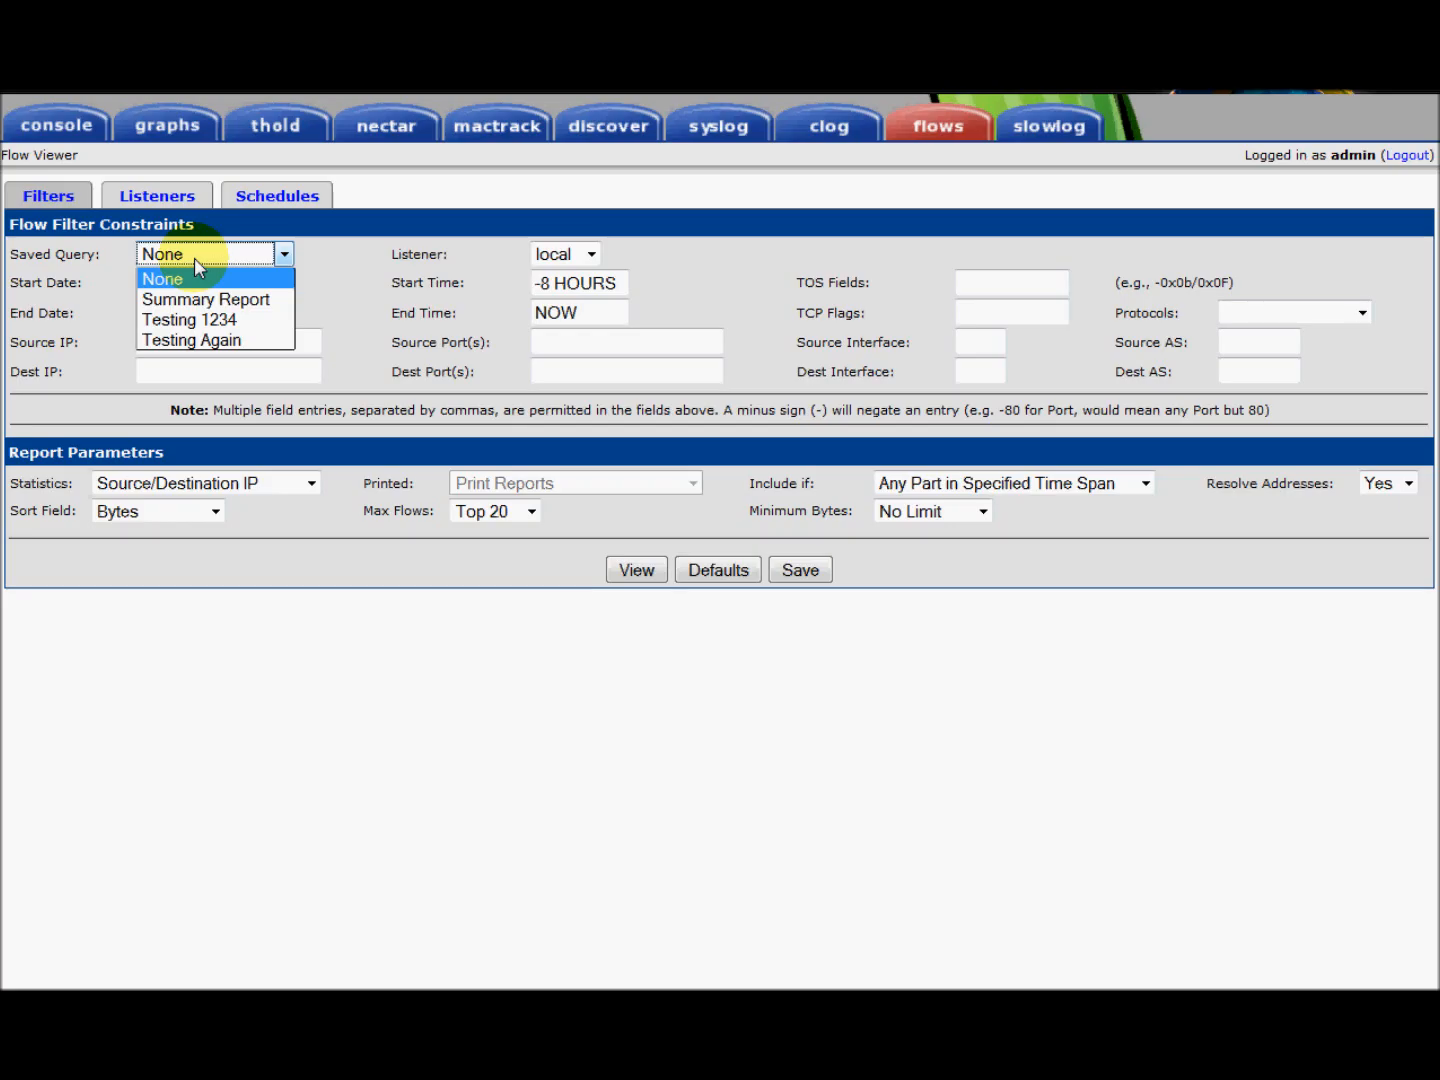
mouse_move(132, 272)
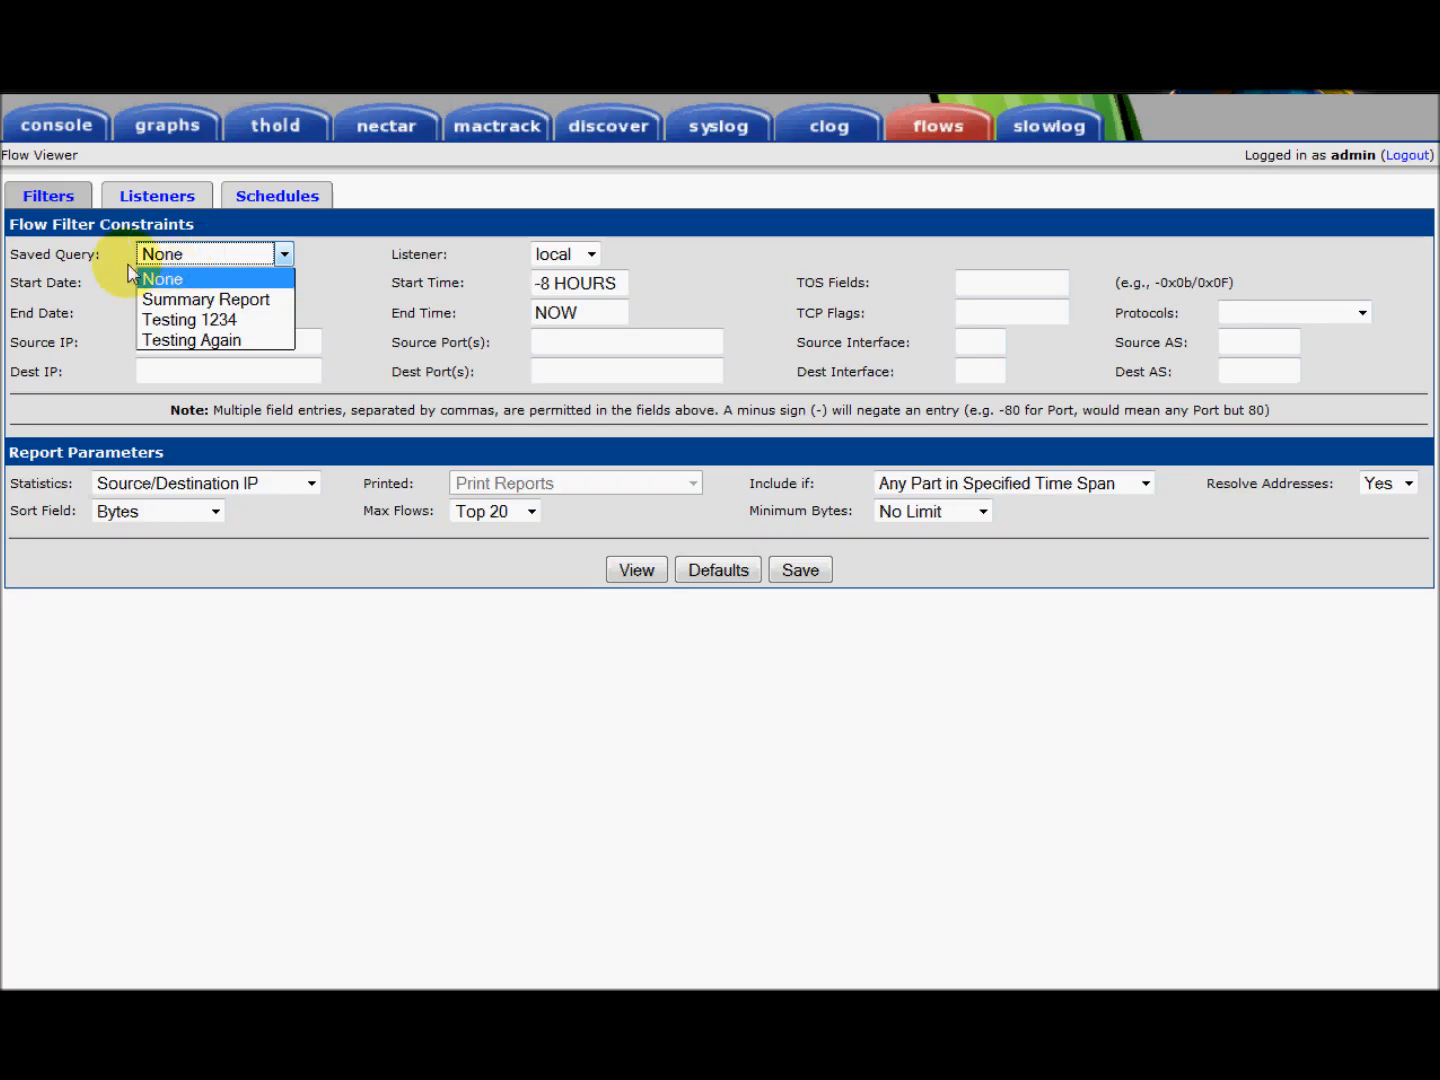
left_click(162, 278)
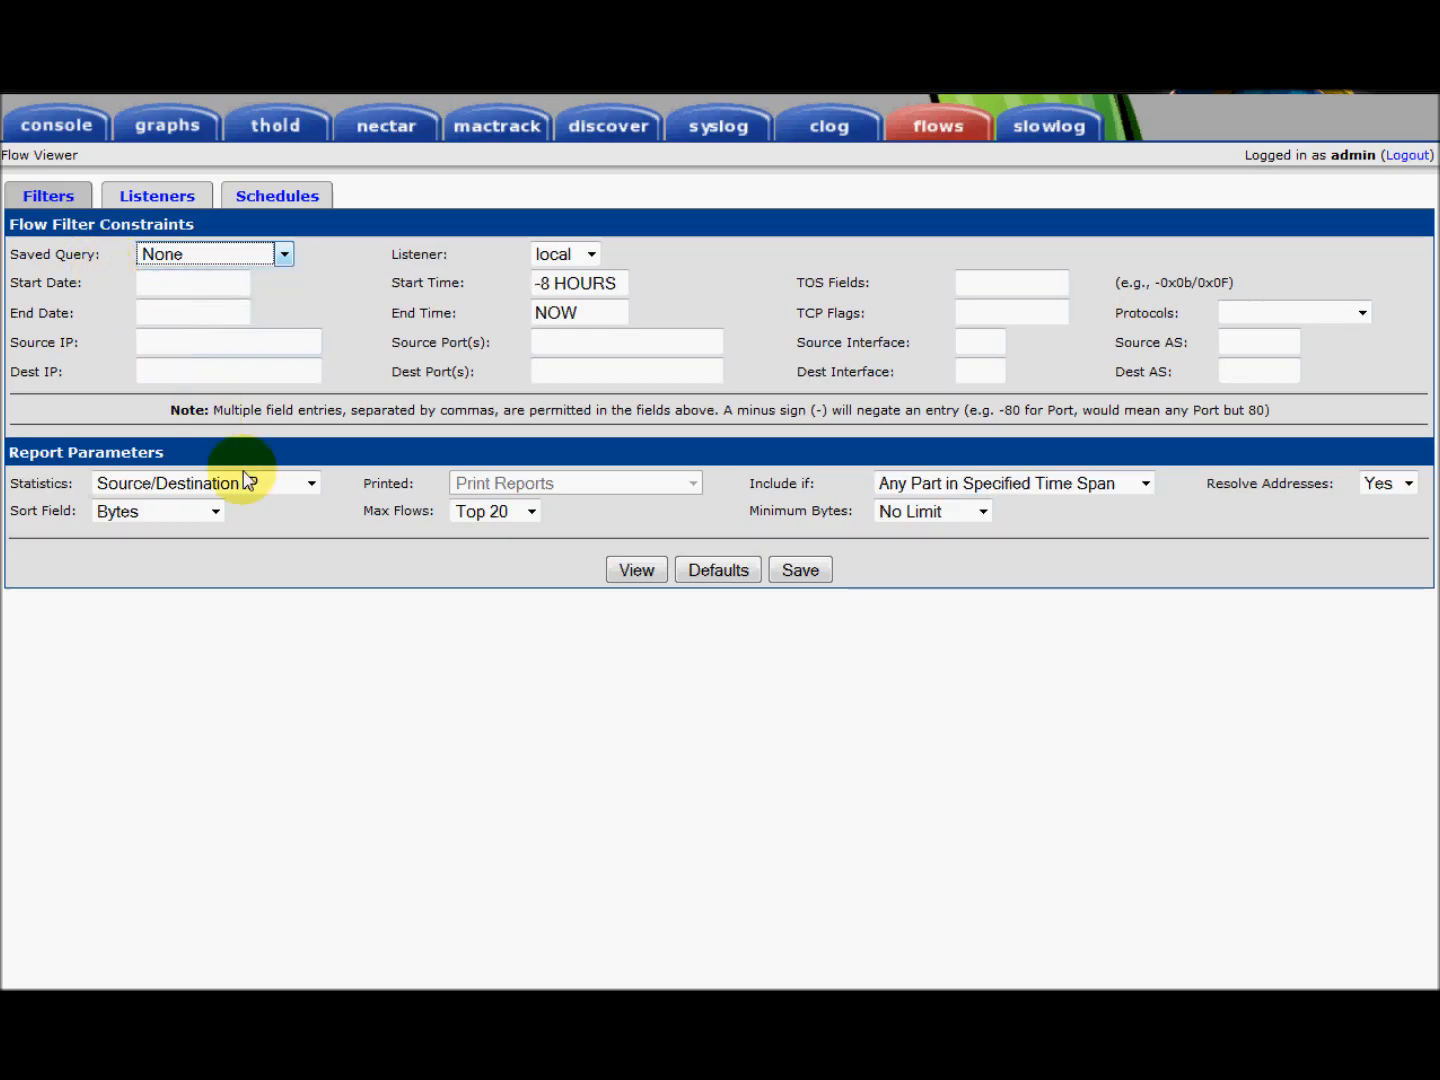
left_click(204, 484)
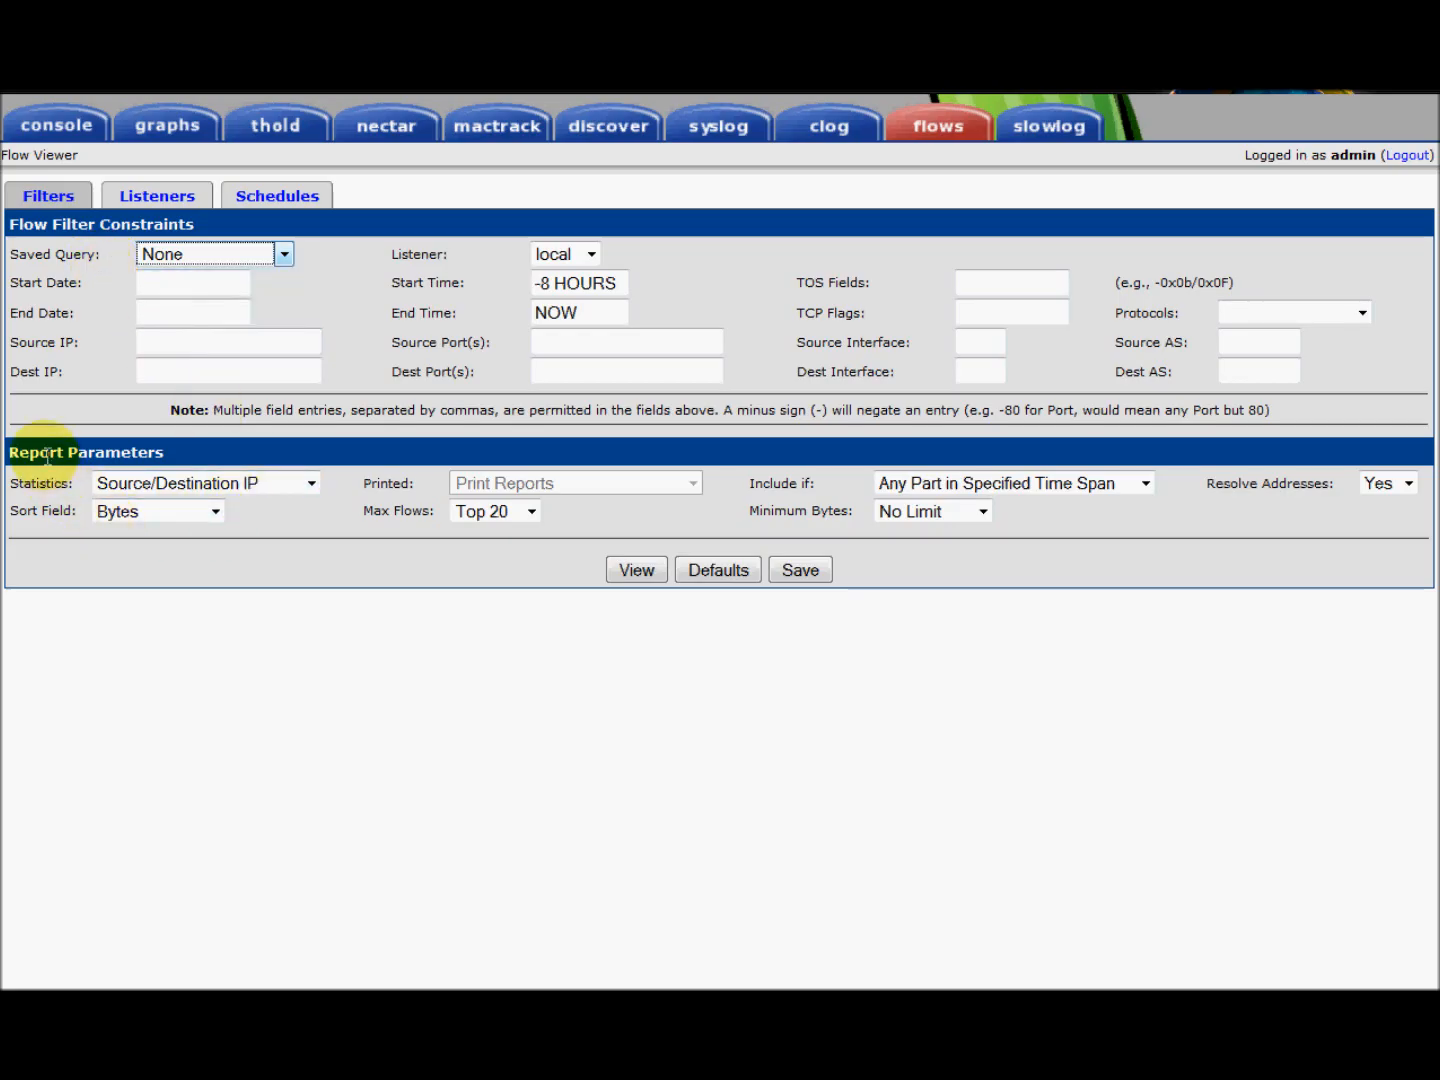
mouse_move(192, 444)
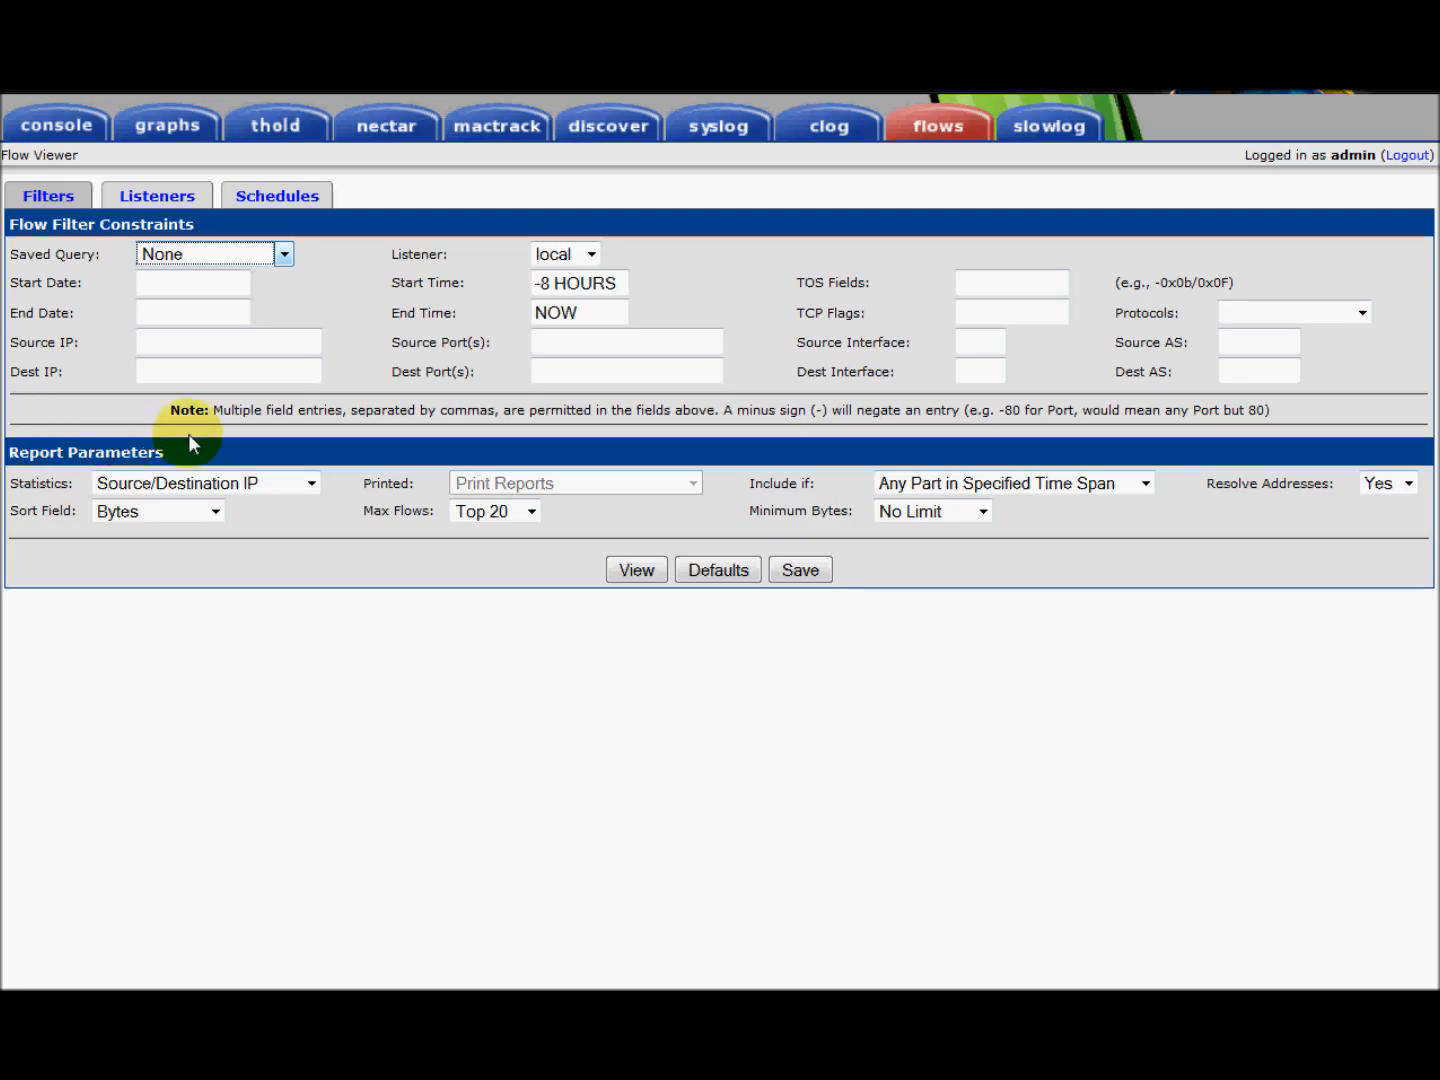
mouse_move(344, 476)
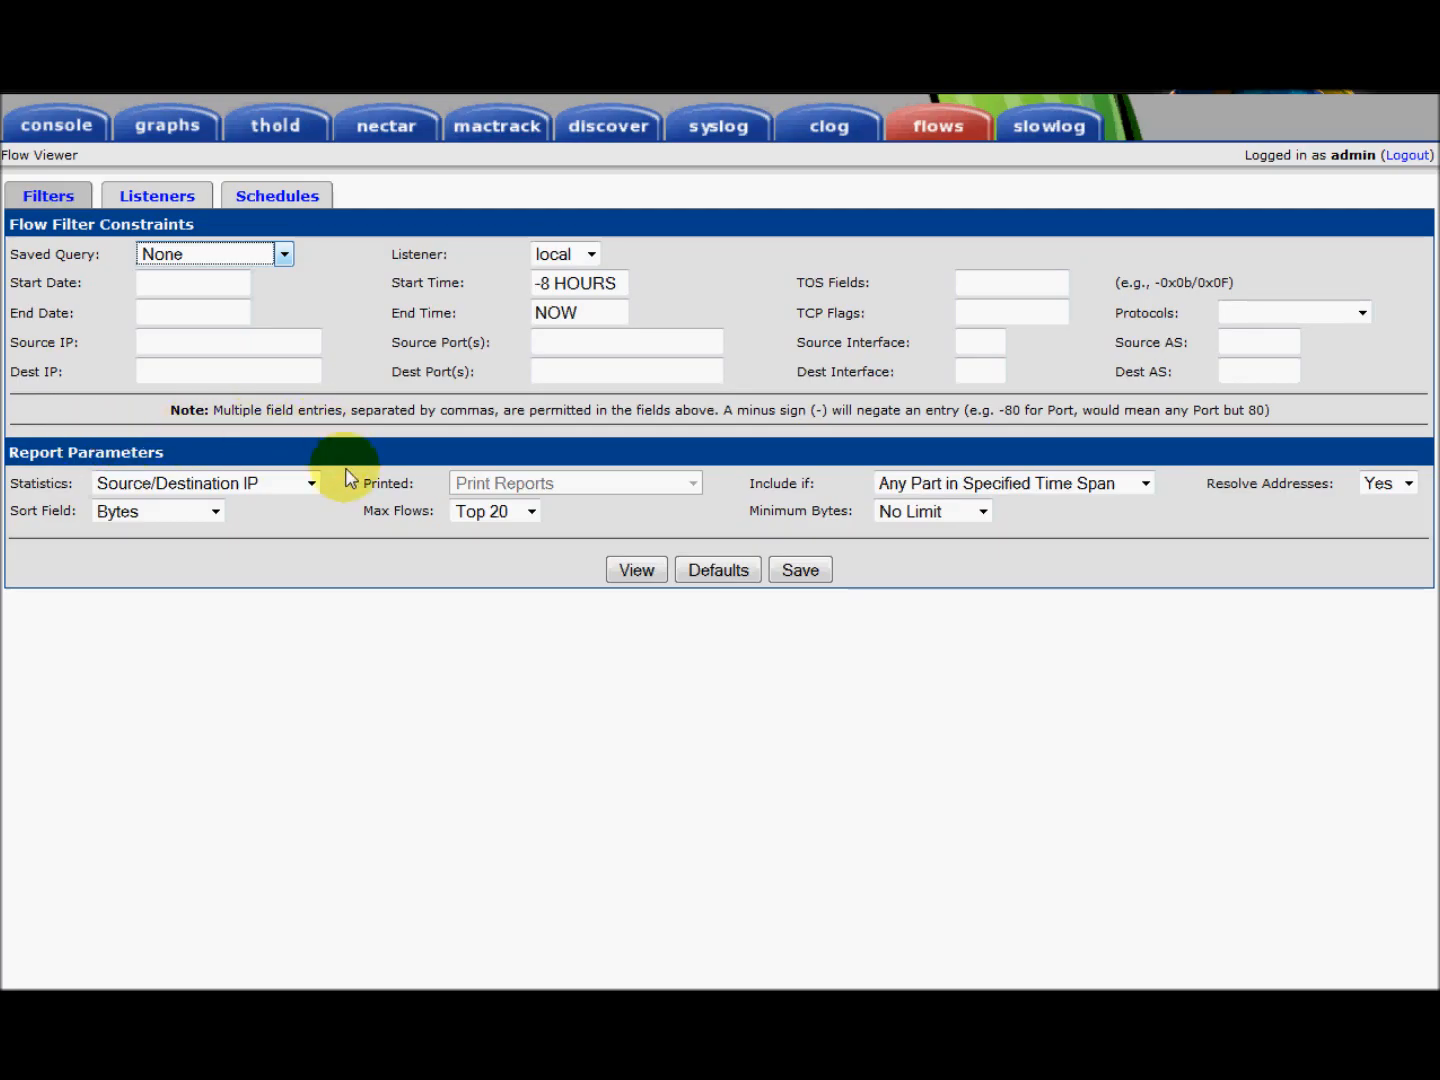
mouse_move(556, 528)
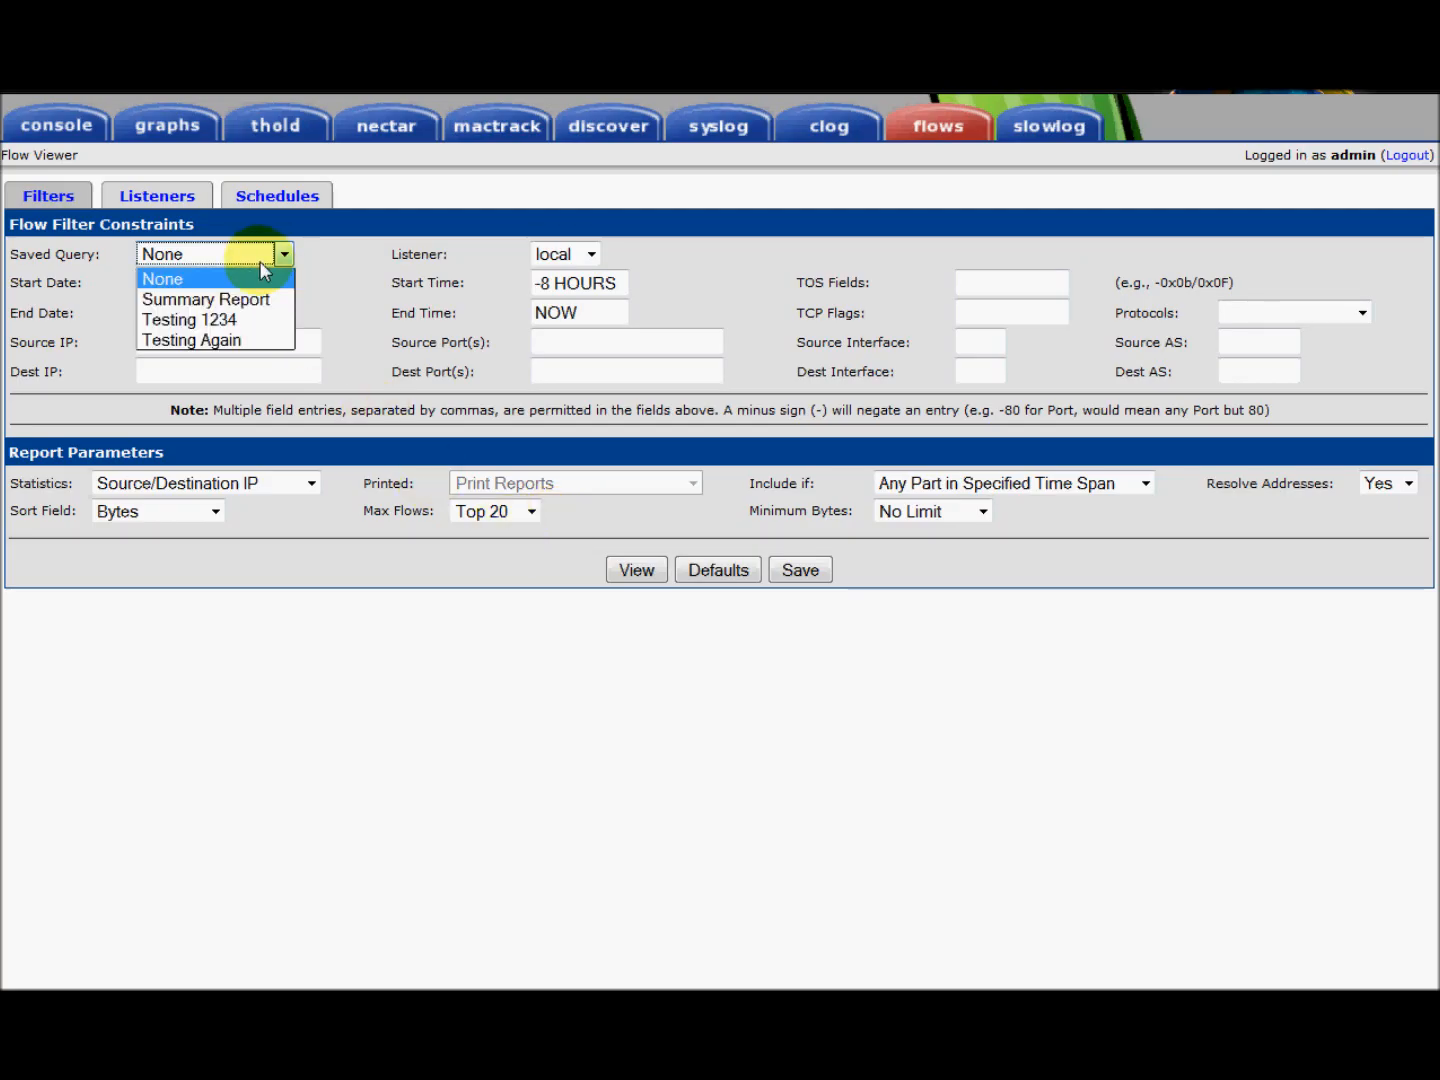
Load the Summary Report saved query so statistics switch to Summary
left_click(206, 300)
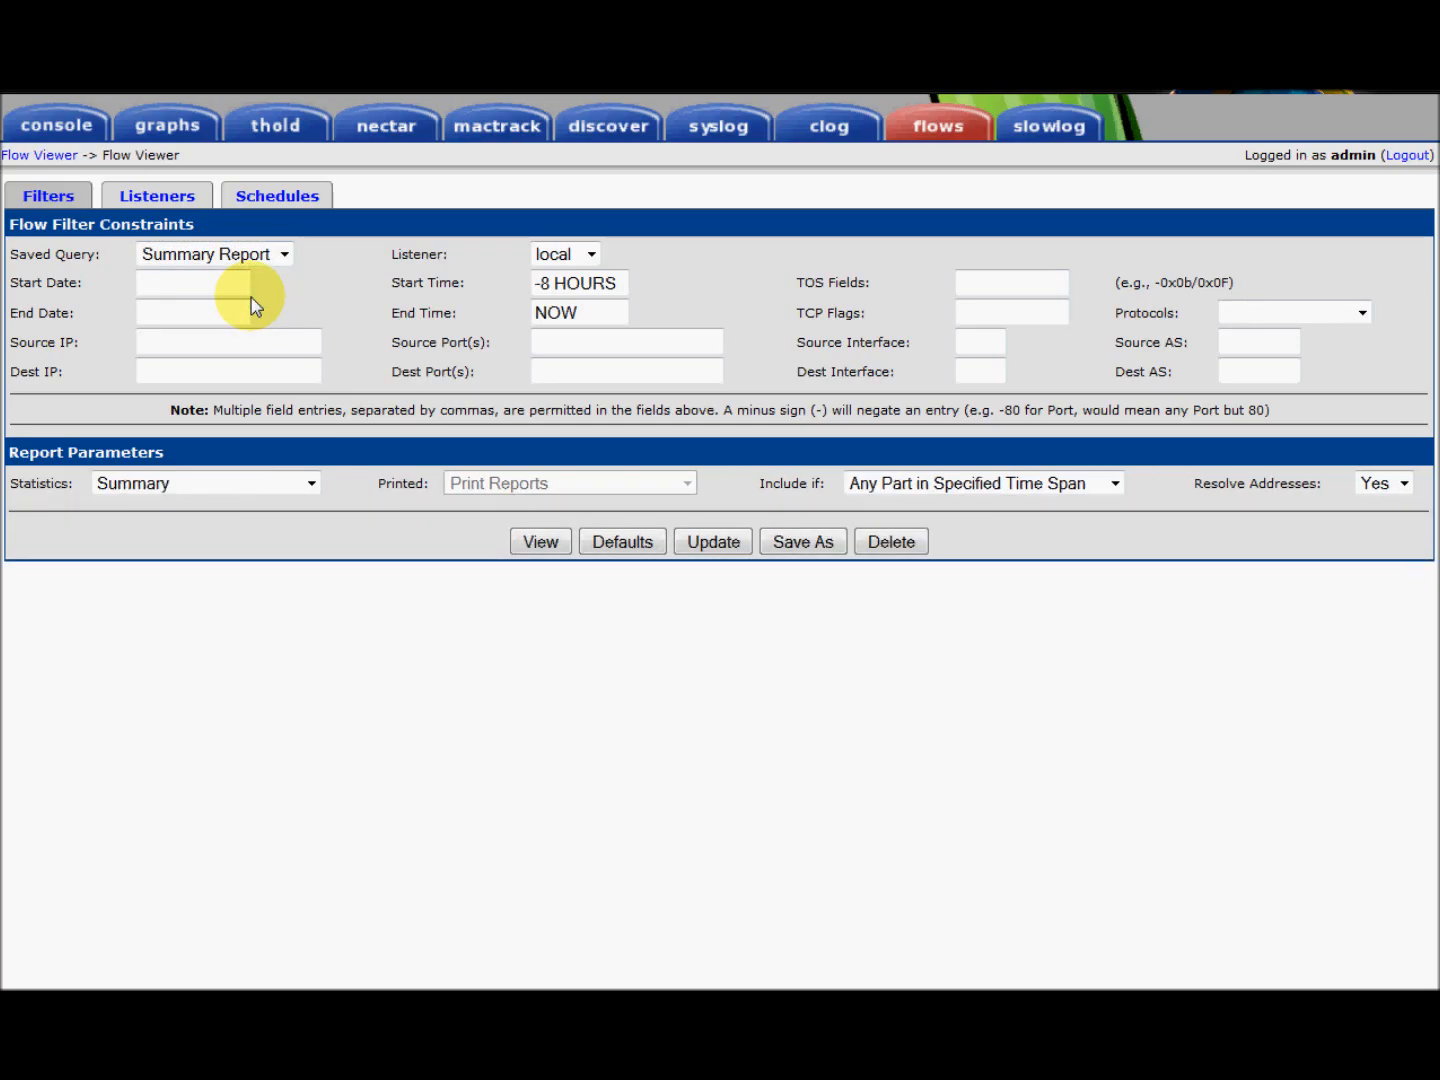
mouse_move(516, 280)
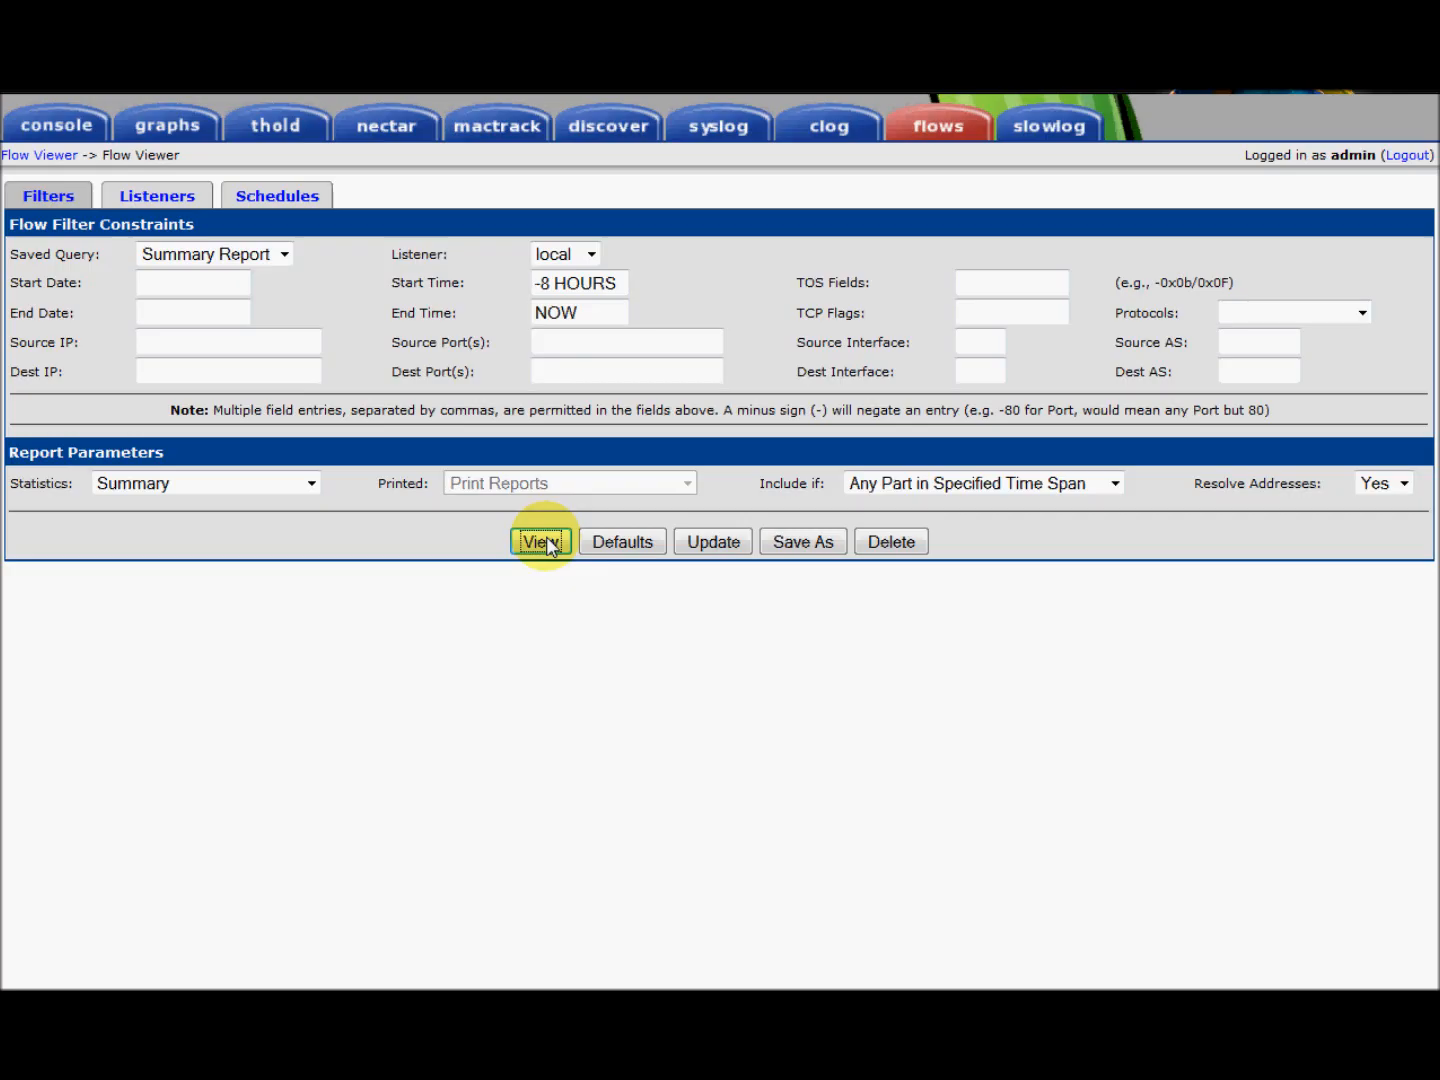
left_click(542, 540)
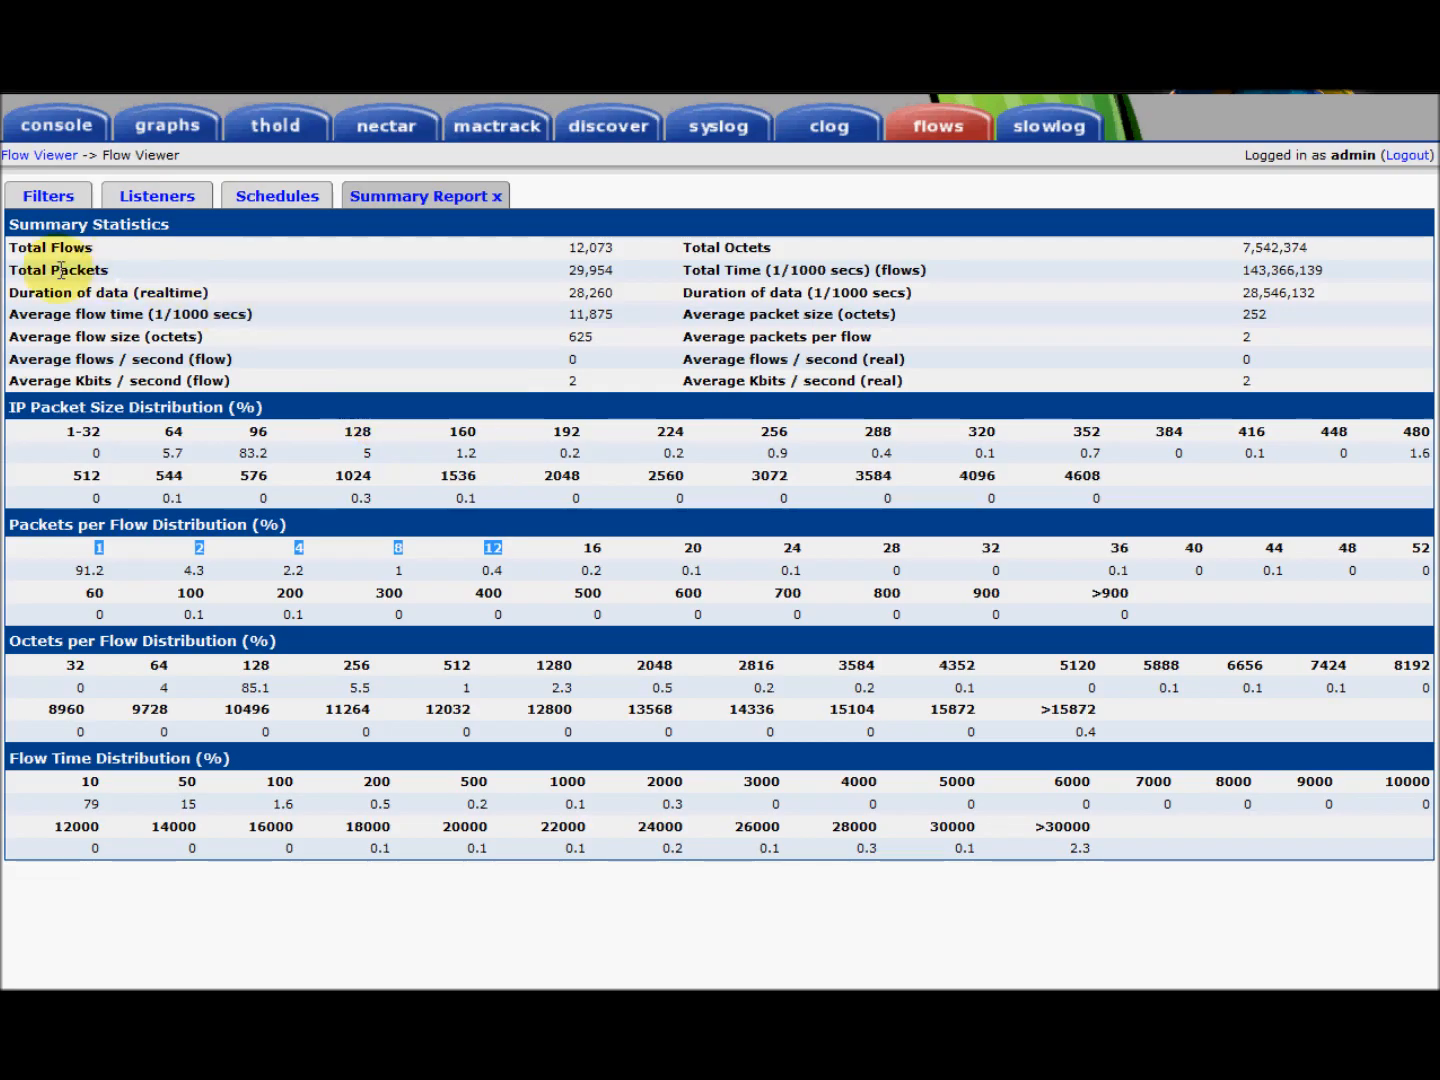
mouse_move(812, 264)
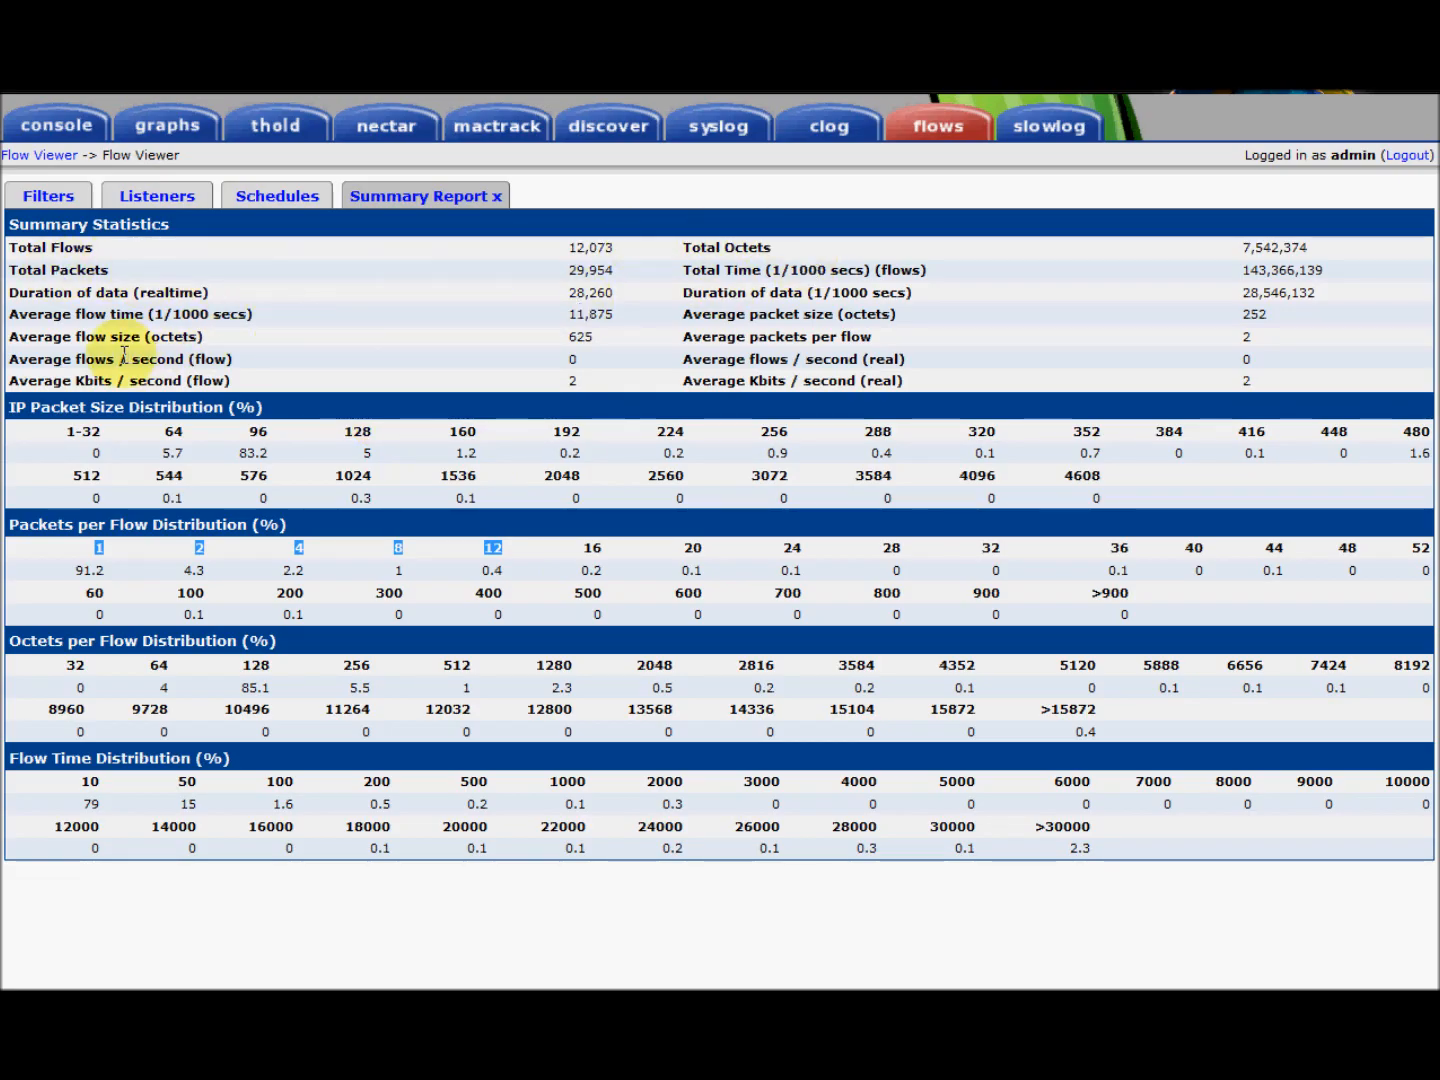
mouse_move(120, 336)
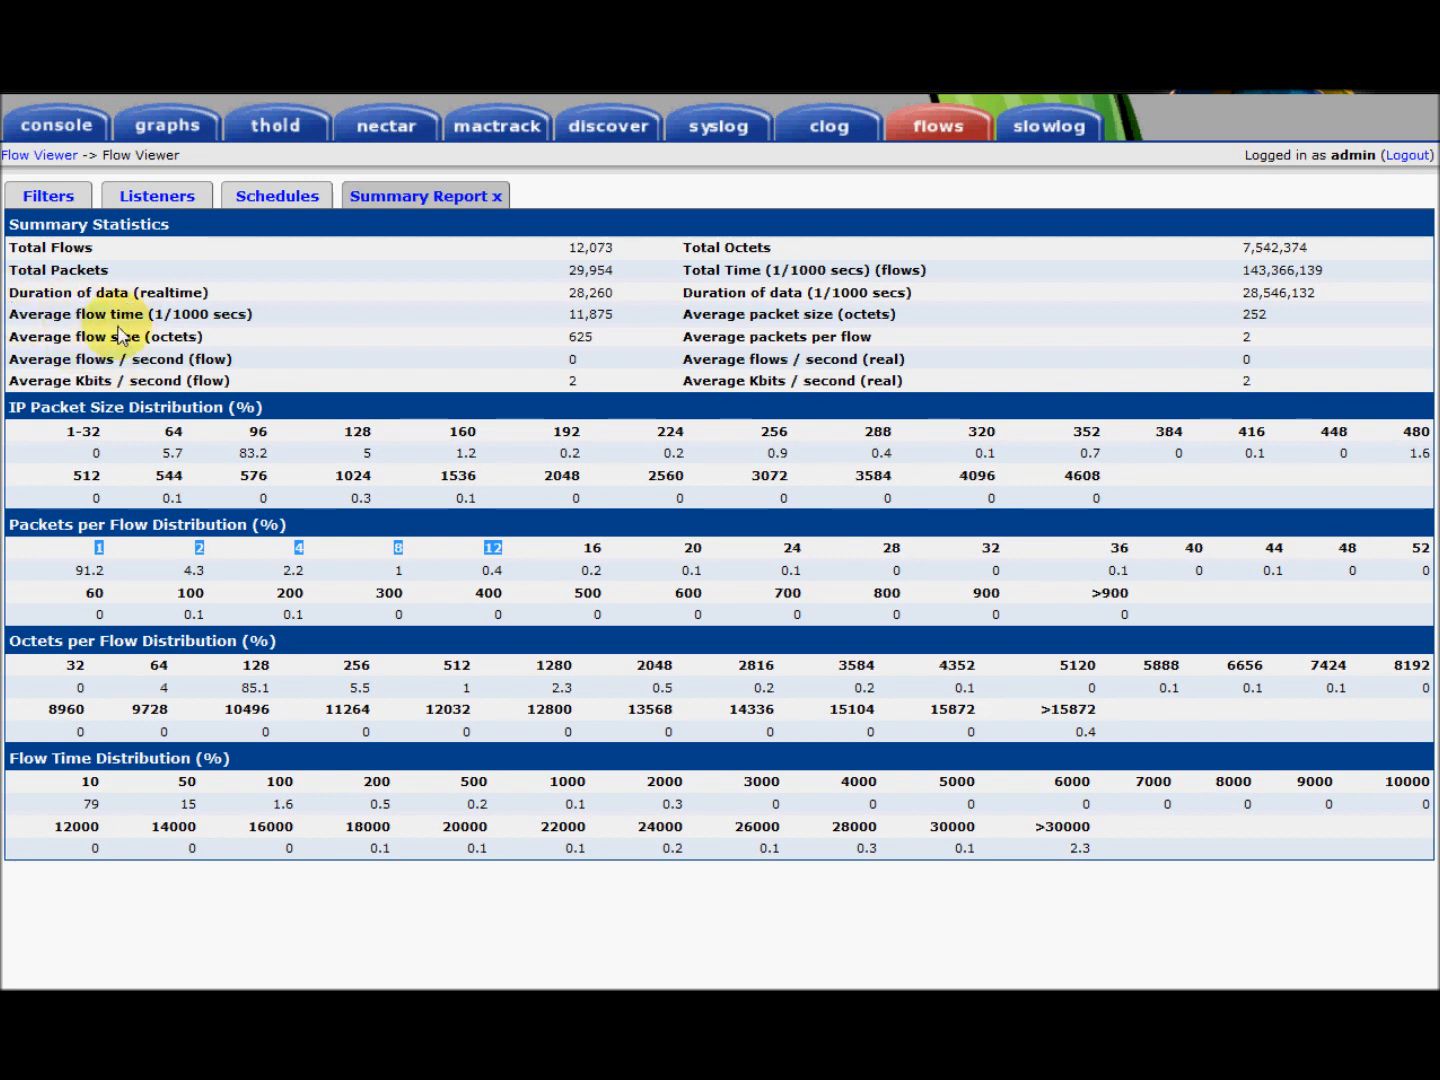
mouse_move(278, 320)
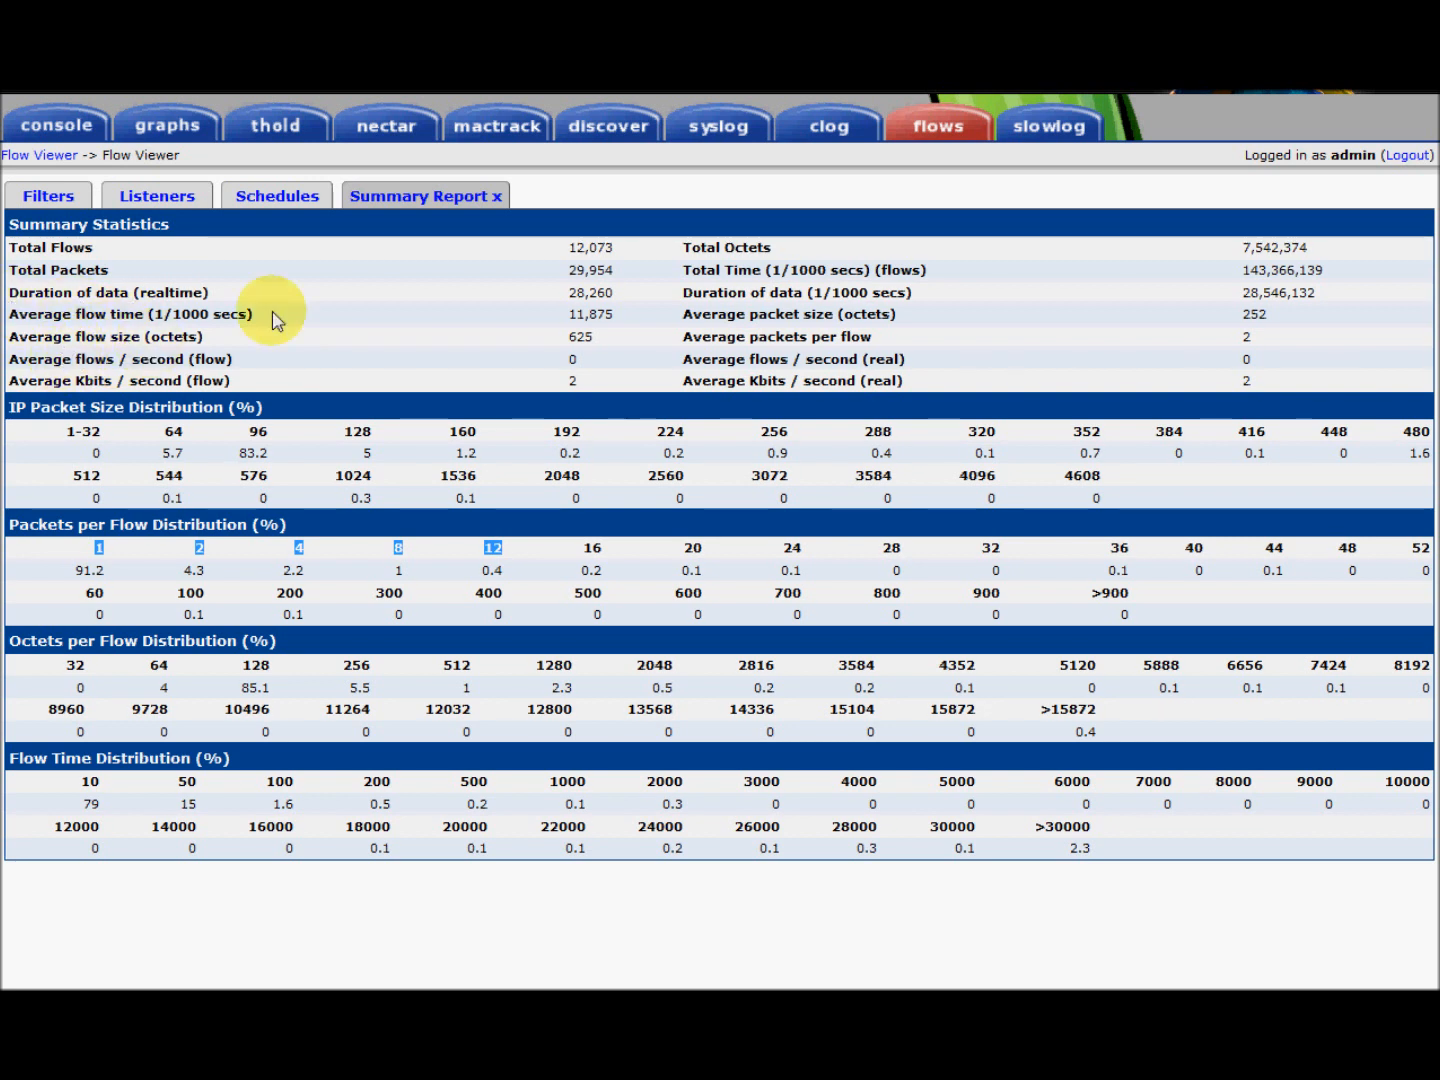
mouse_move(462, 556)
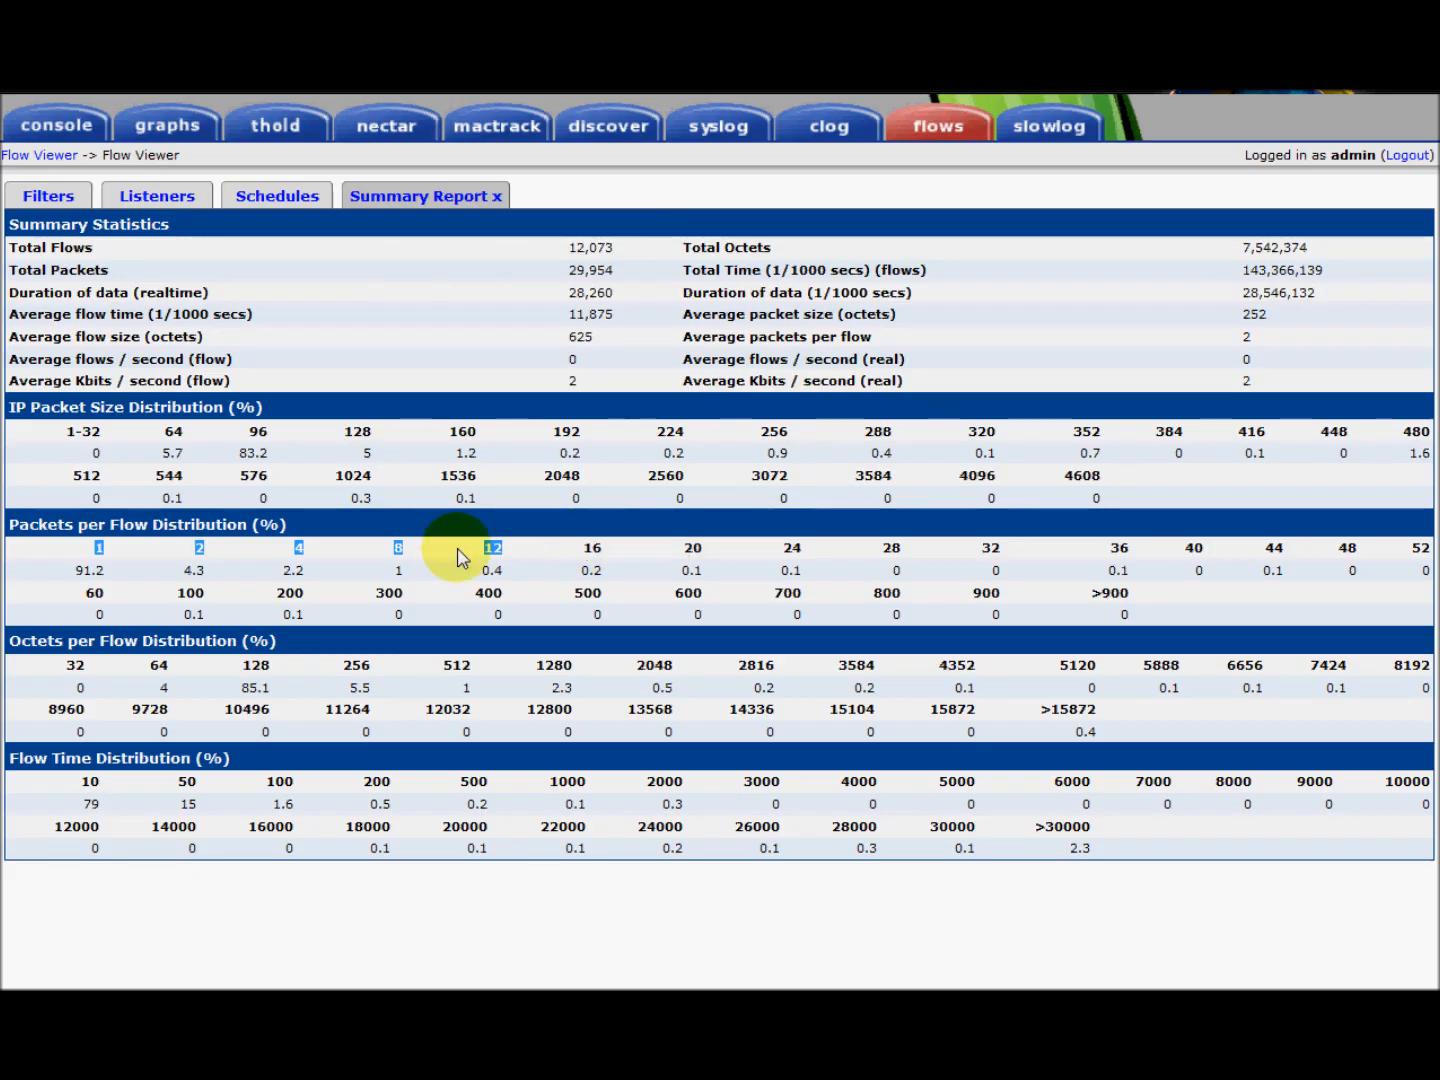
mouse_move(56, 404)
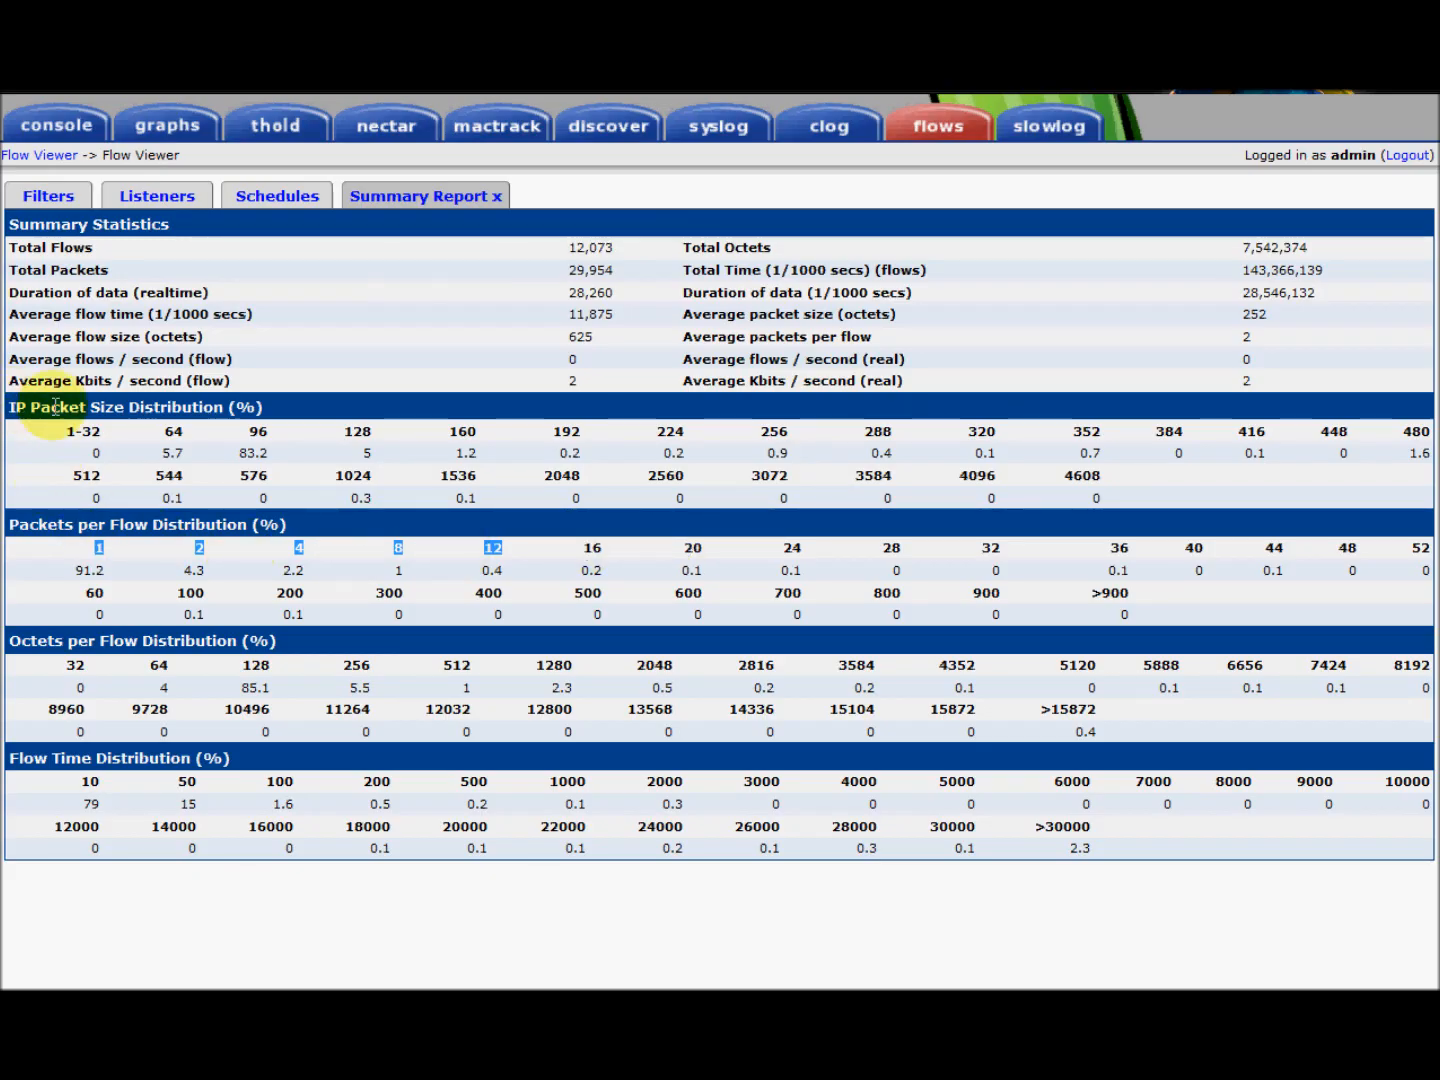
mouse_move(20, 516)
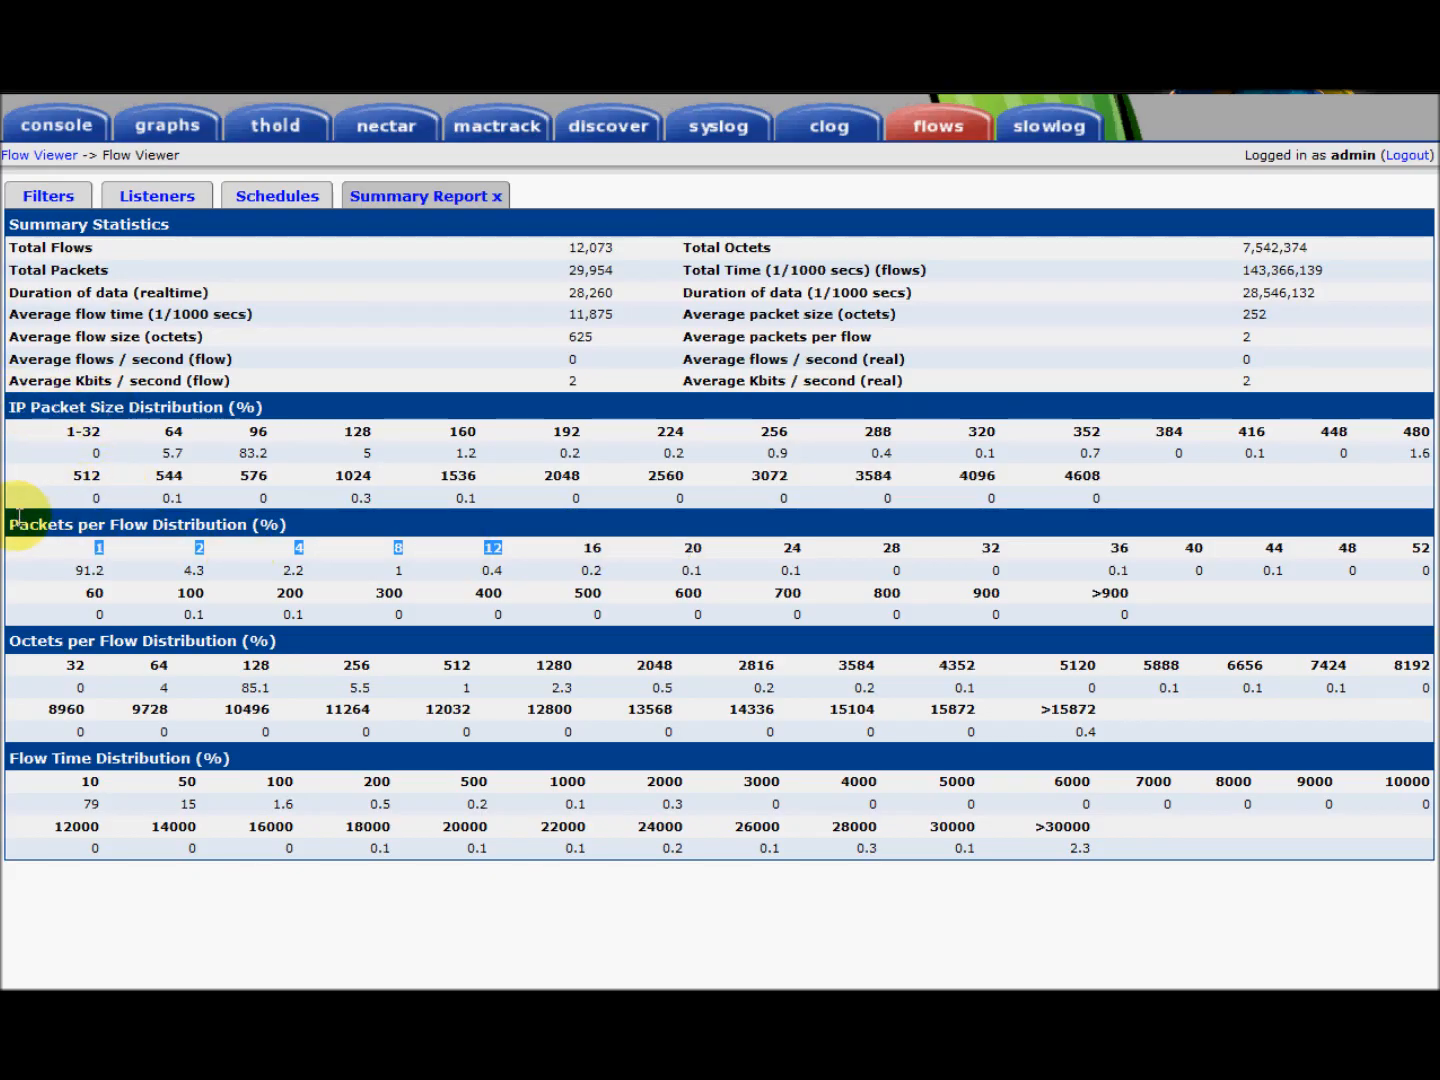
mouse_move(96, 660)
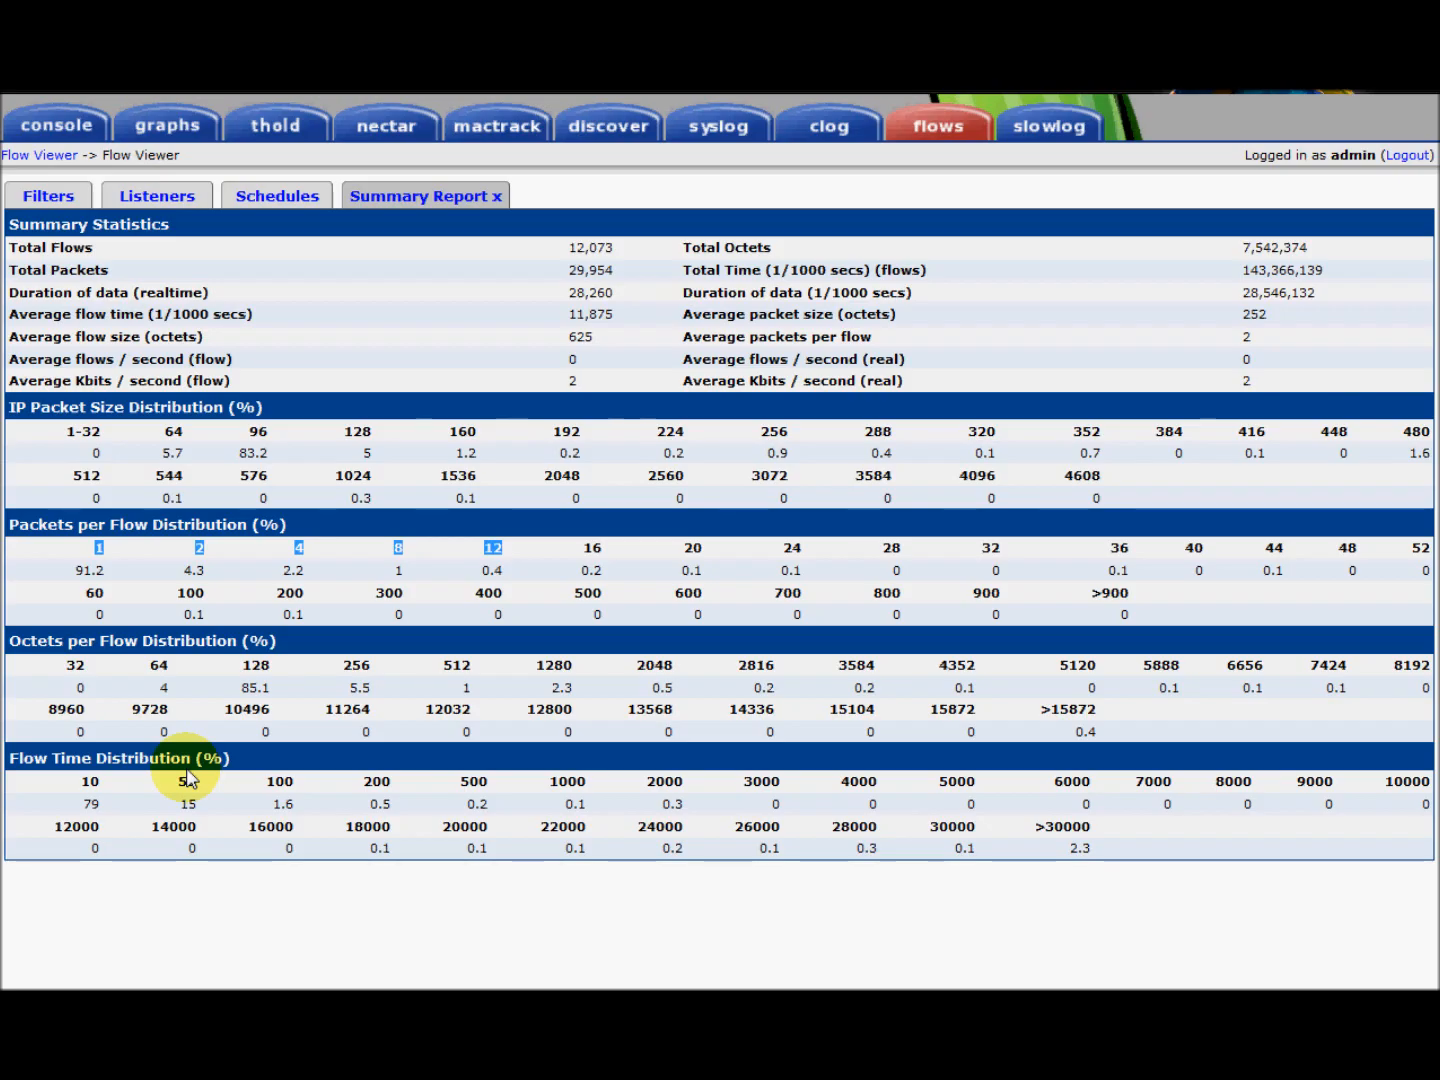
mouse_move(184, 778)
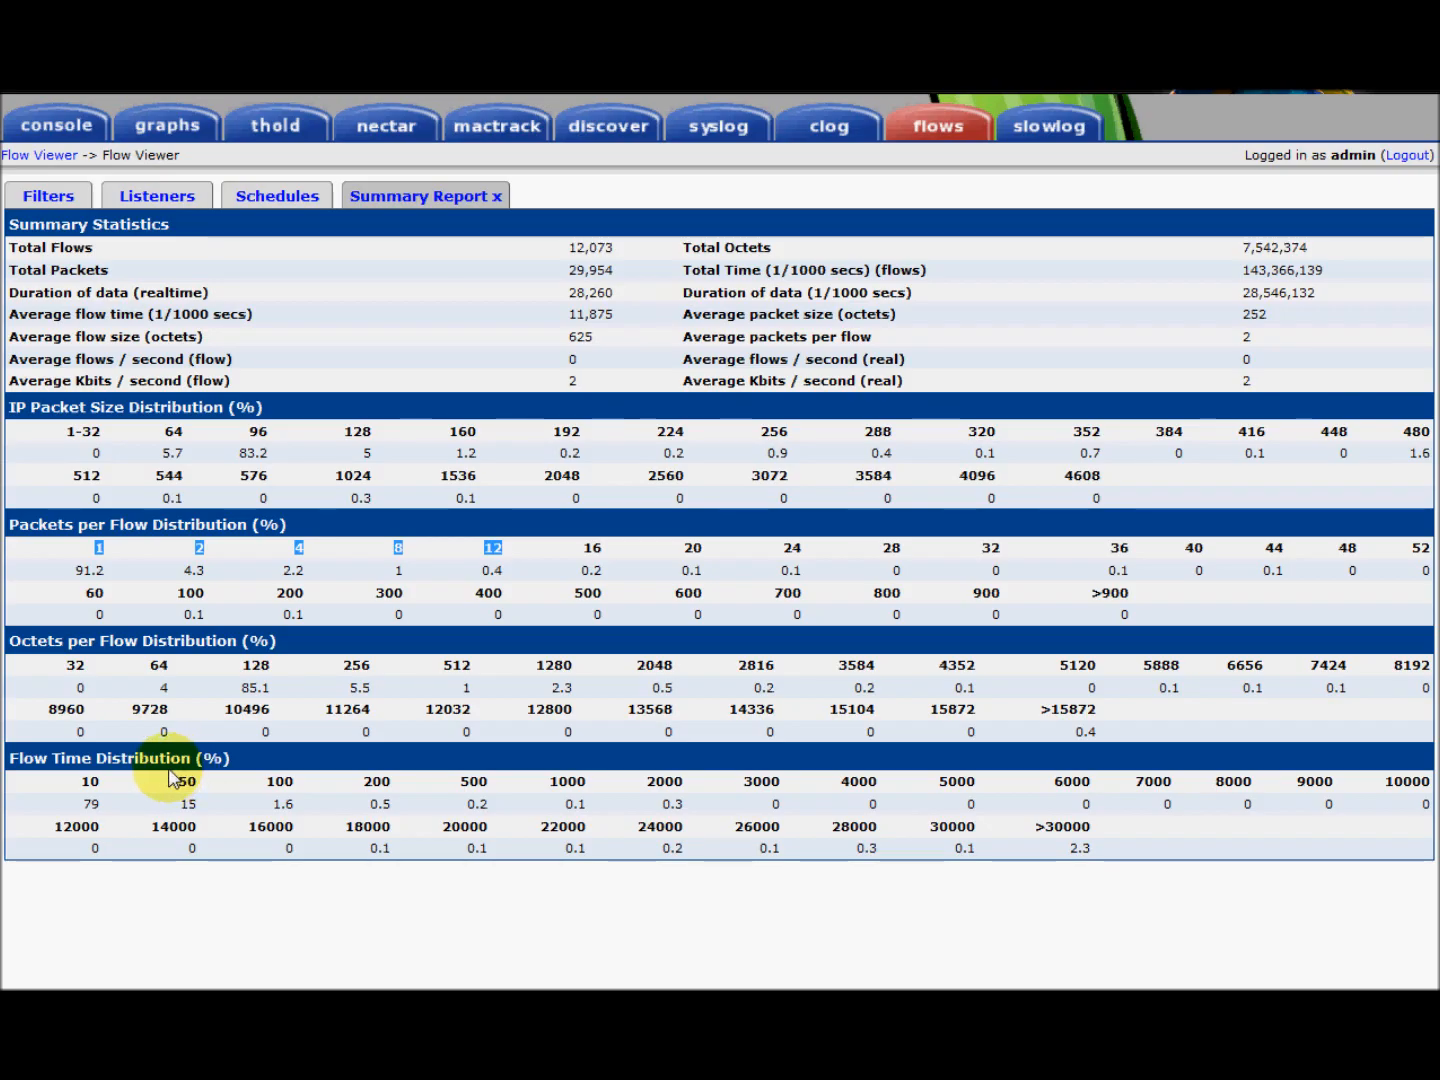
mouse_move(14, 270)
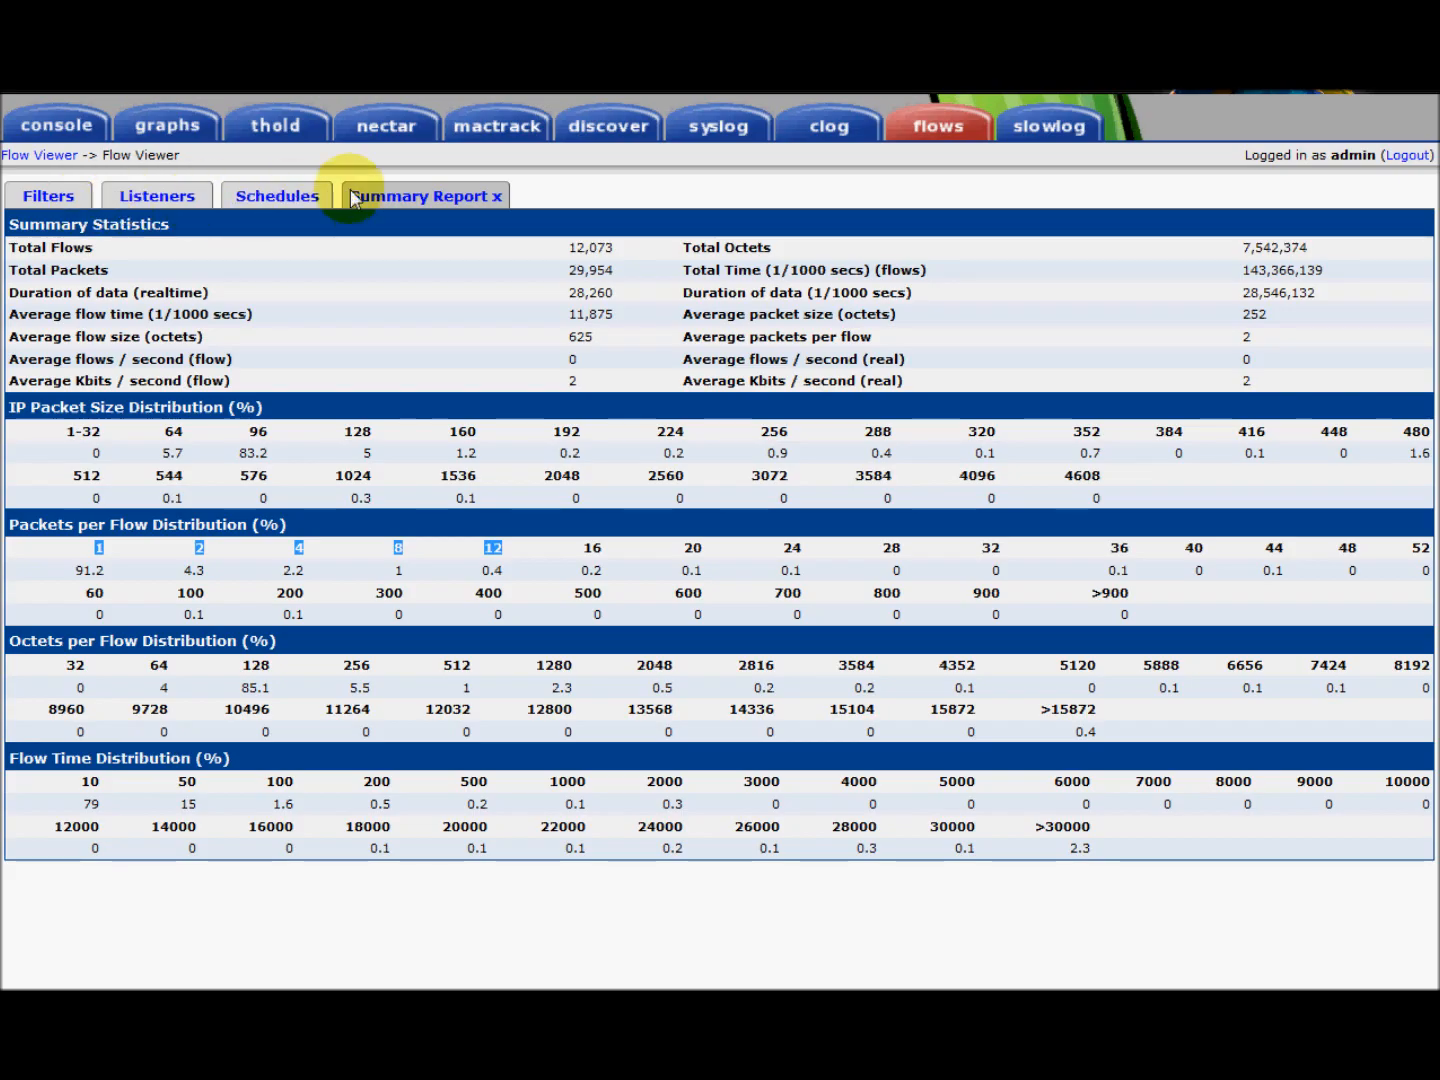
mouse_move(404, 216)
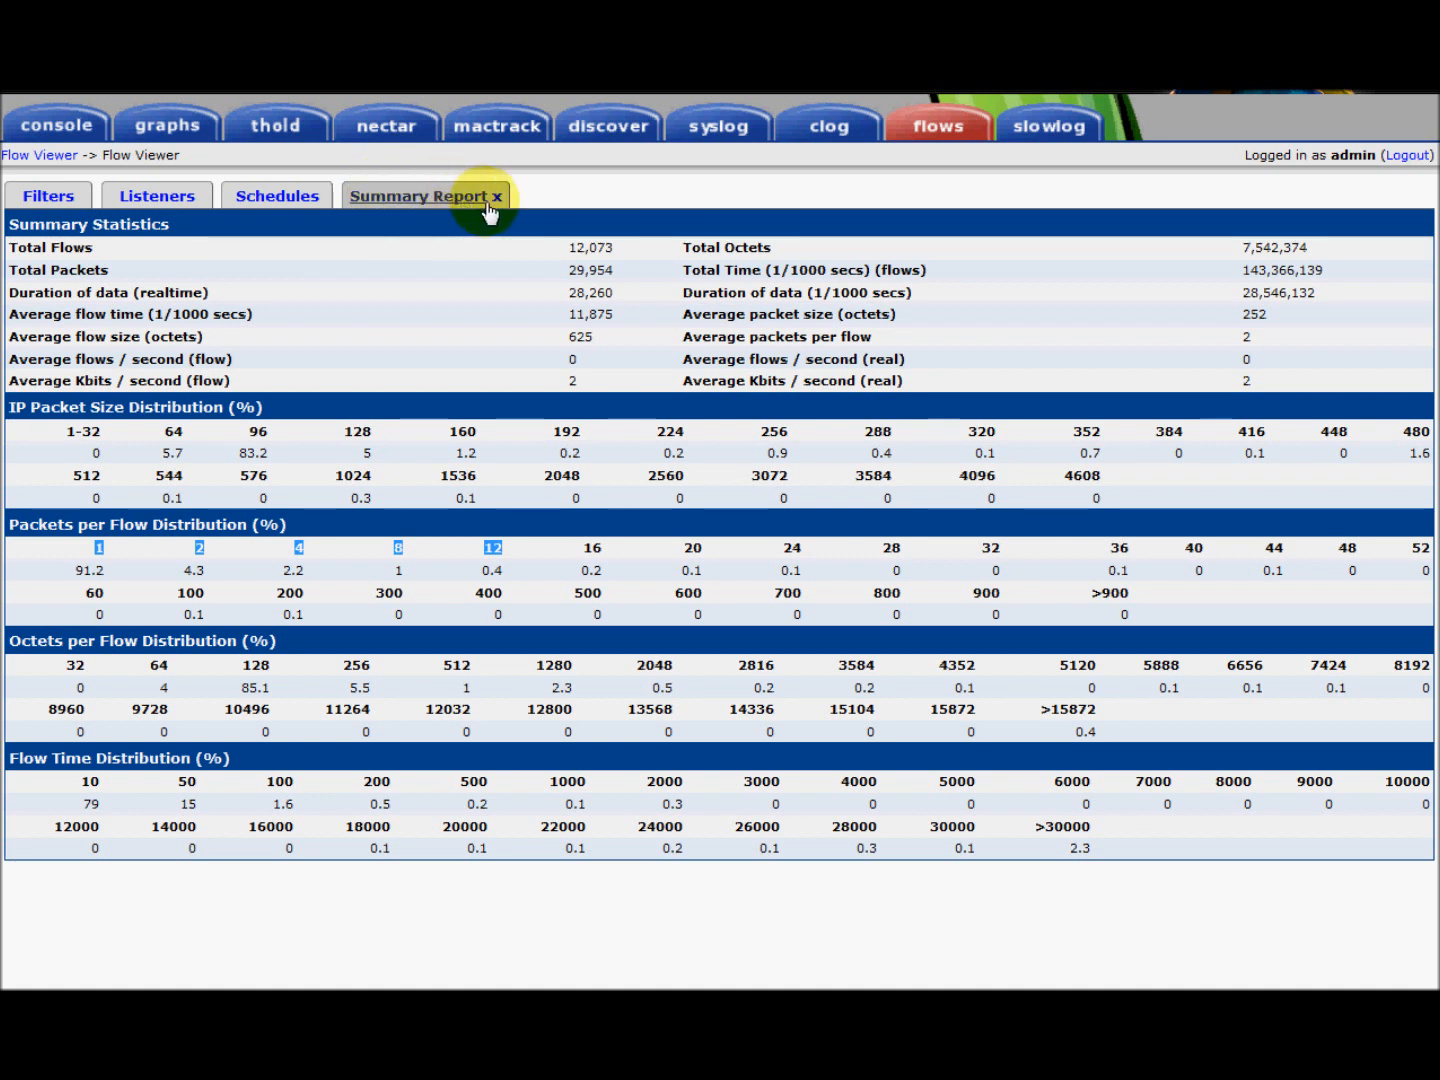
mouse_move(496, 196)
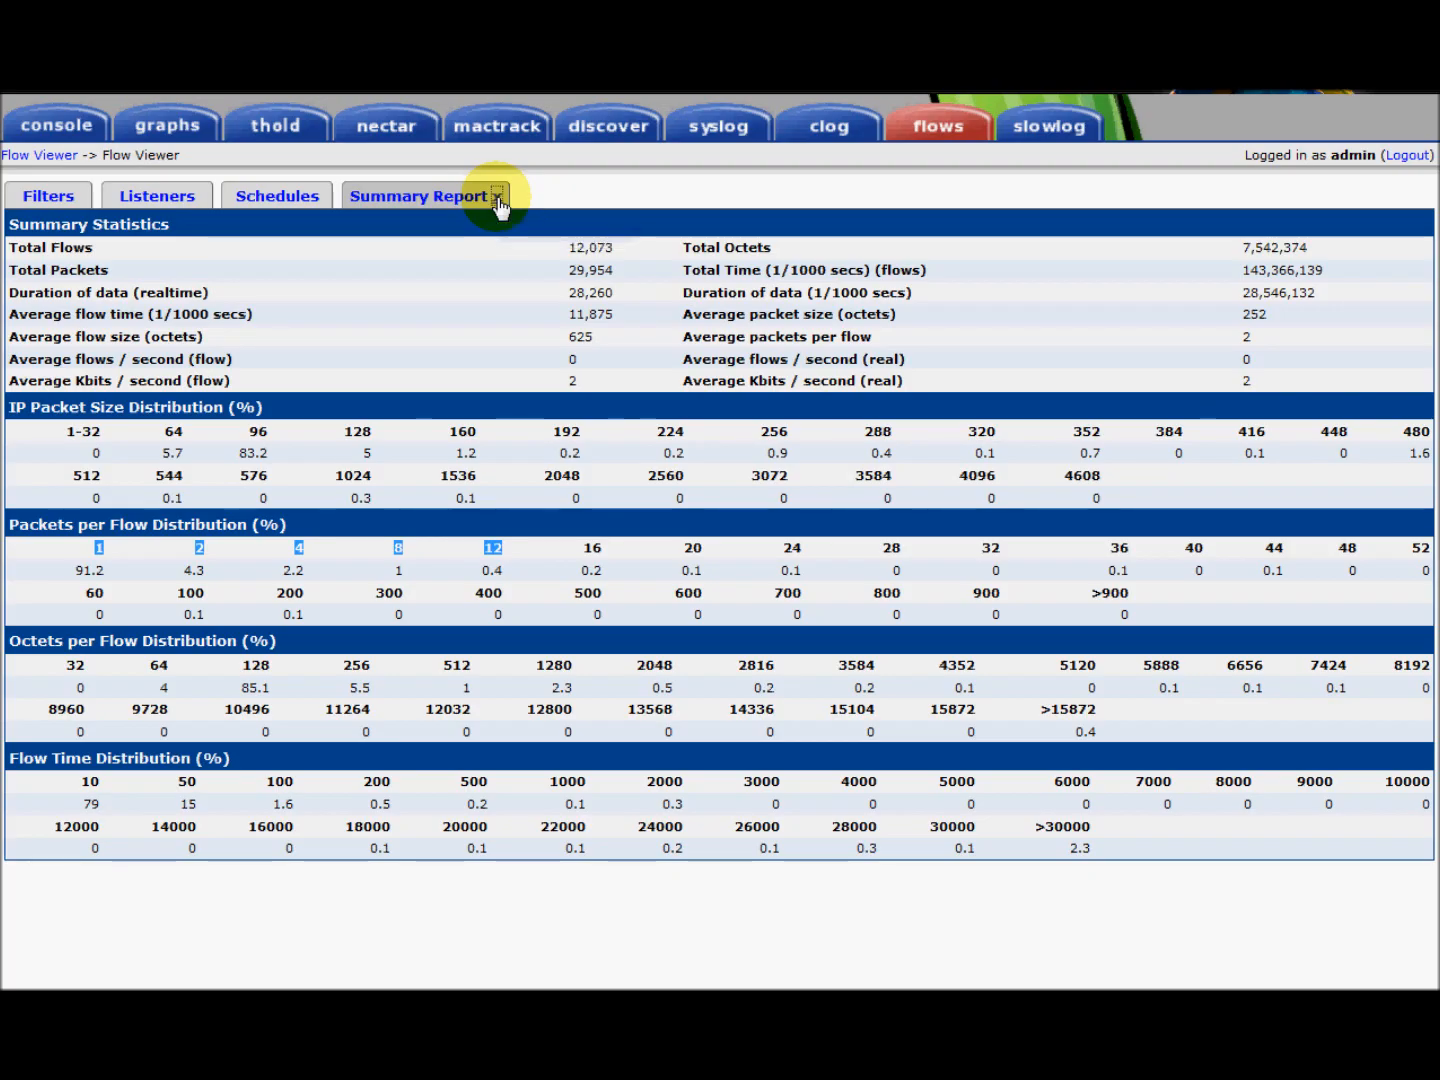
Close the report, load saved query Testing 1234 and set Max Flows to Top 10
left_click(48, 196)
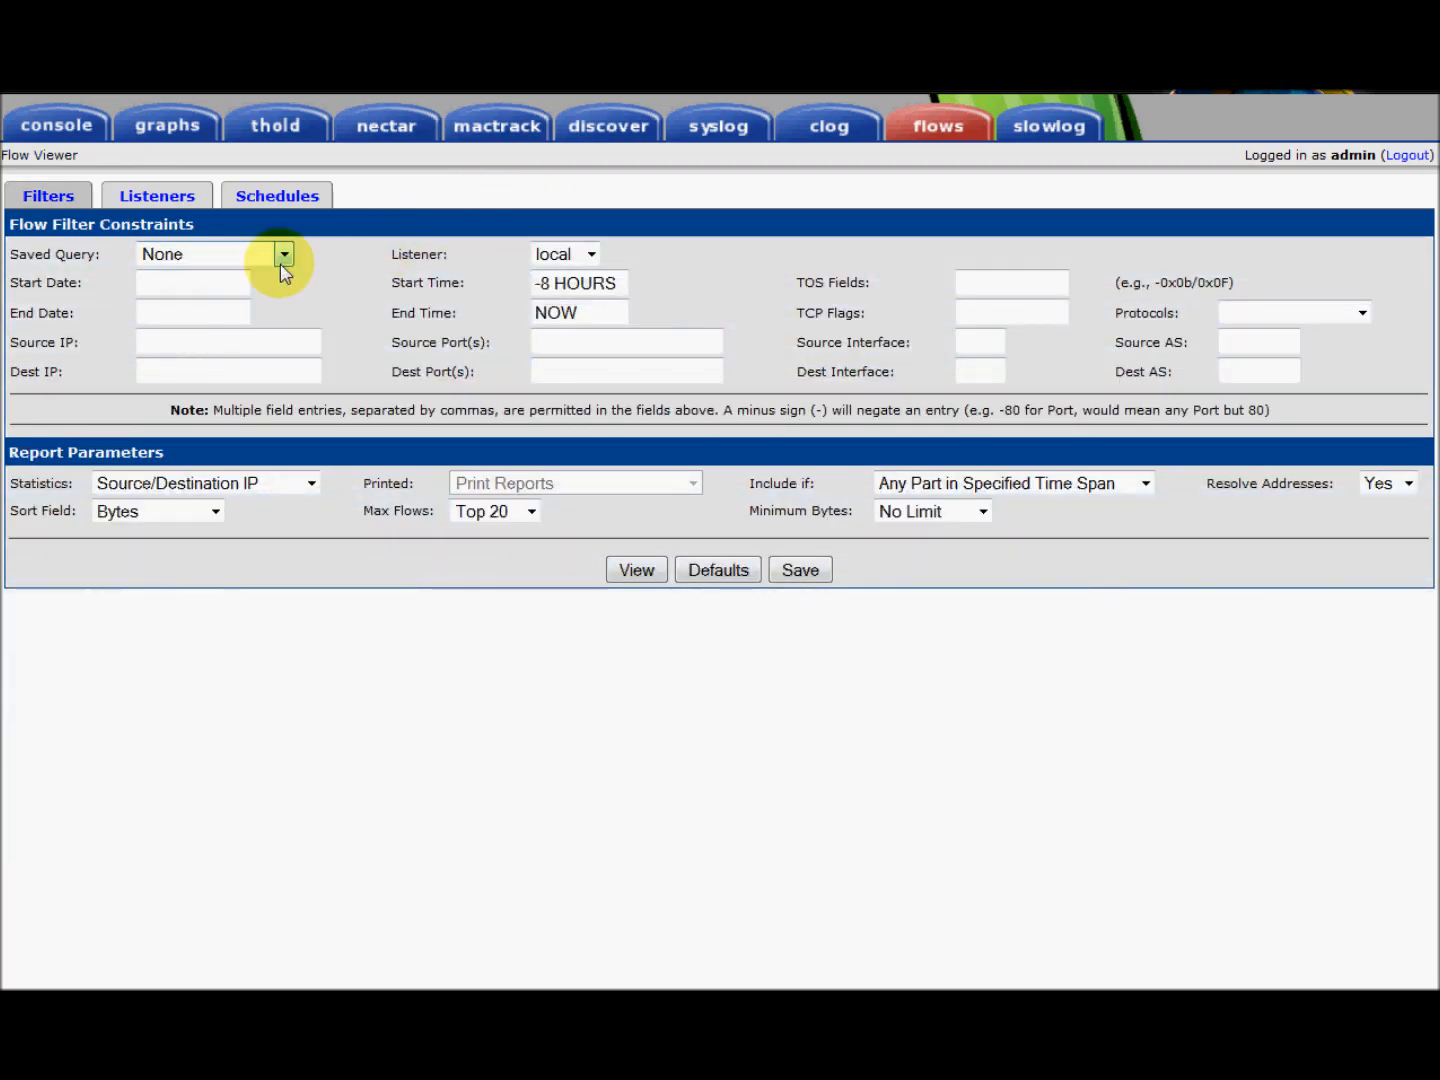
left_click(284, 254)
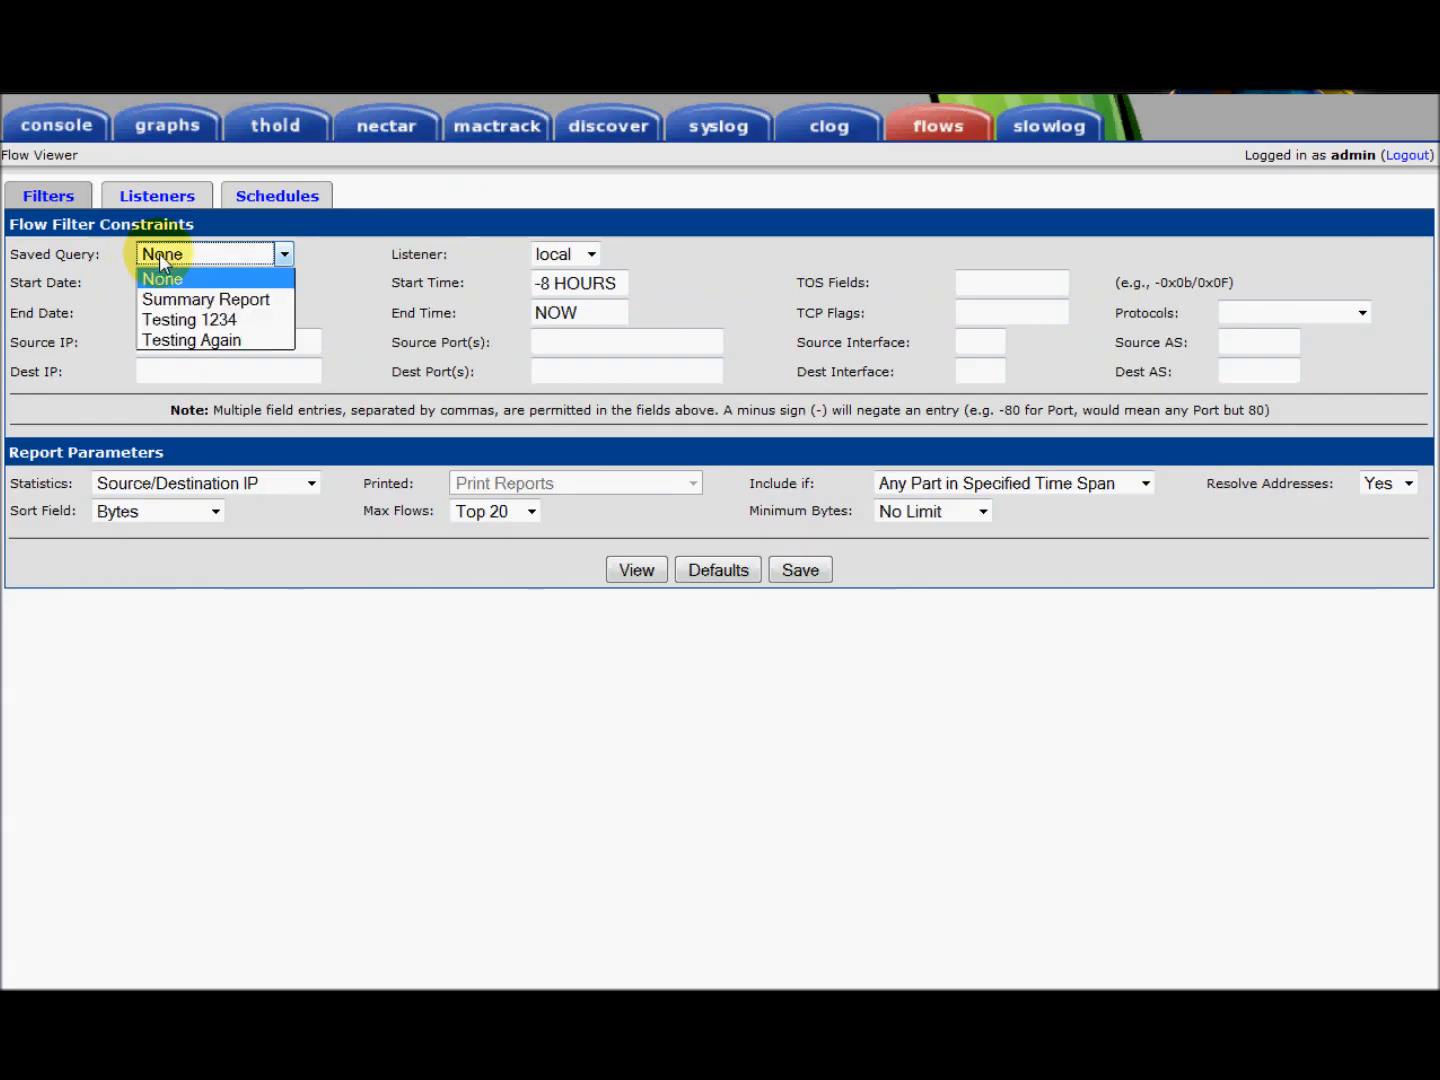
mouse_move(188, 320)
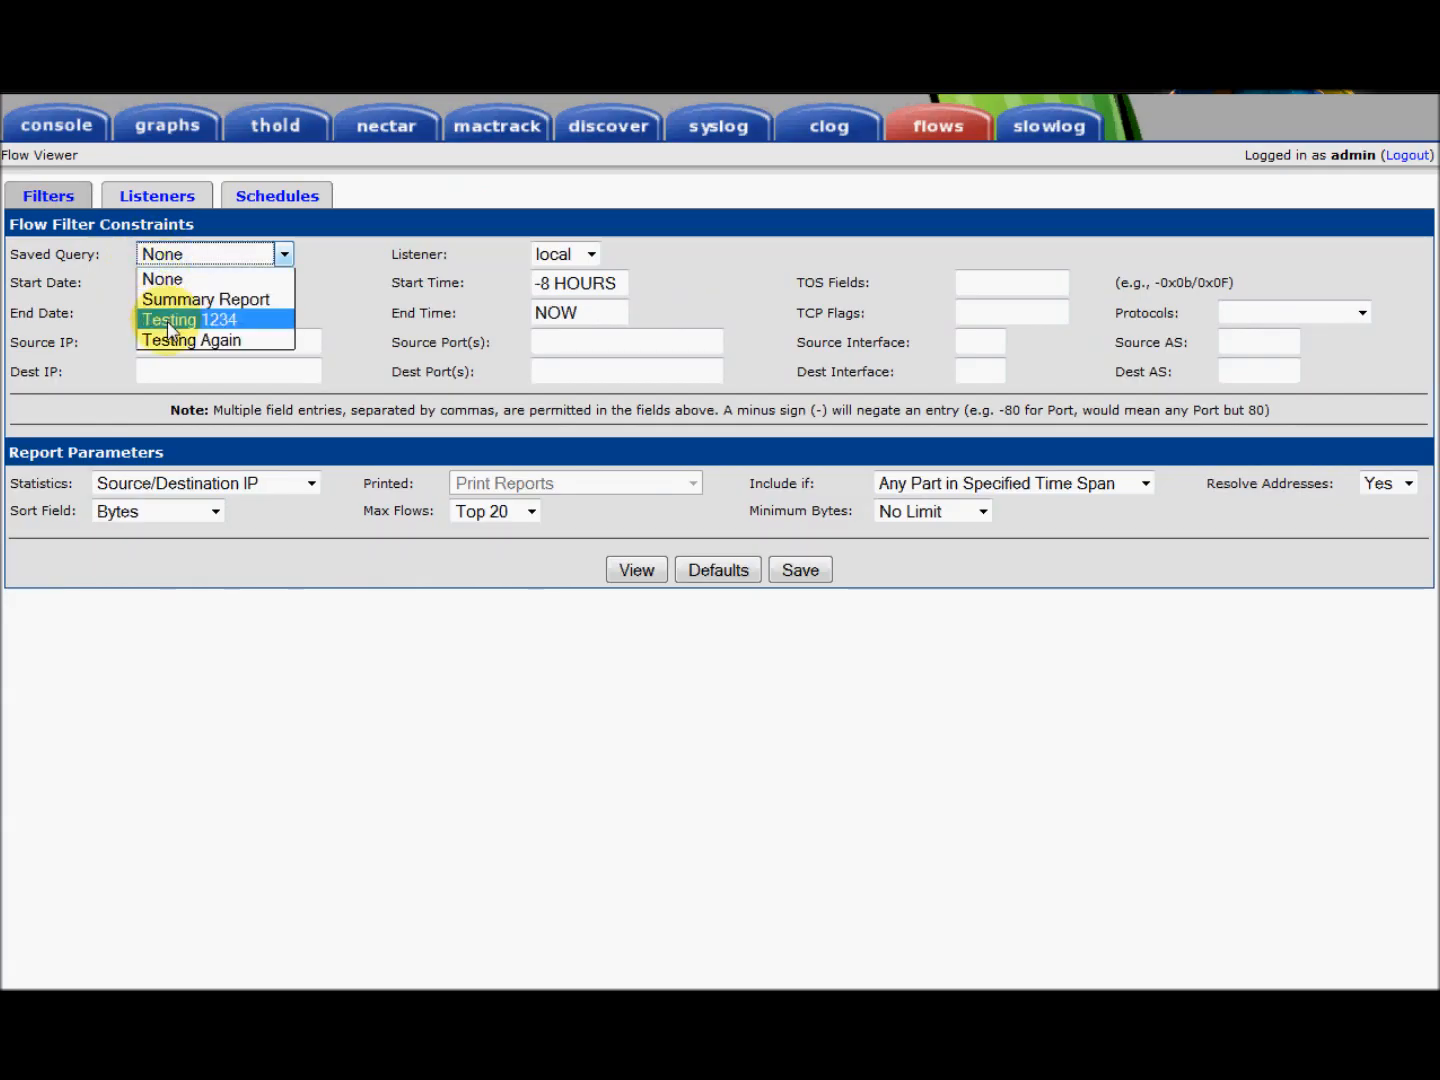
left_click(190, 320)
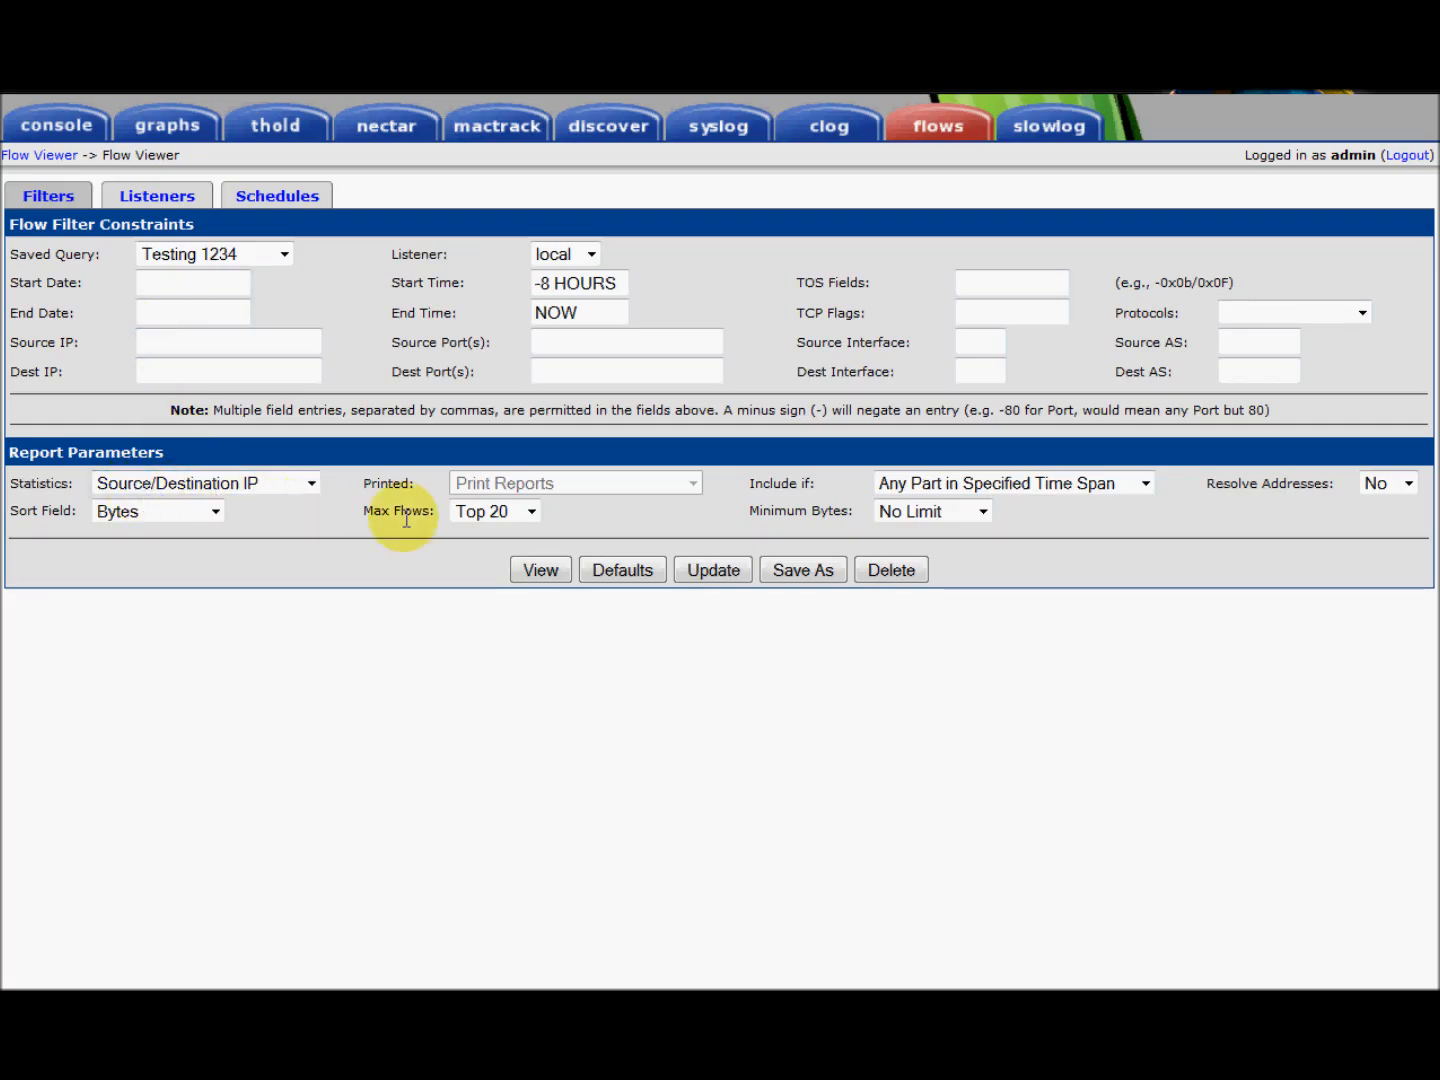
left_click(494, 512)
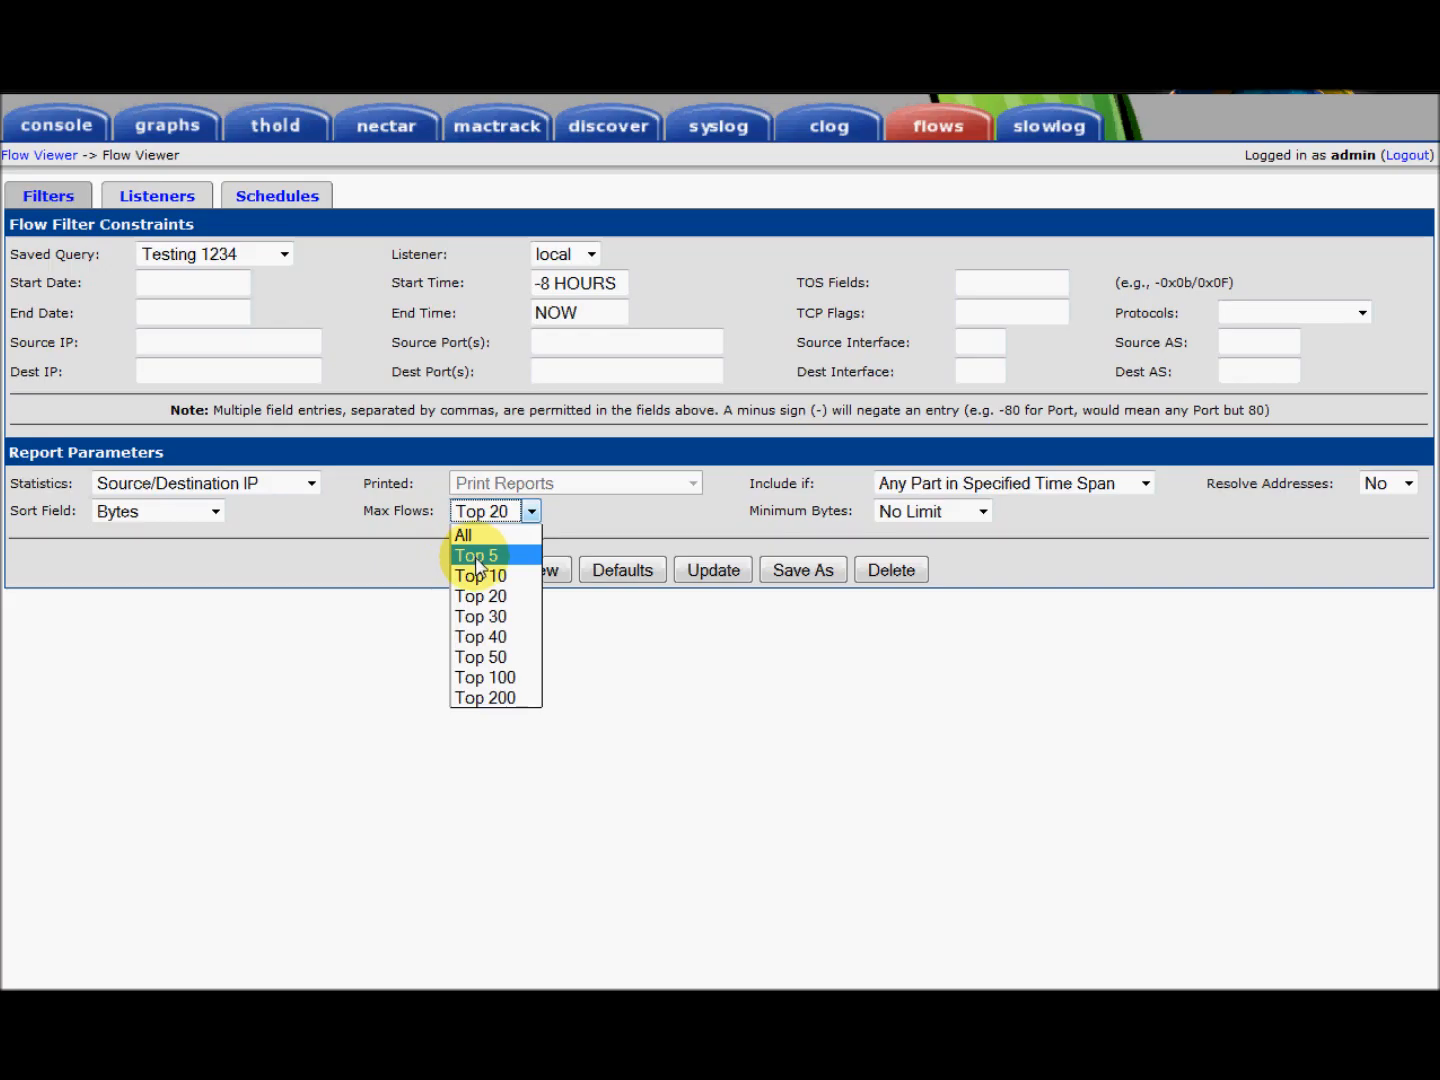
left_click(480, 576)
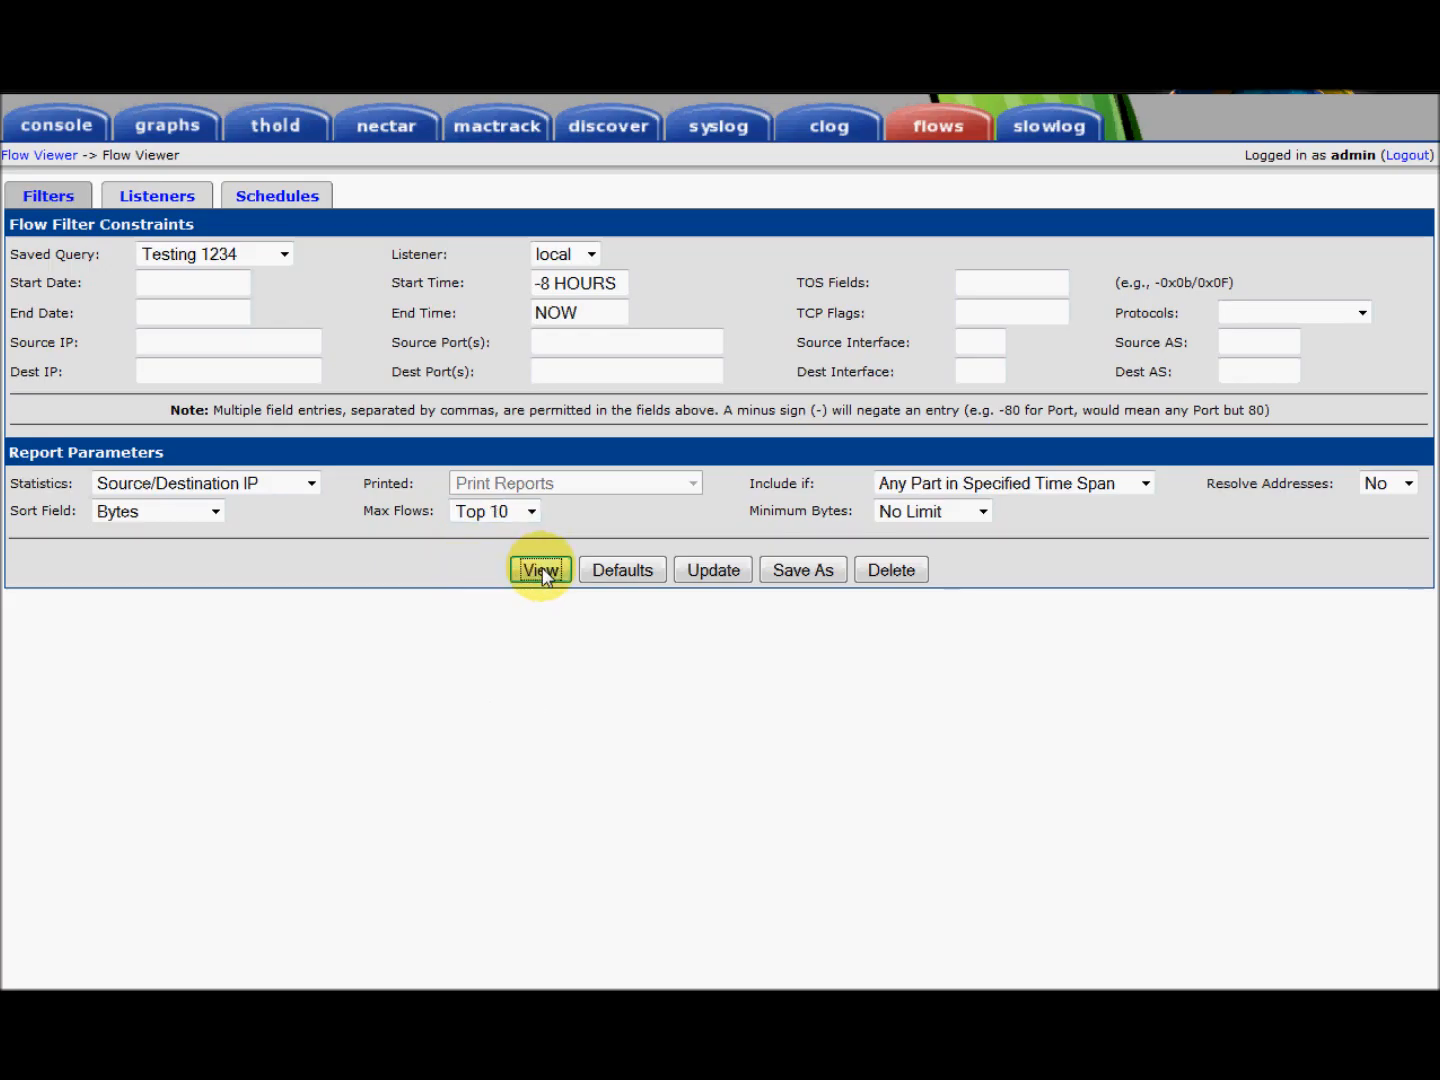
View the Source/Destination IP report and sort by flows, bytes, then packets largest first
left_click(540, 568)
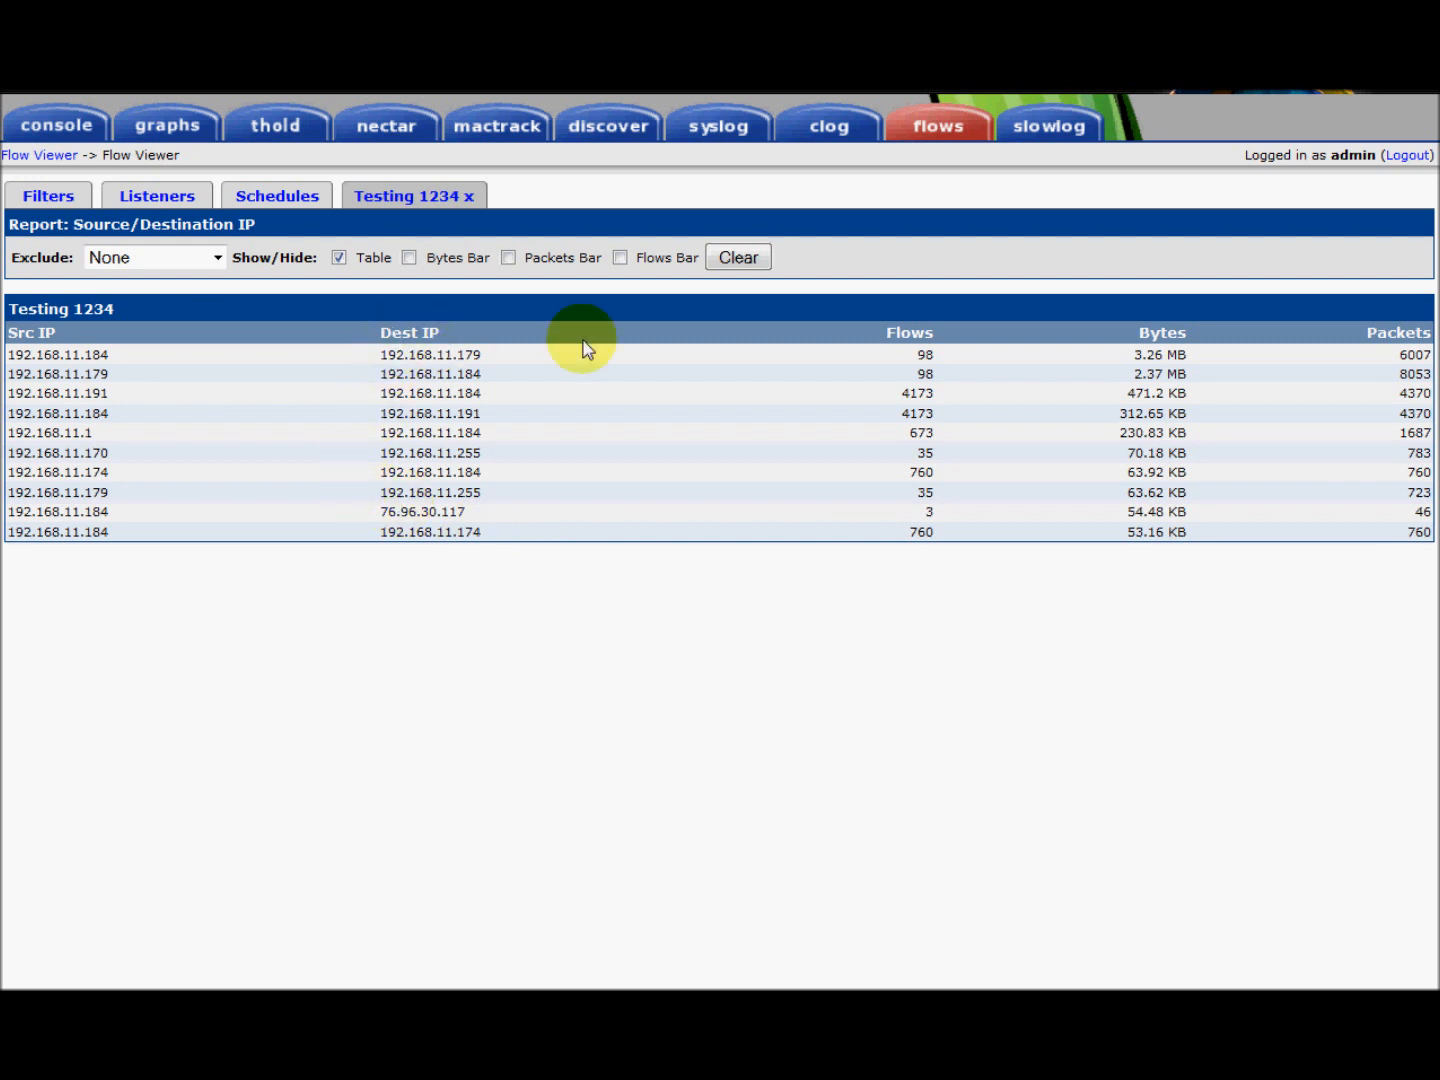
left_click(908, 332)
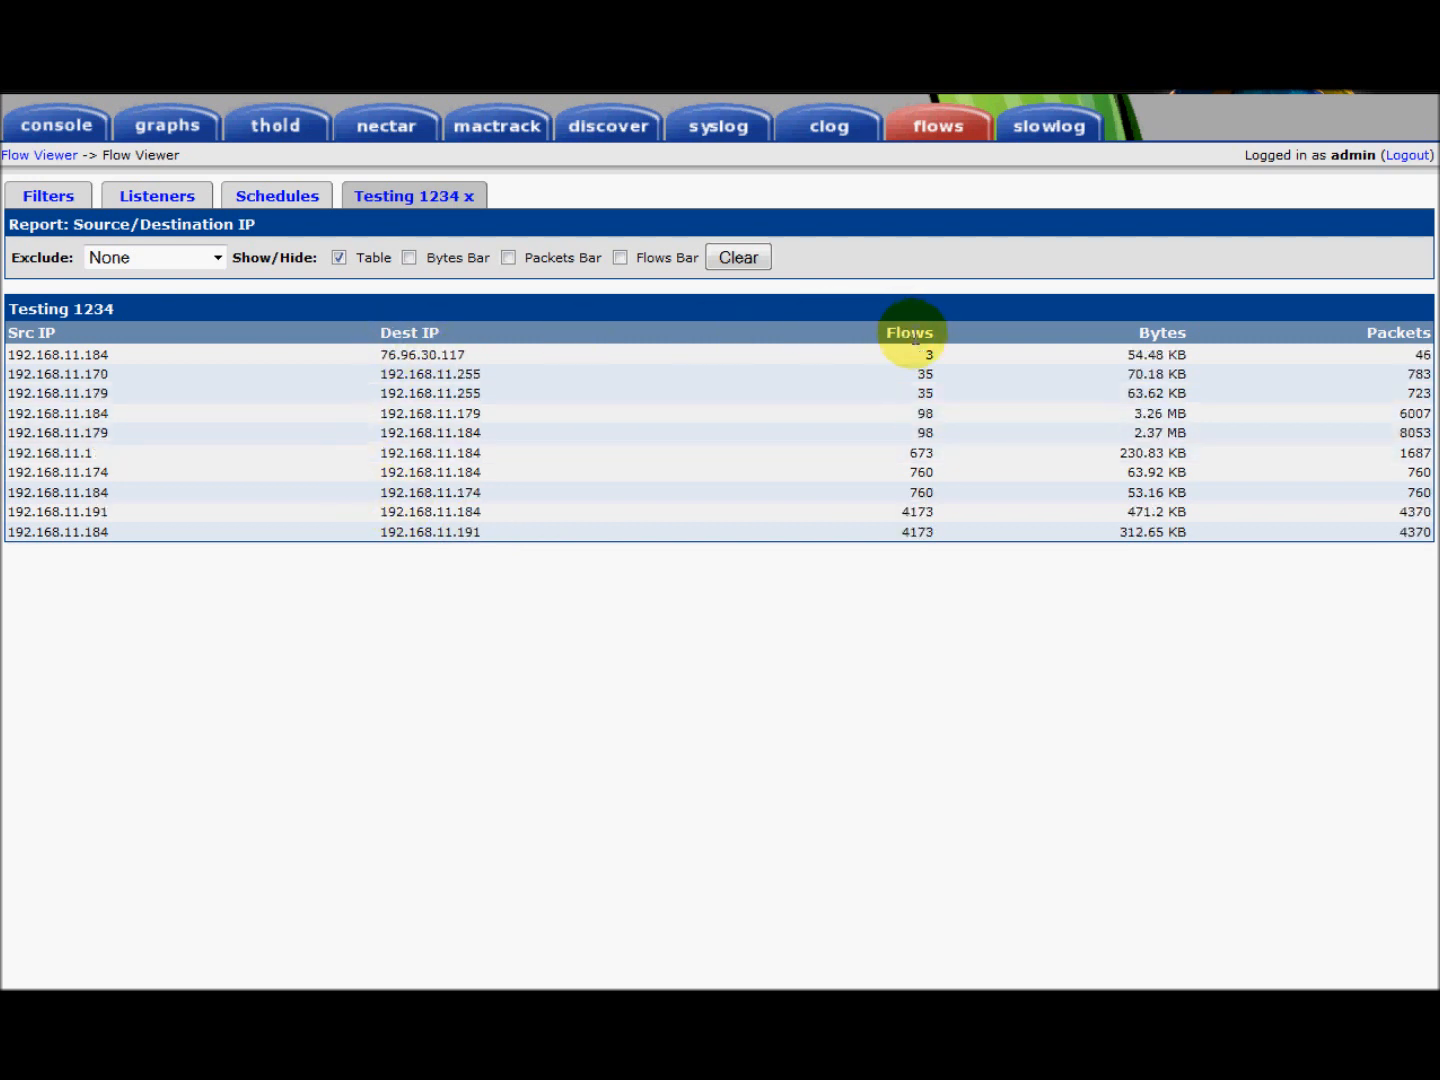
left_click(1160, 332)
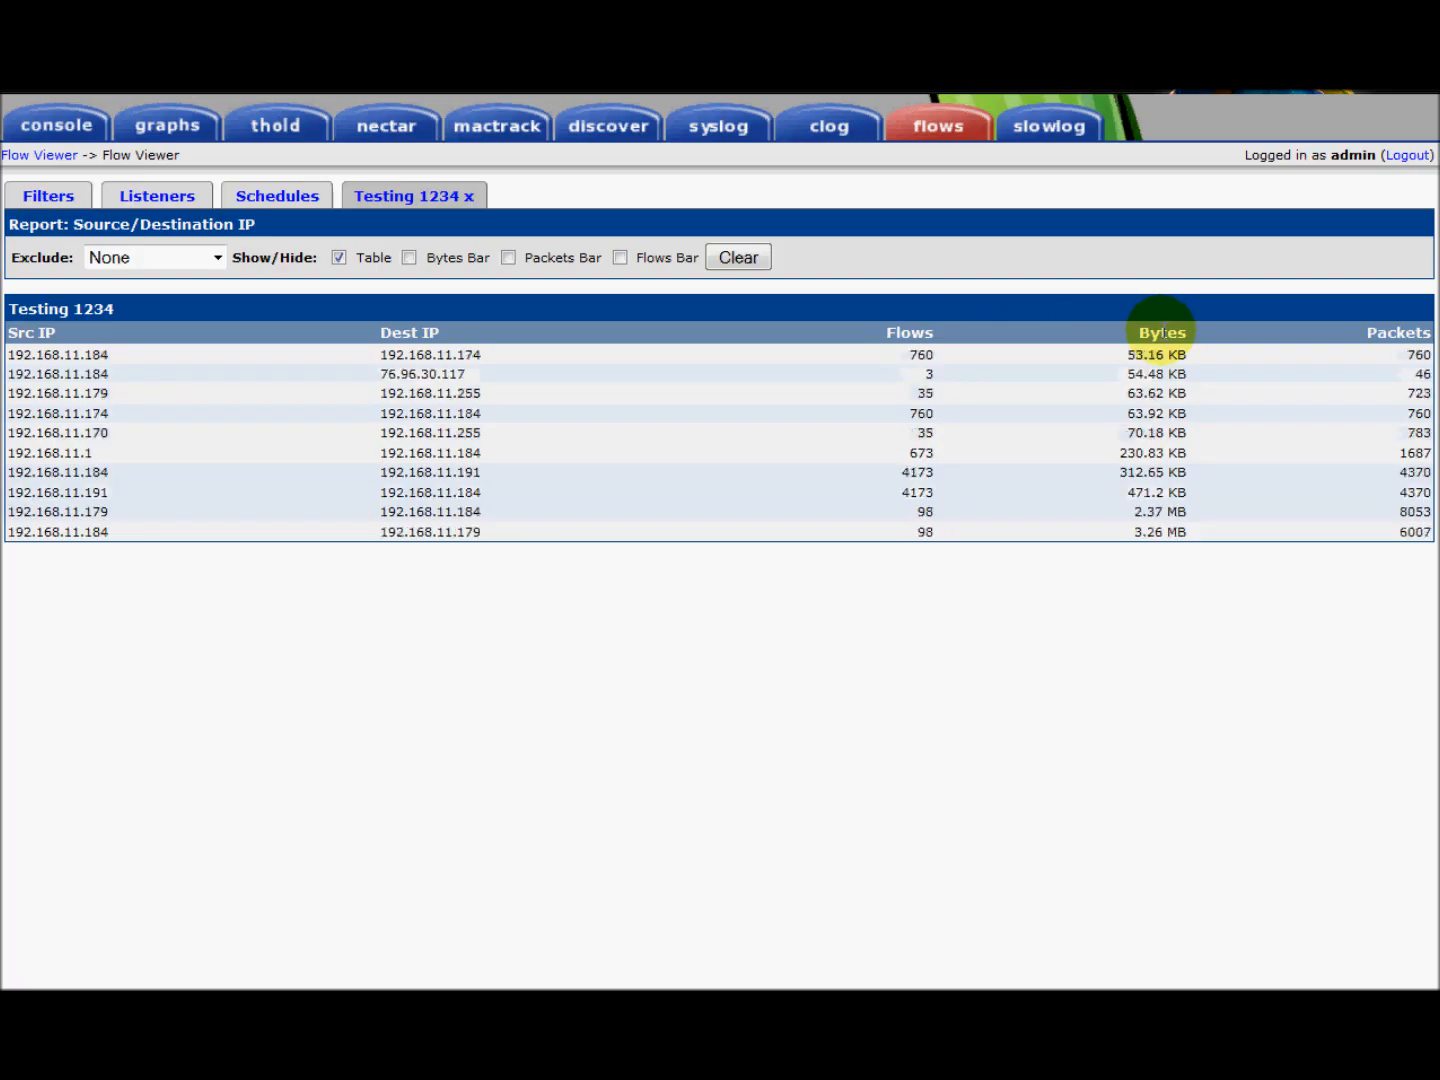
left_click(1398, 332)
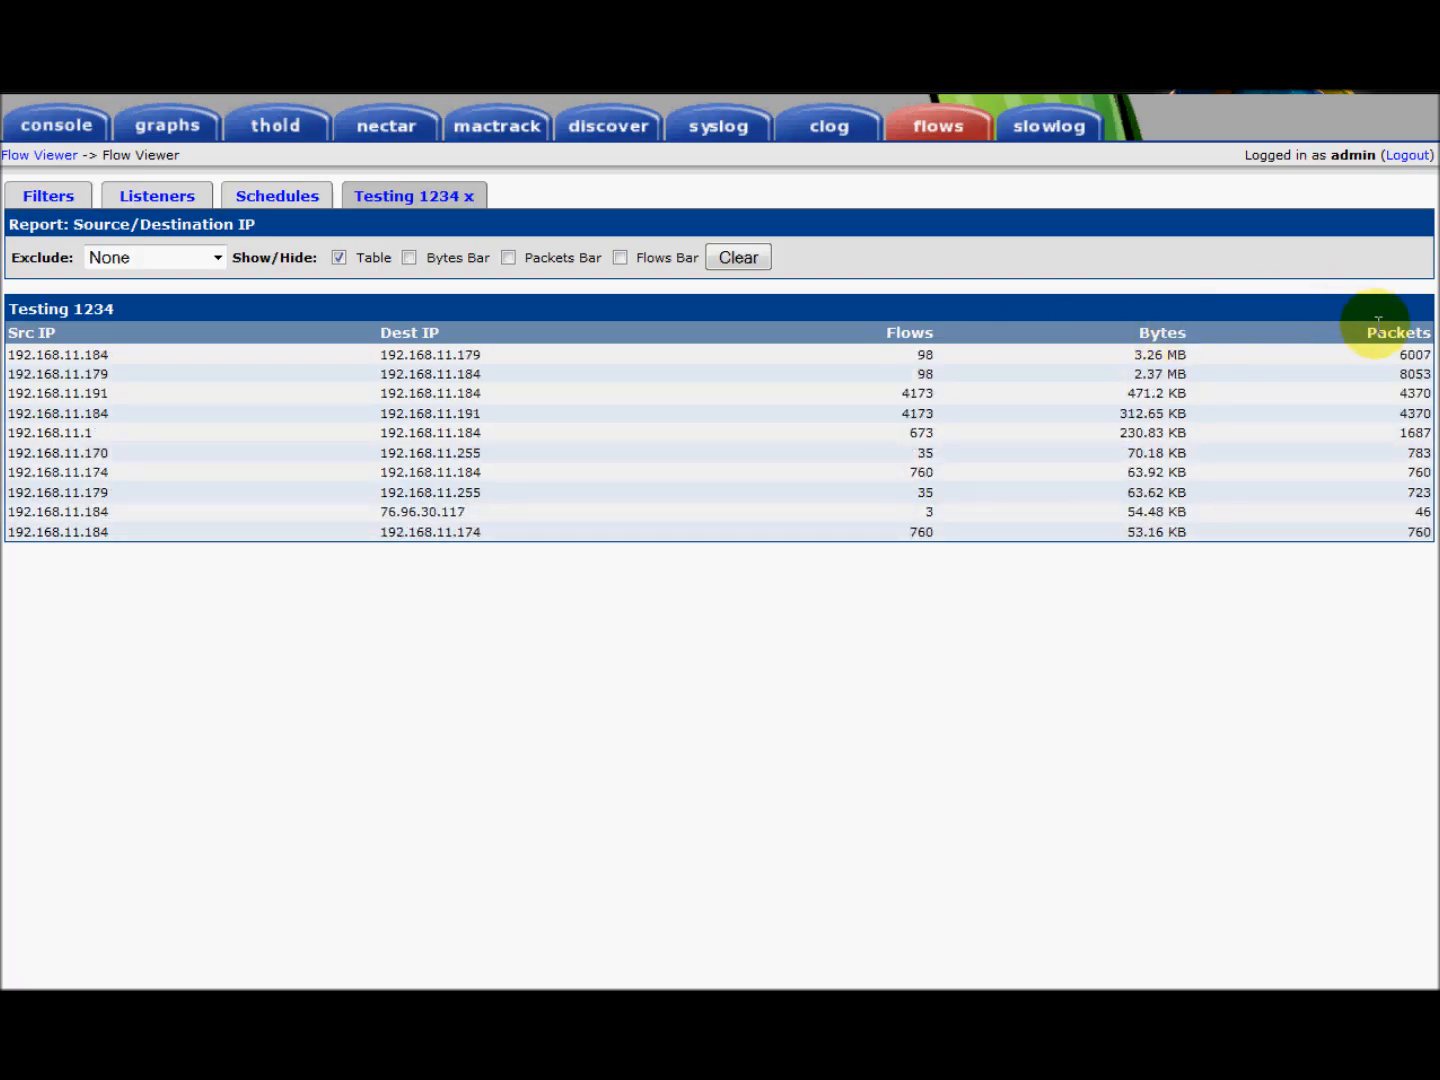
left_click(1398, 332)
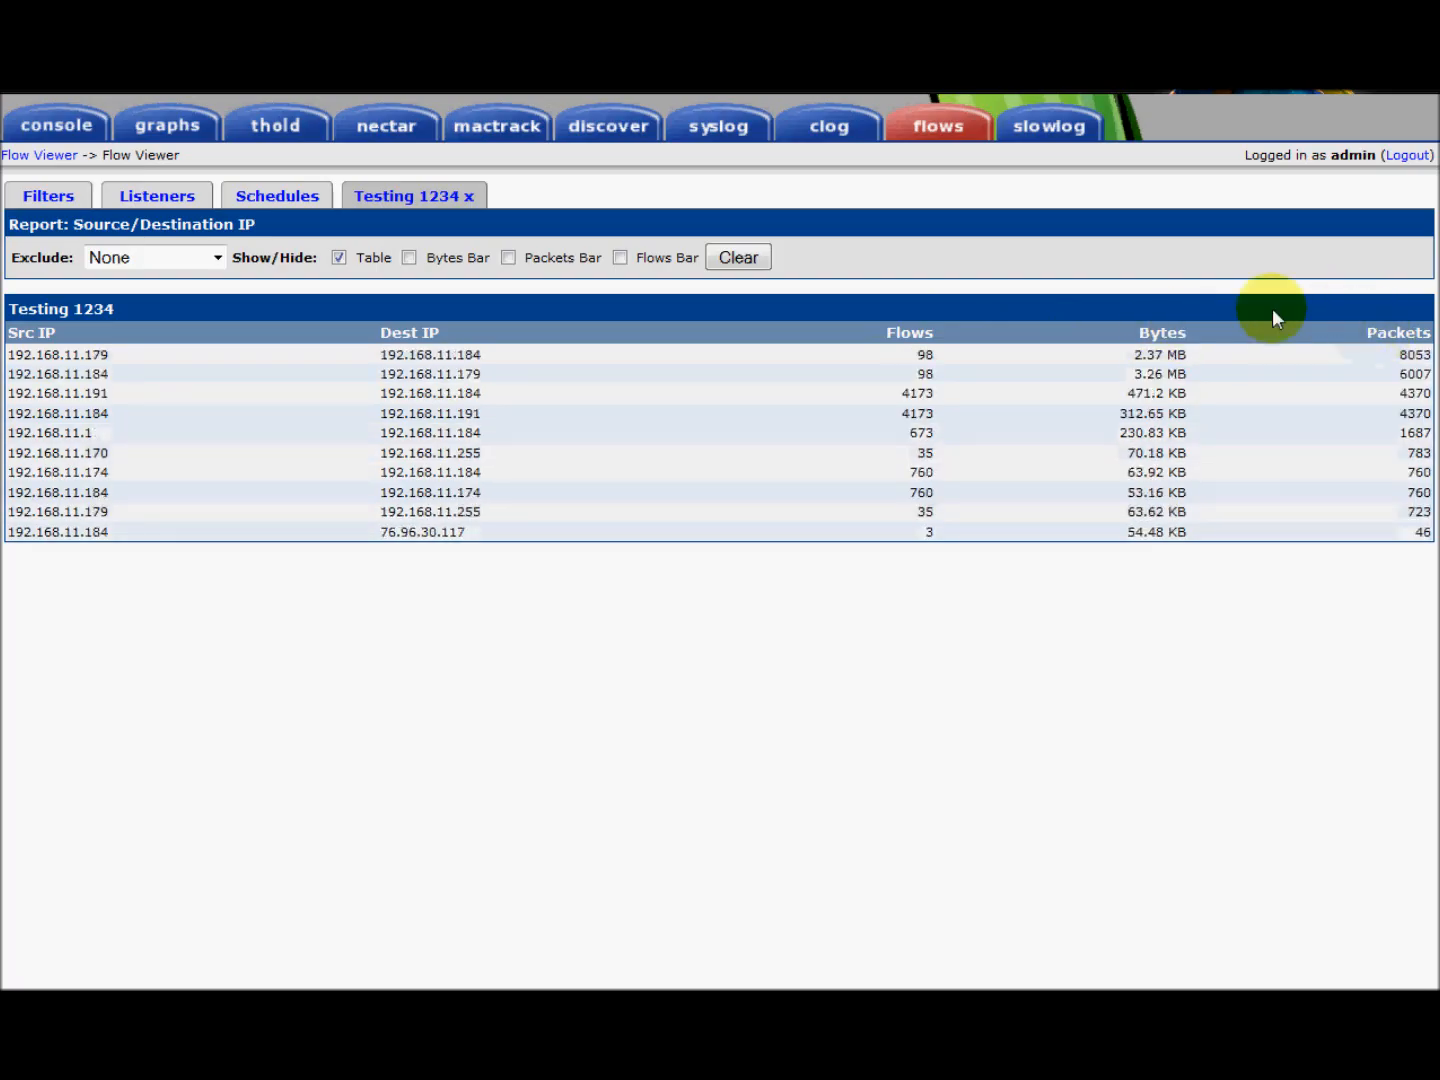
mouse_move(120, 290)
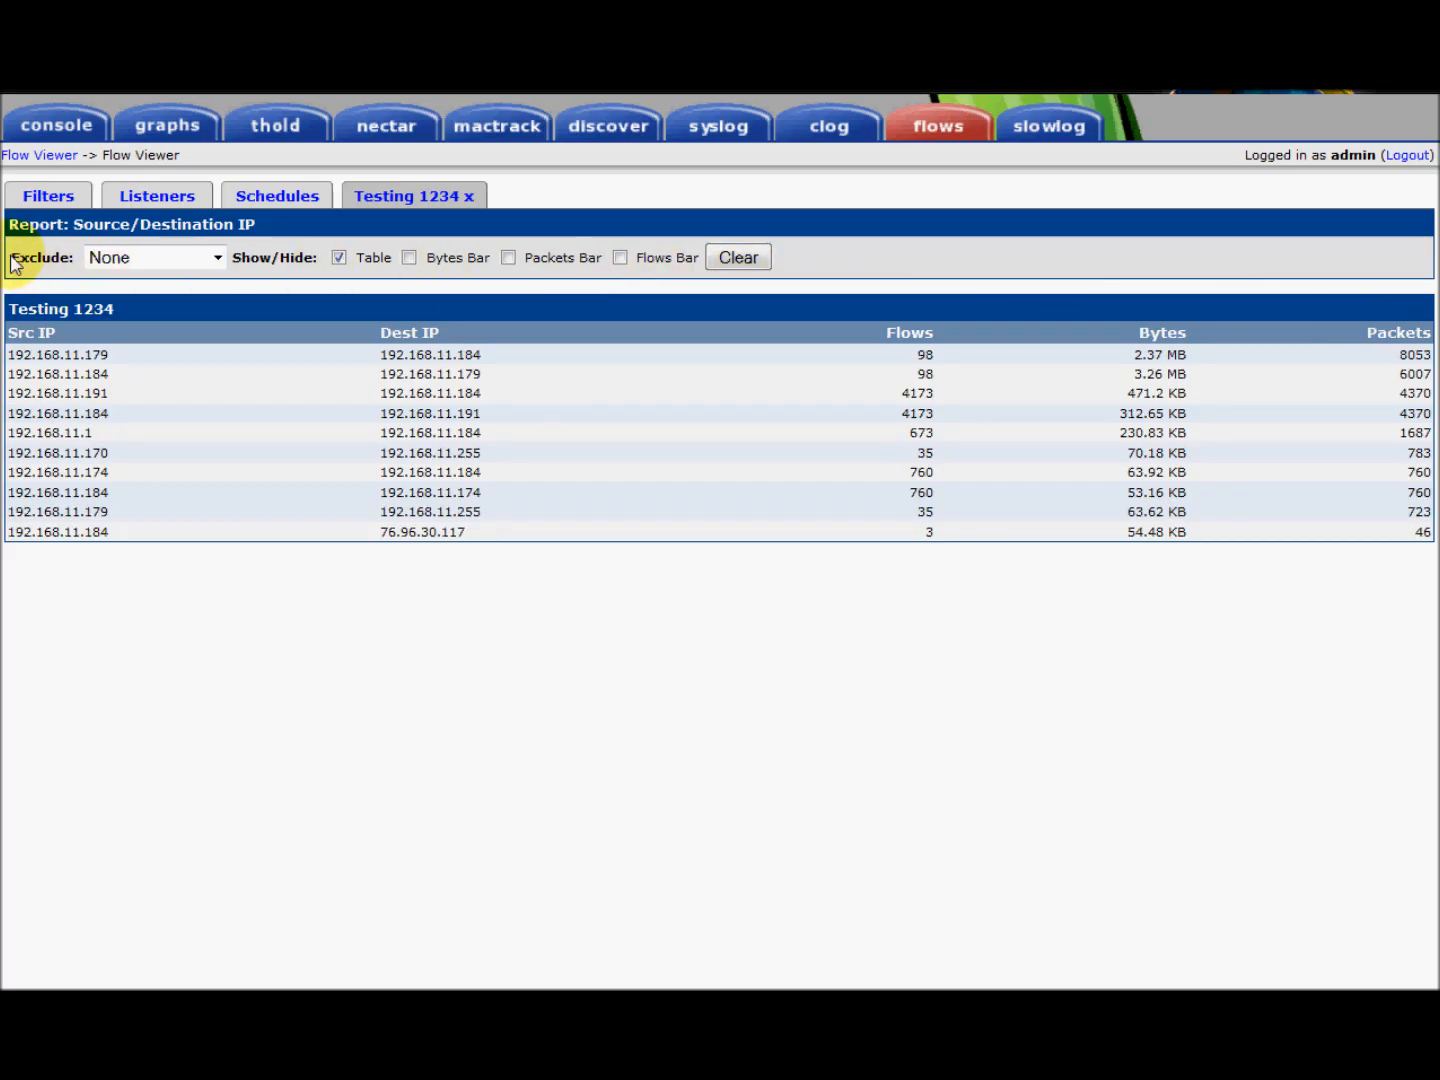
mouse_move(476, 262)
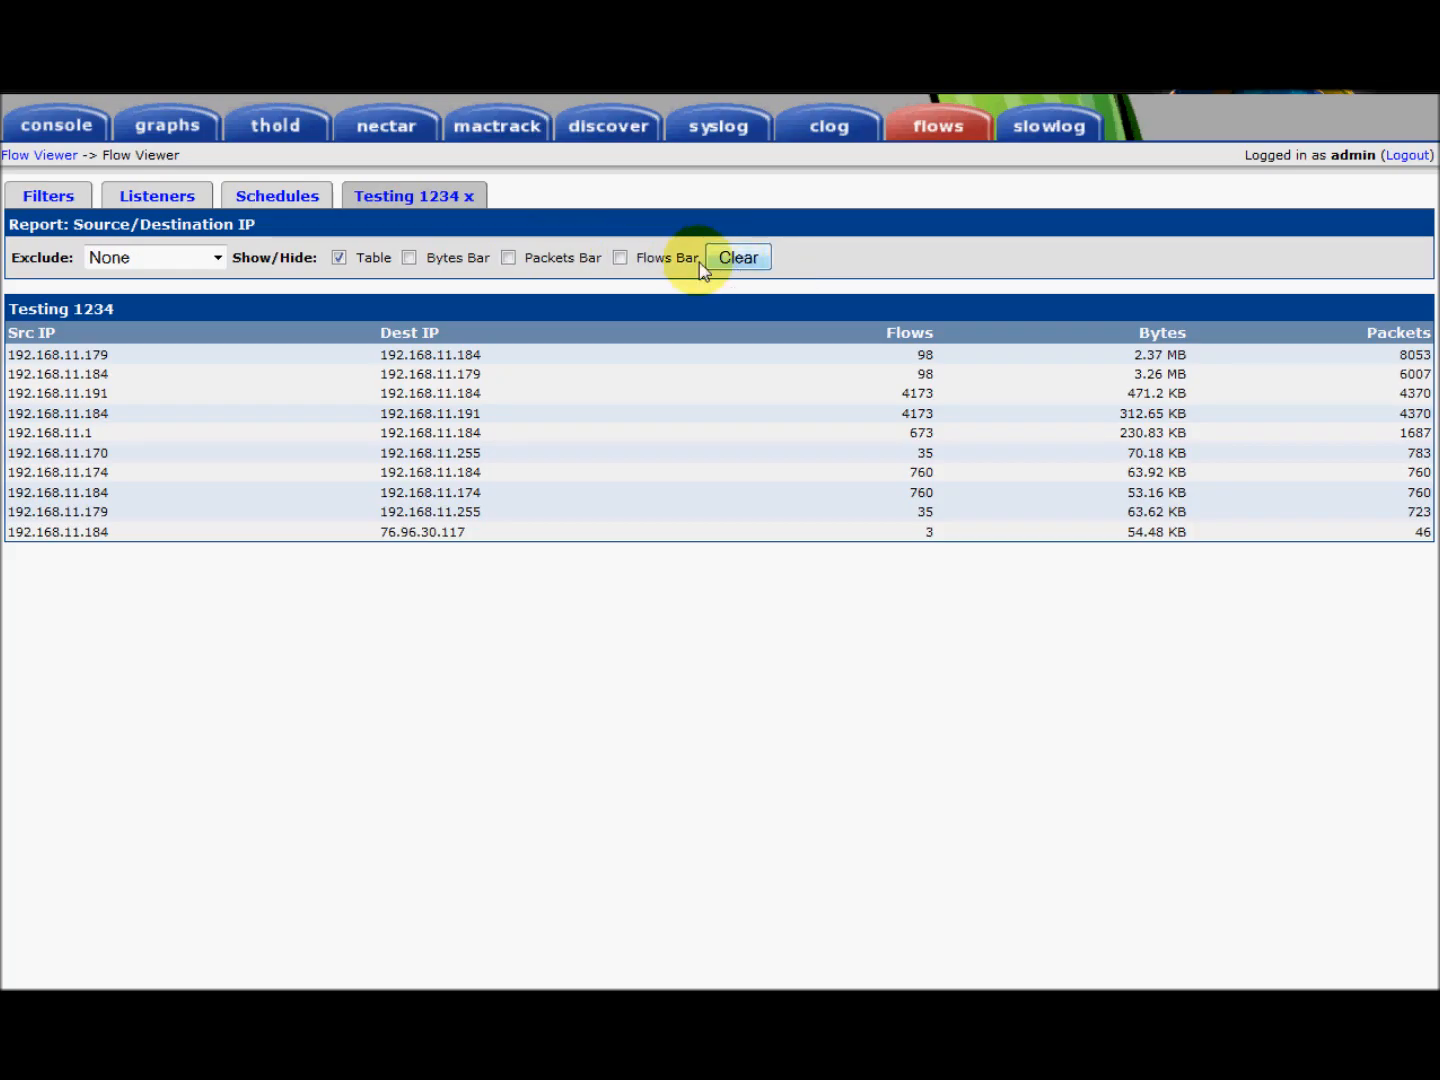
mouse_move(148, 256)
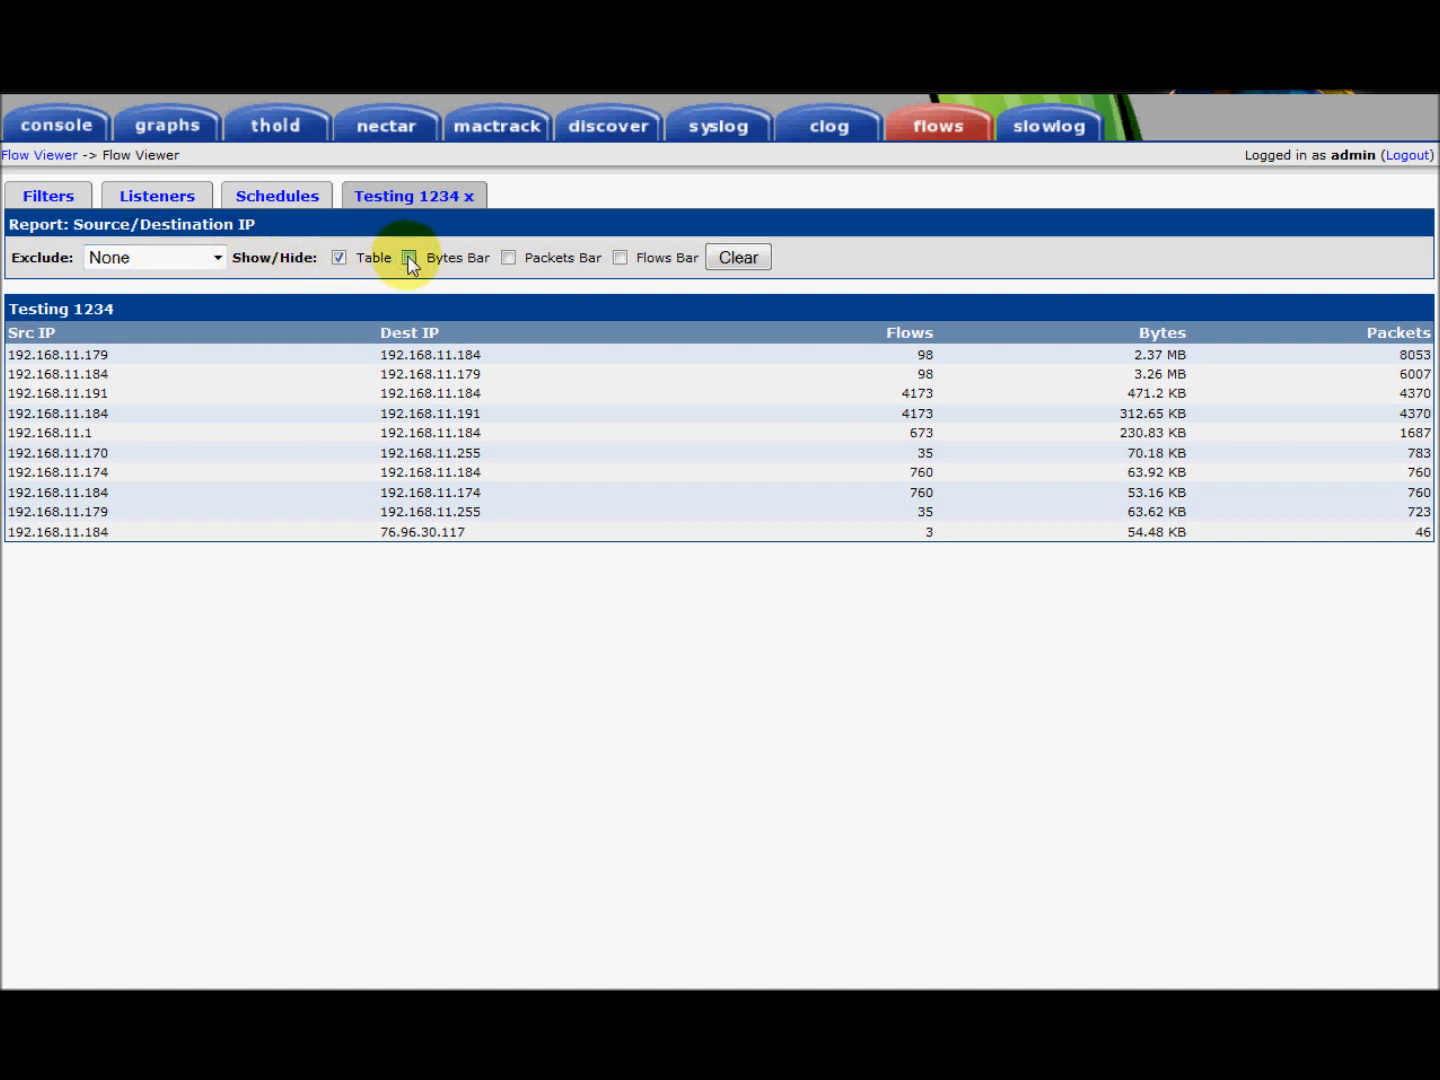
Add a bytes bar chart and set Exclude to Top 2 Samples so chart and table rescale
left_click(408, 256)
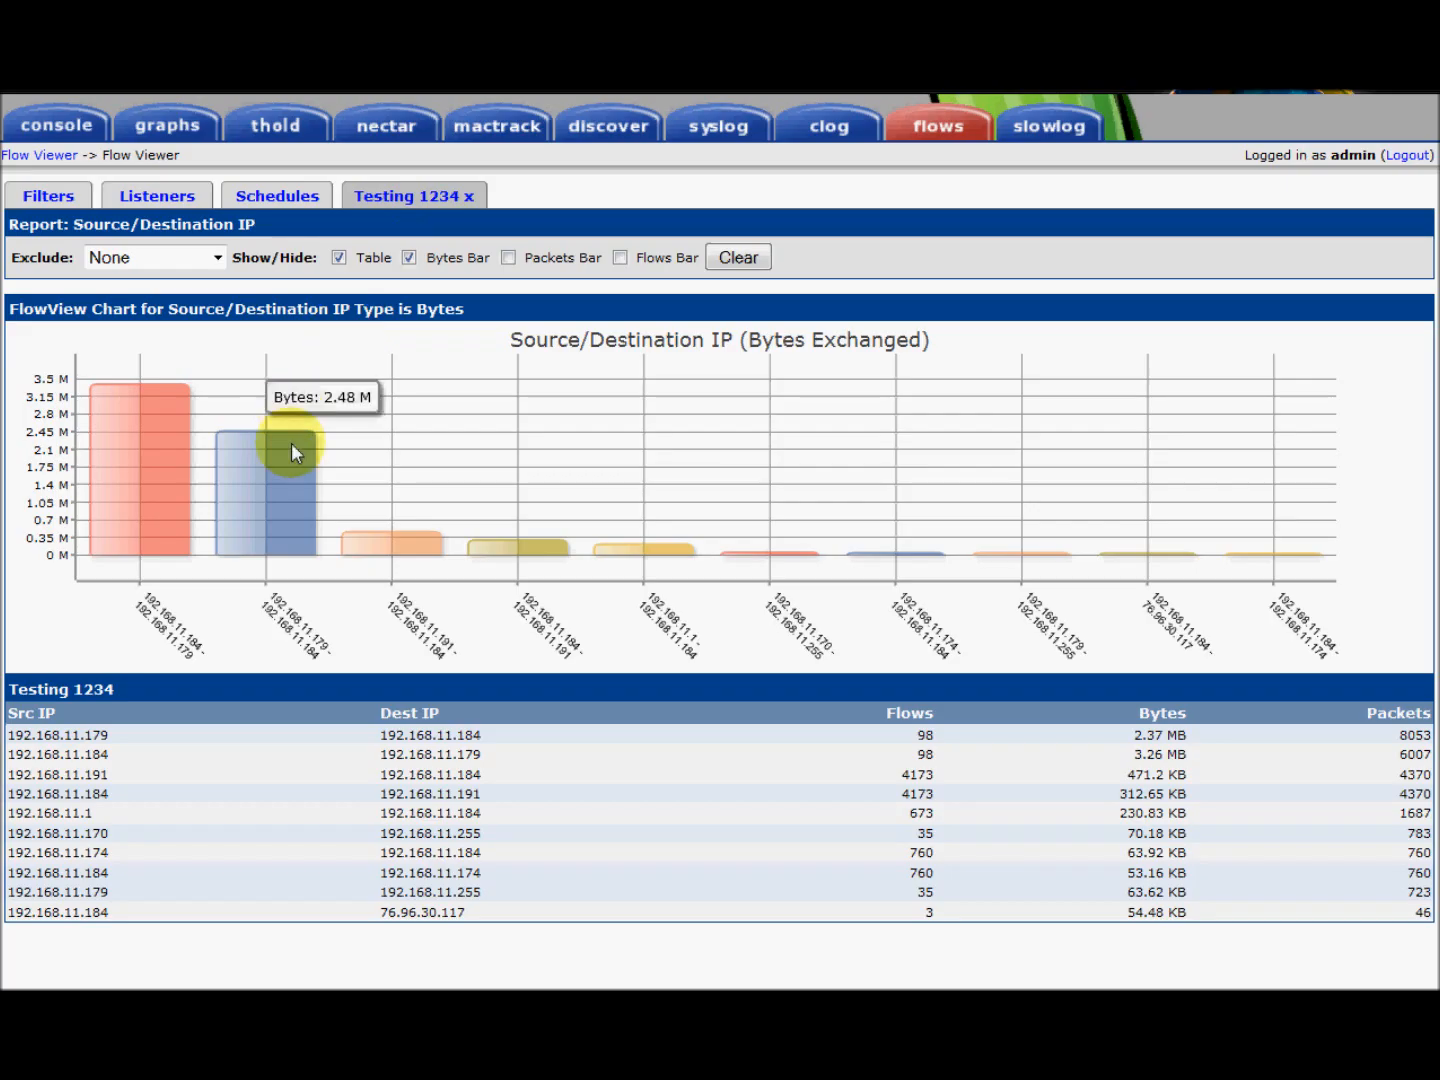
mouse_move(176, 528)
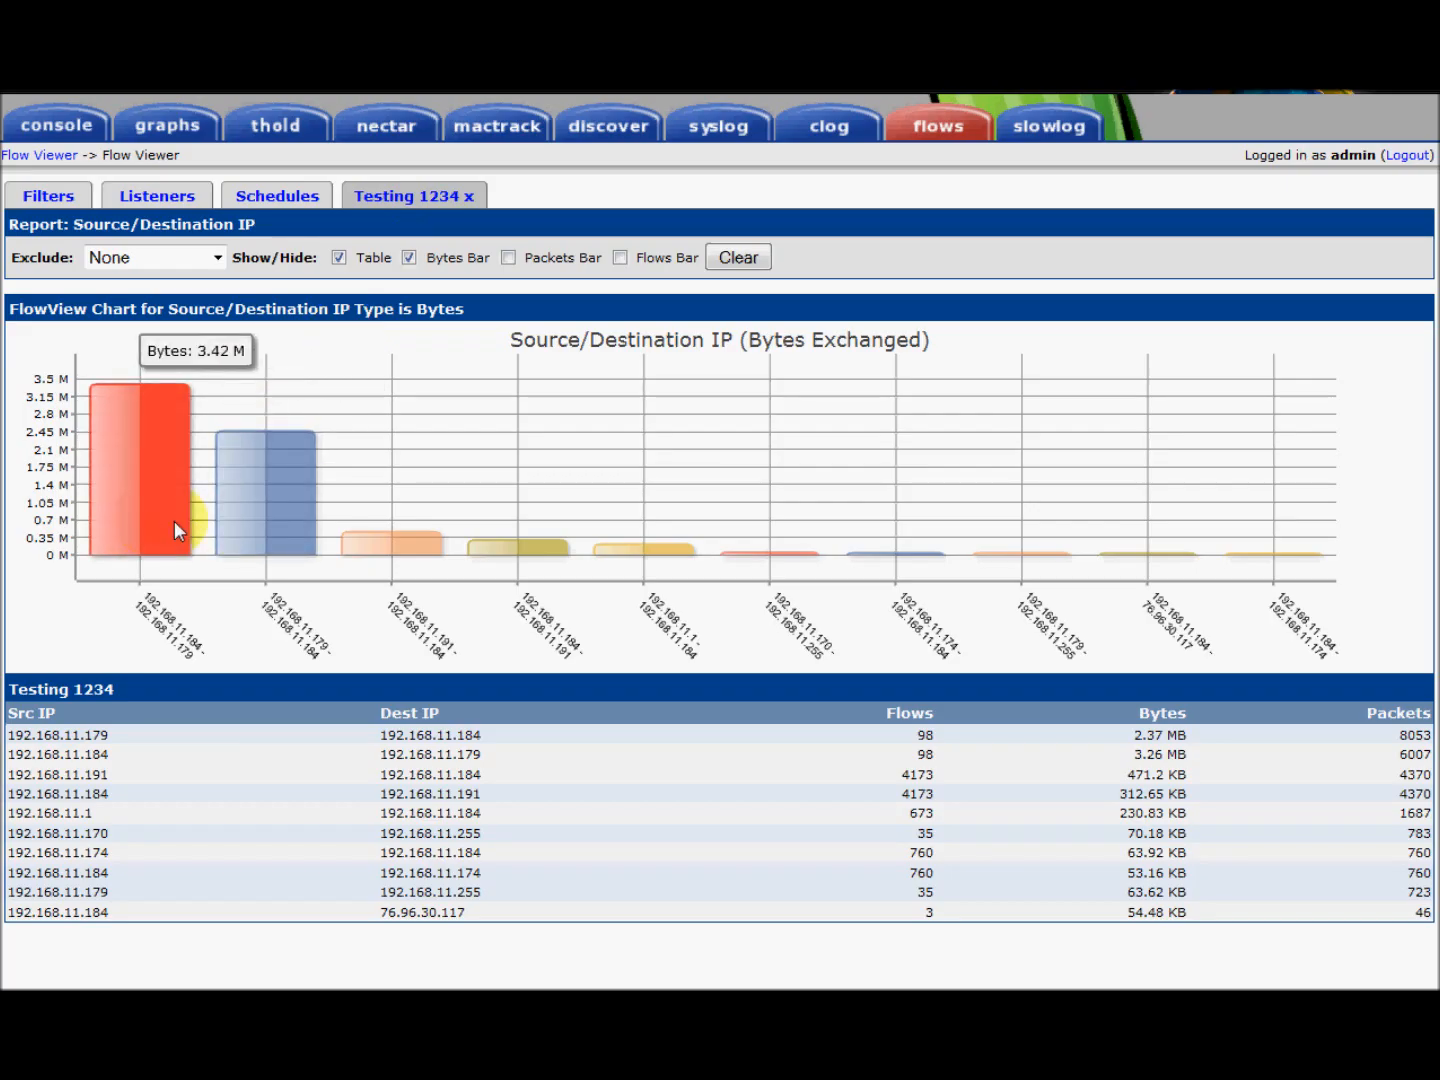
mouse_move(330, 540)
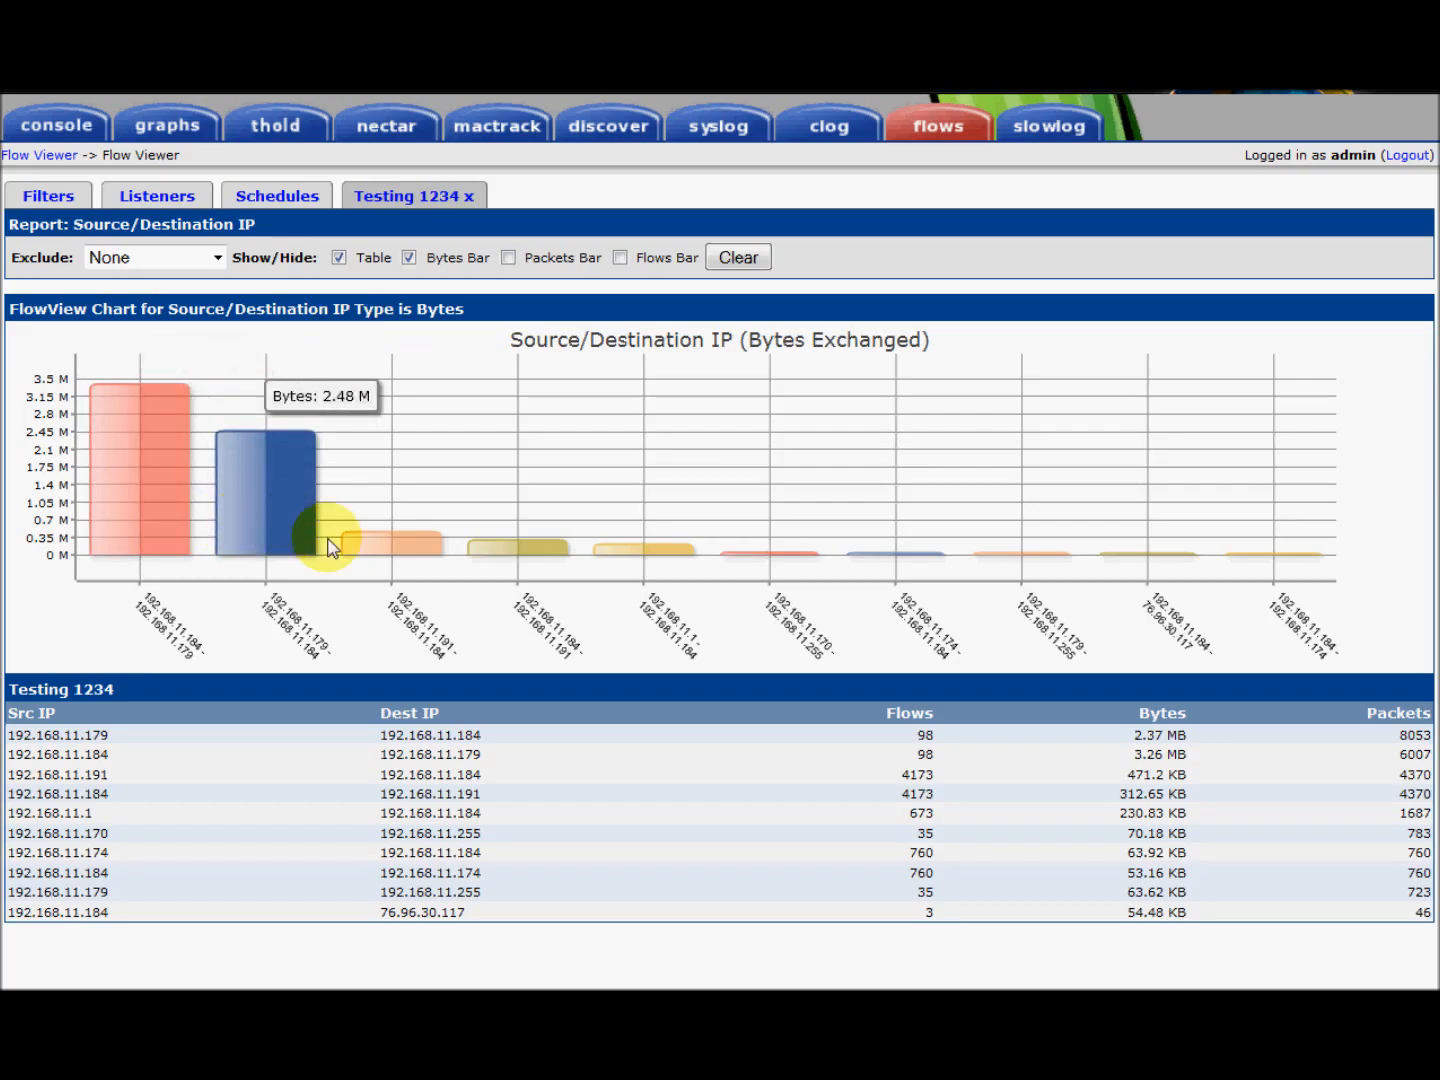
mouse_move(1296, 560)
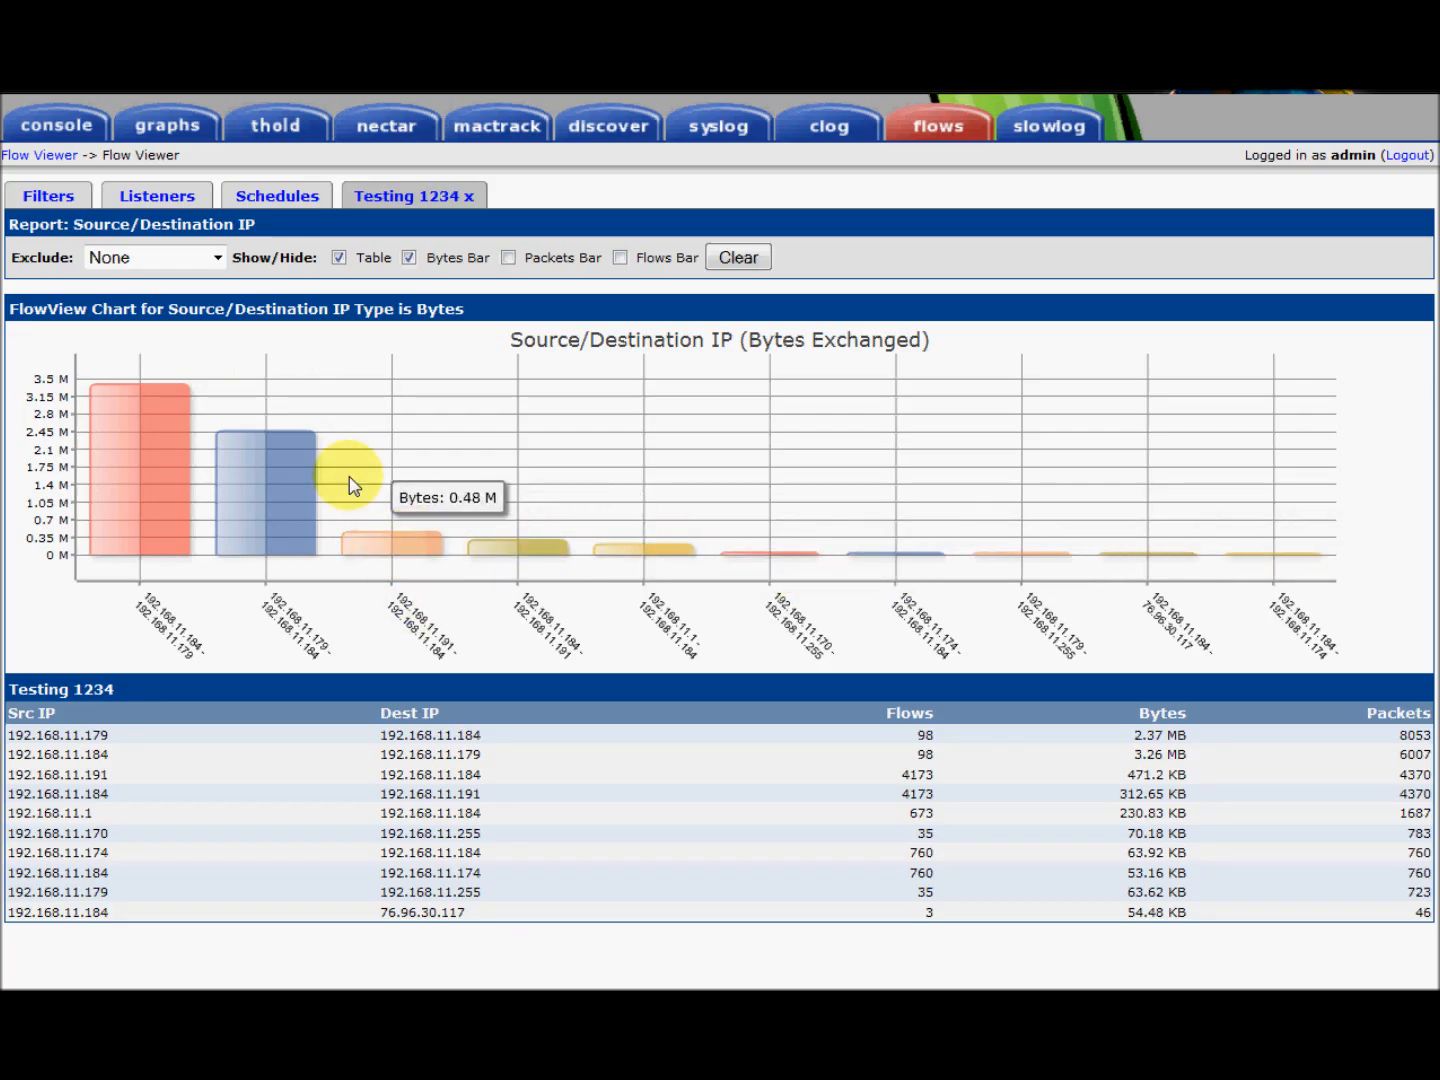
left_click(152, 256)
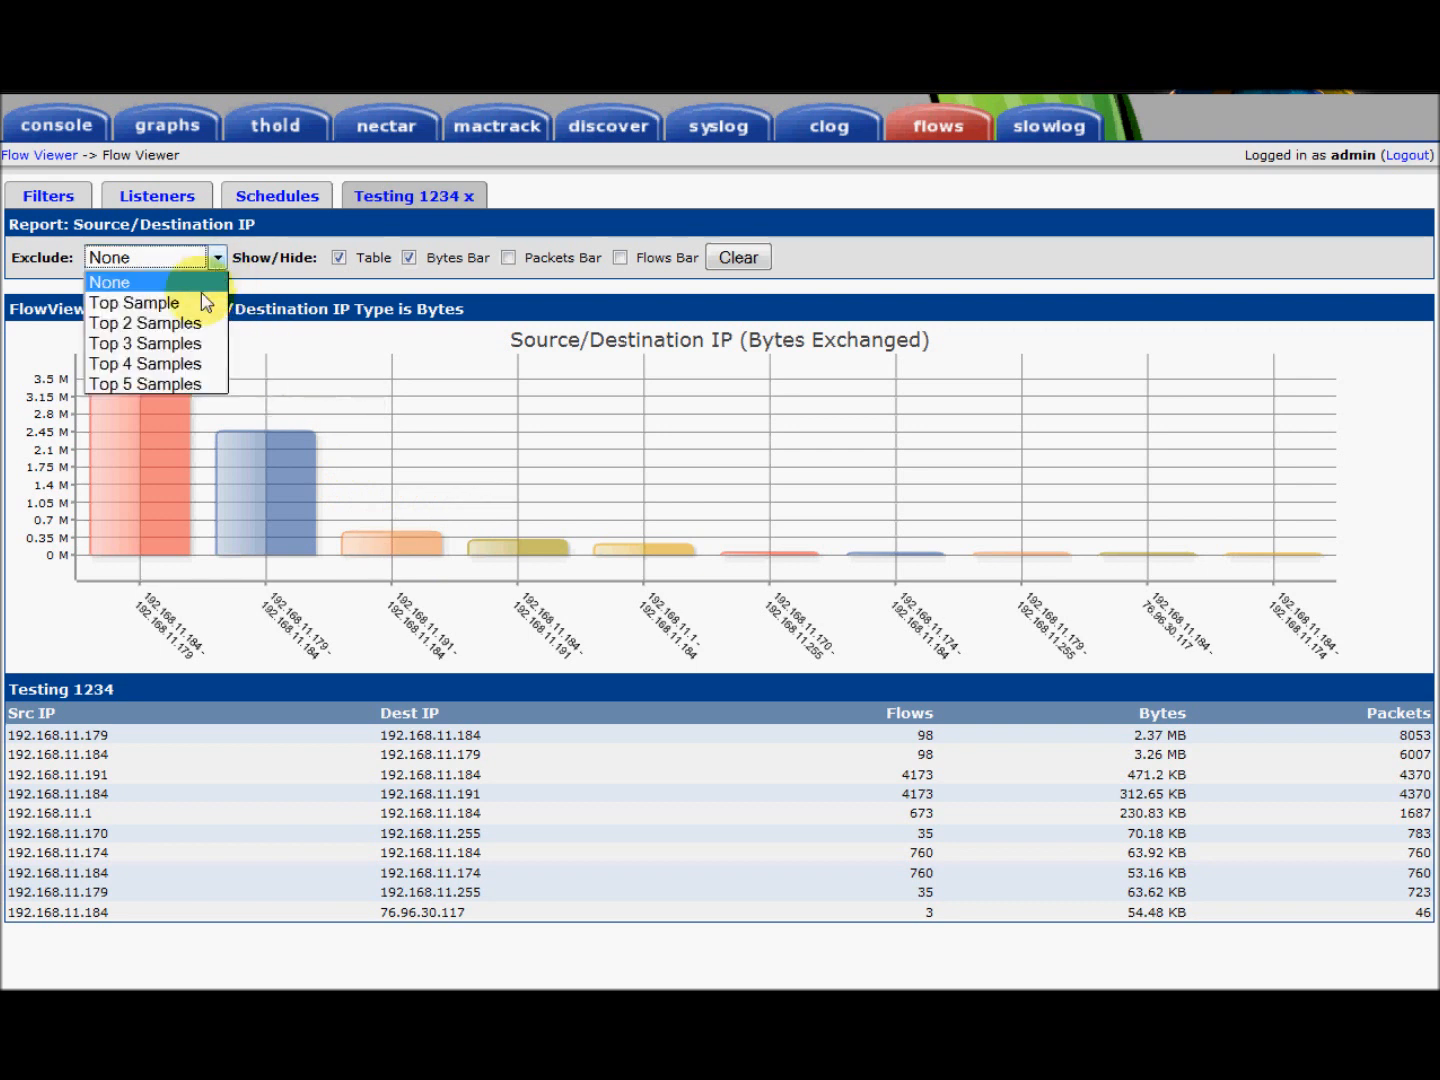
left_click(144, 322)
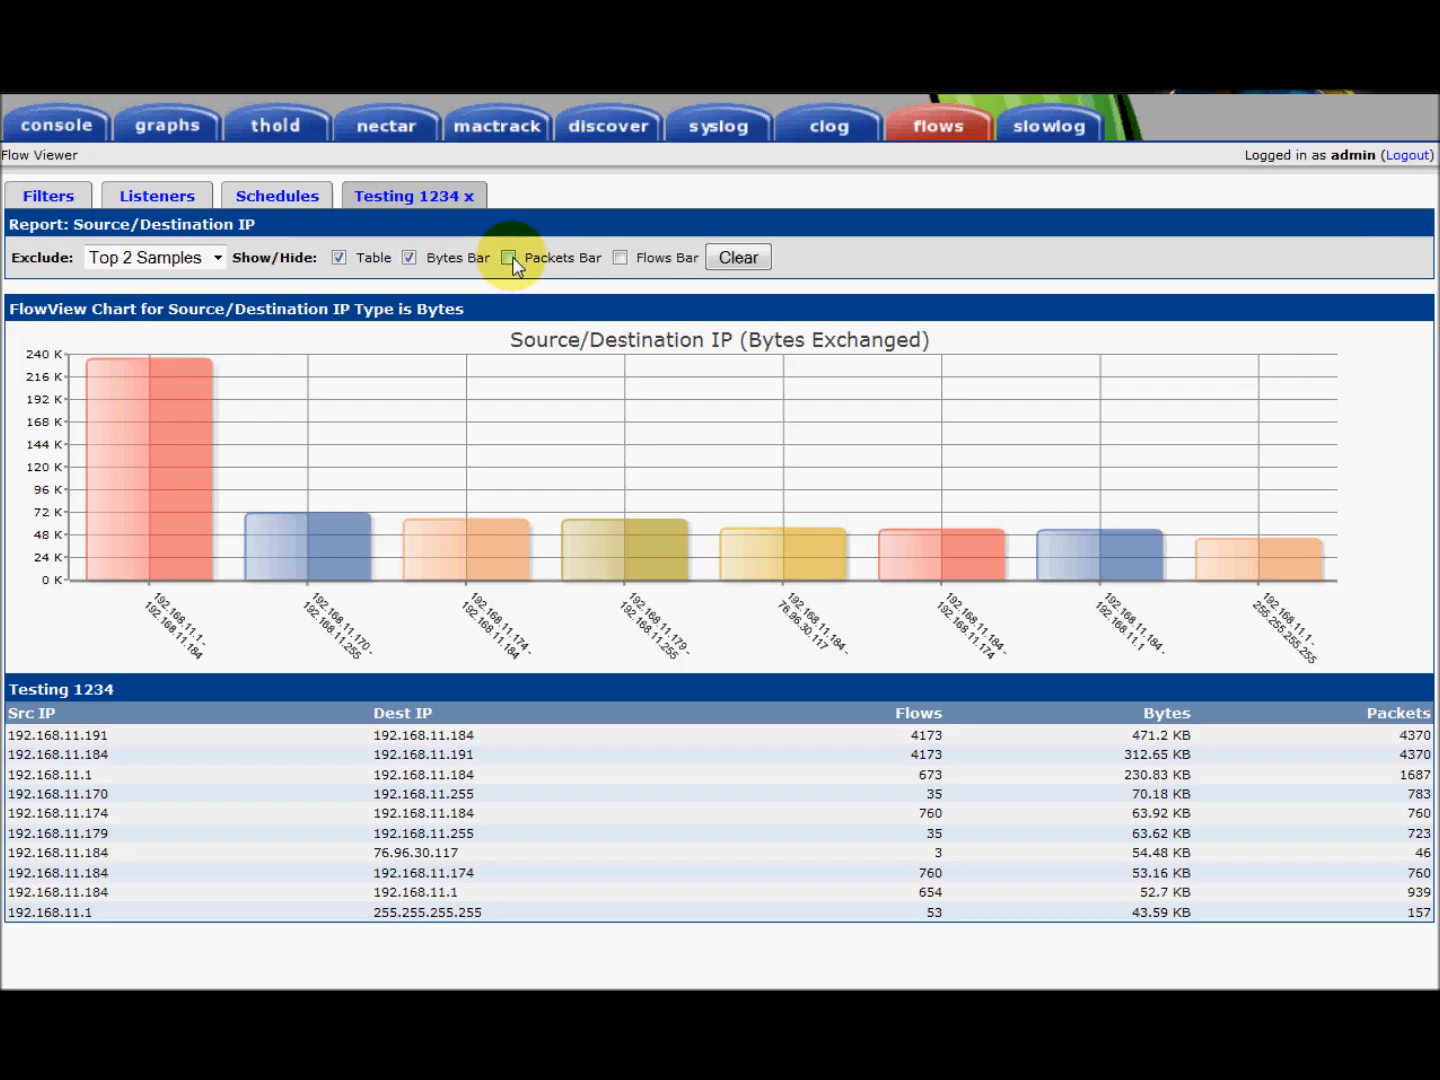
Enable the Packets Bar and Flows Bar charts and scroll to view them below the bytes chart
left_click(510, 256)
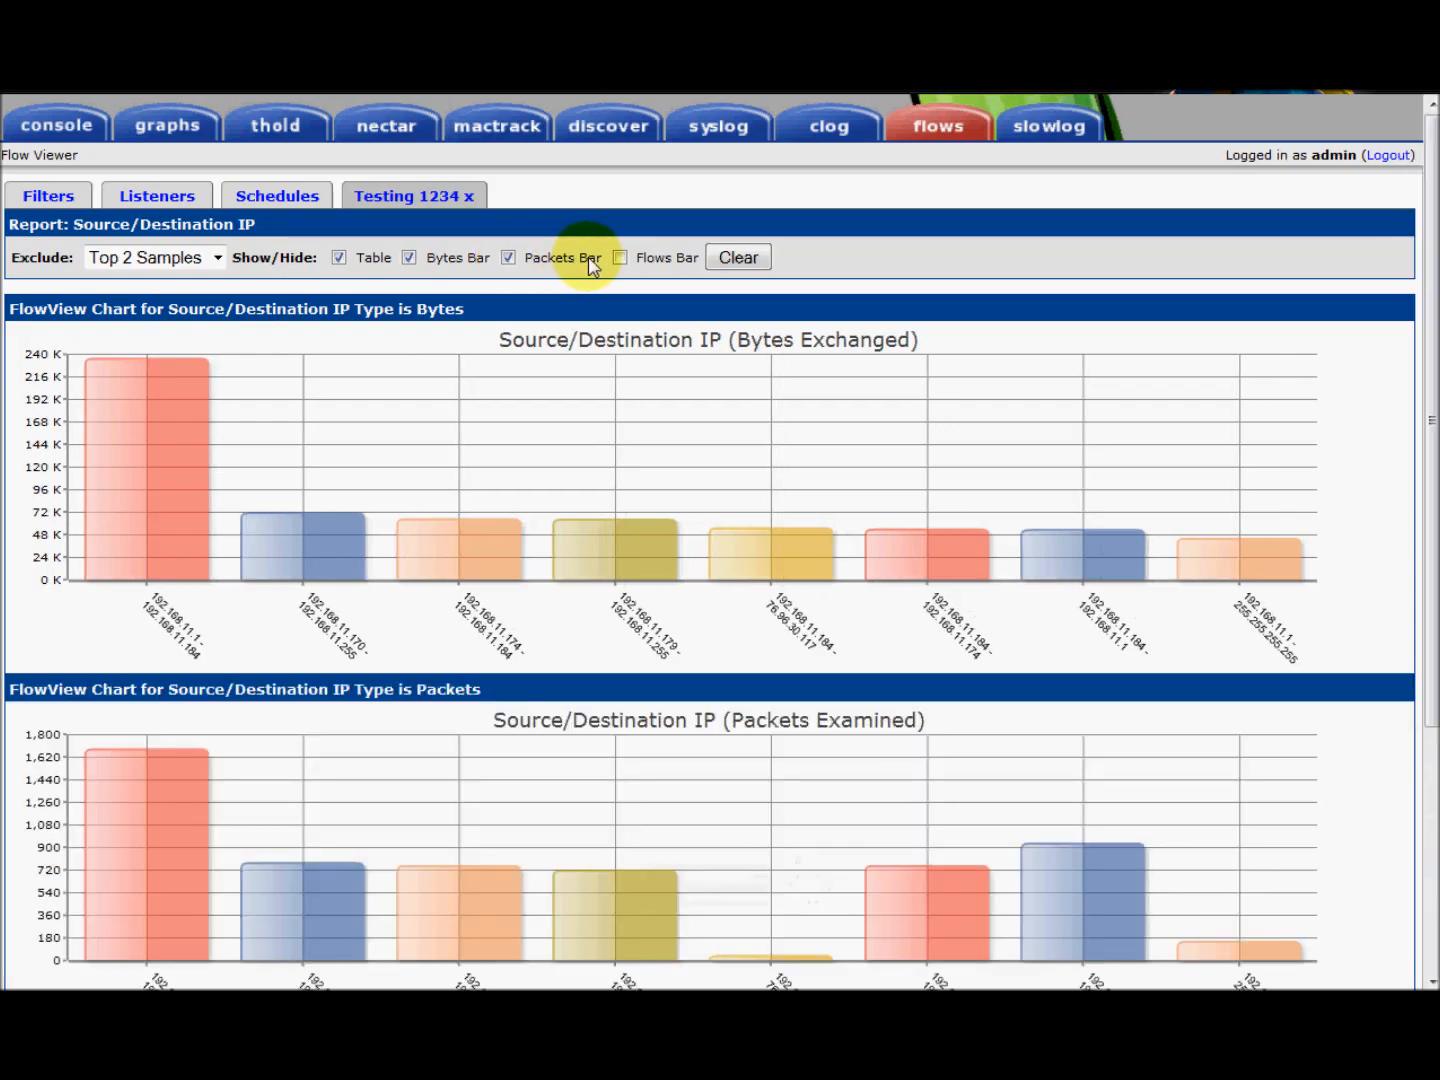
left_click(620, 256)
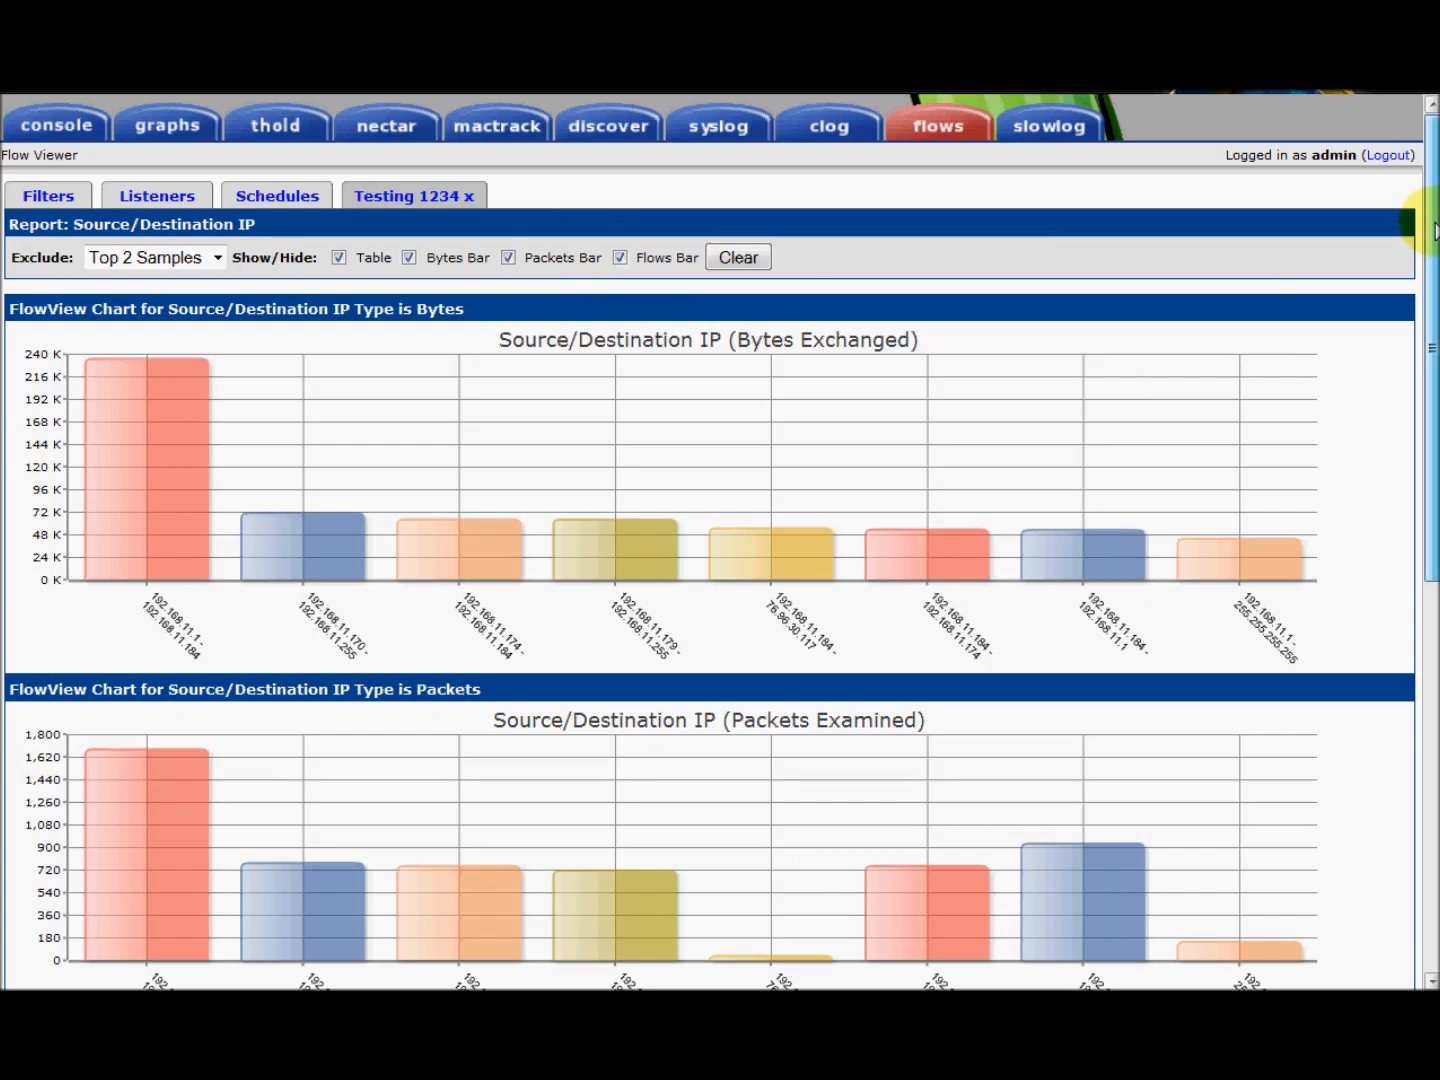
scroll("down", 3)
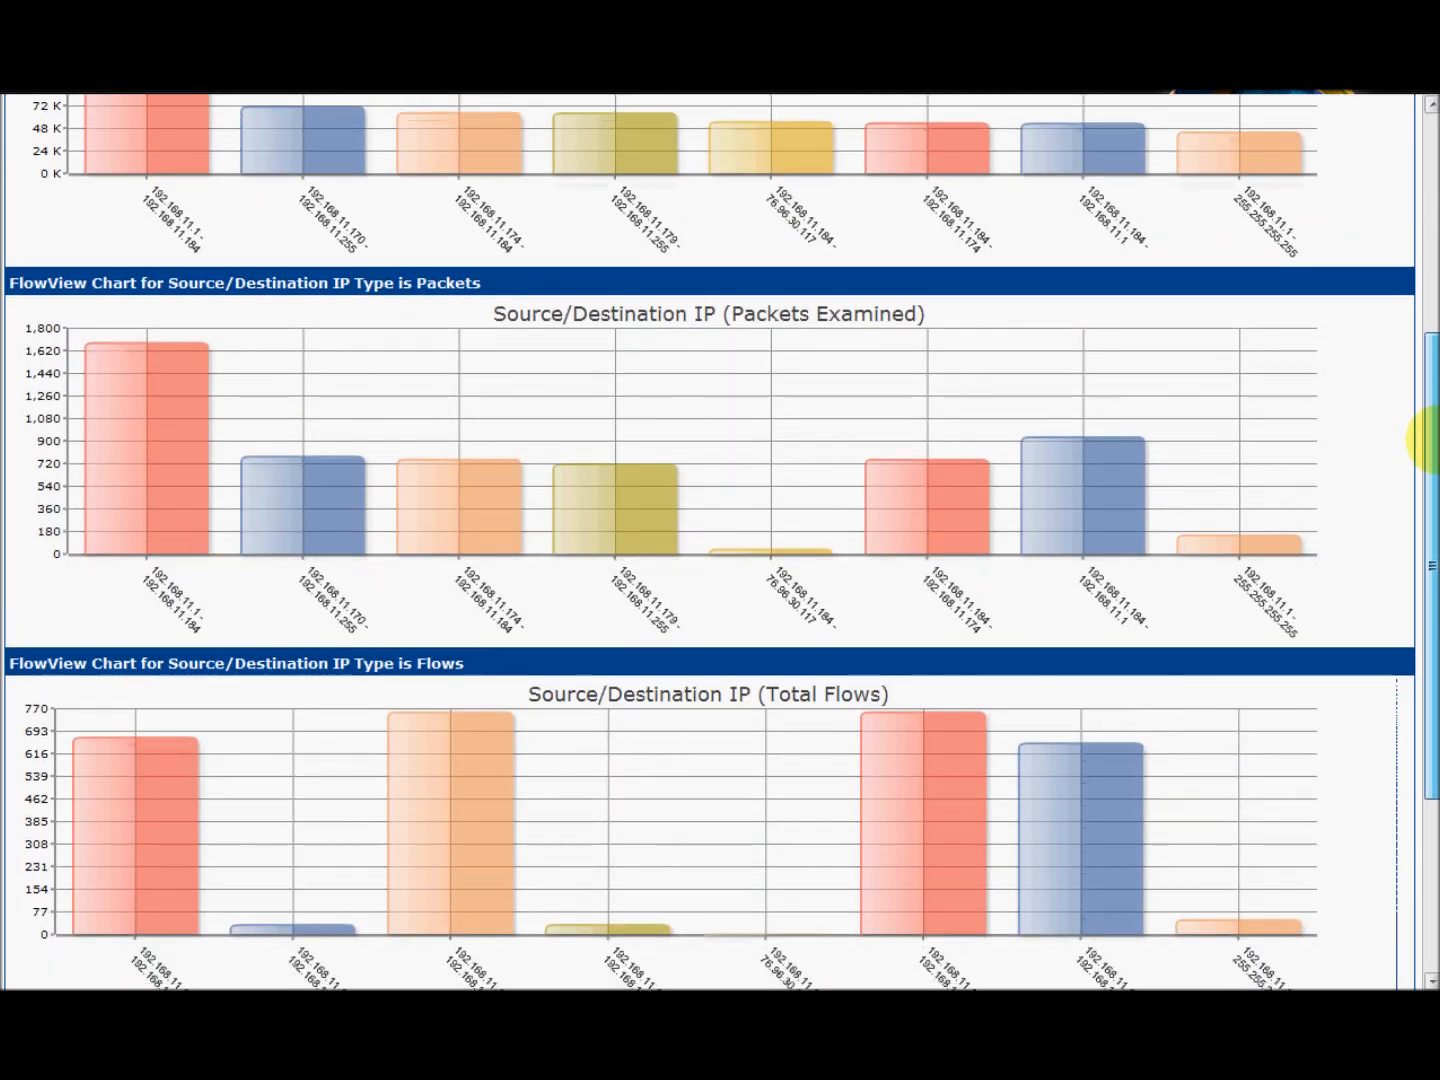
mouse_move(956, 470)
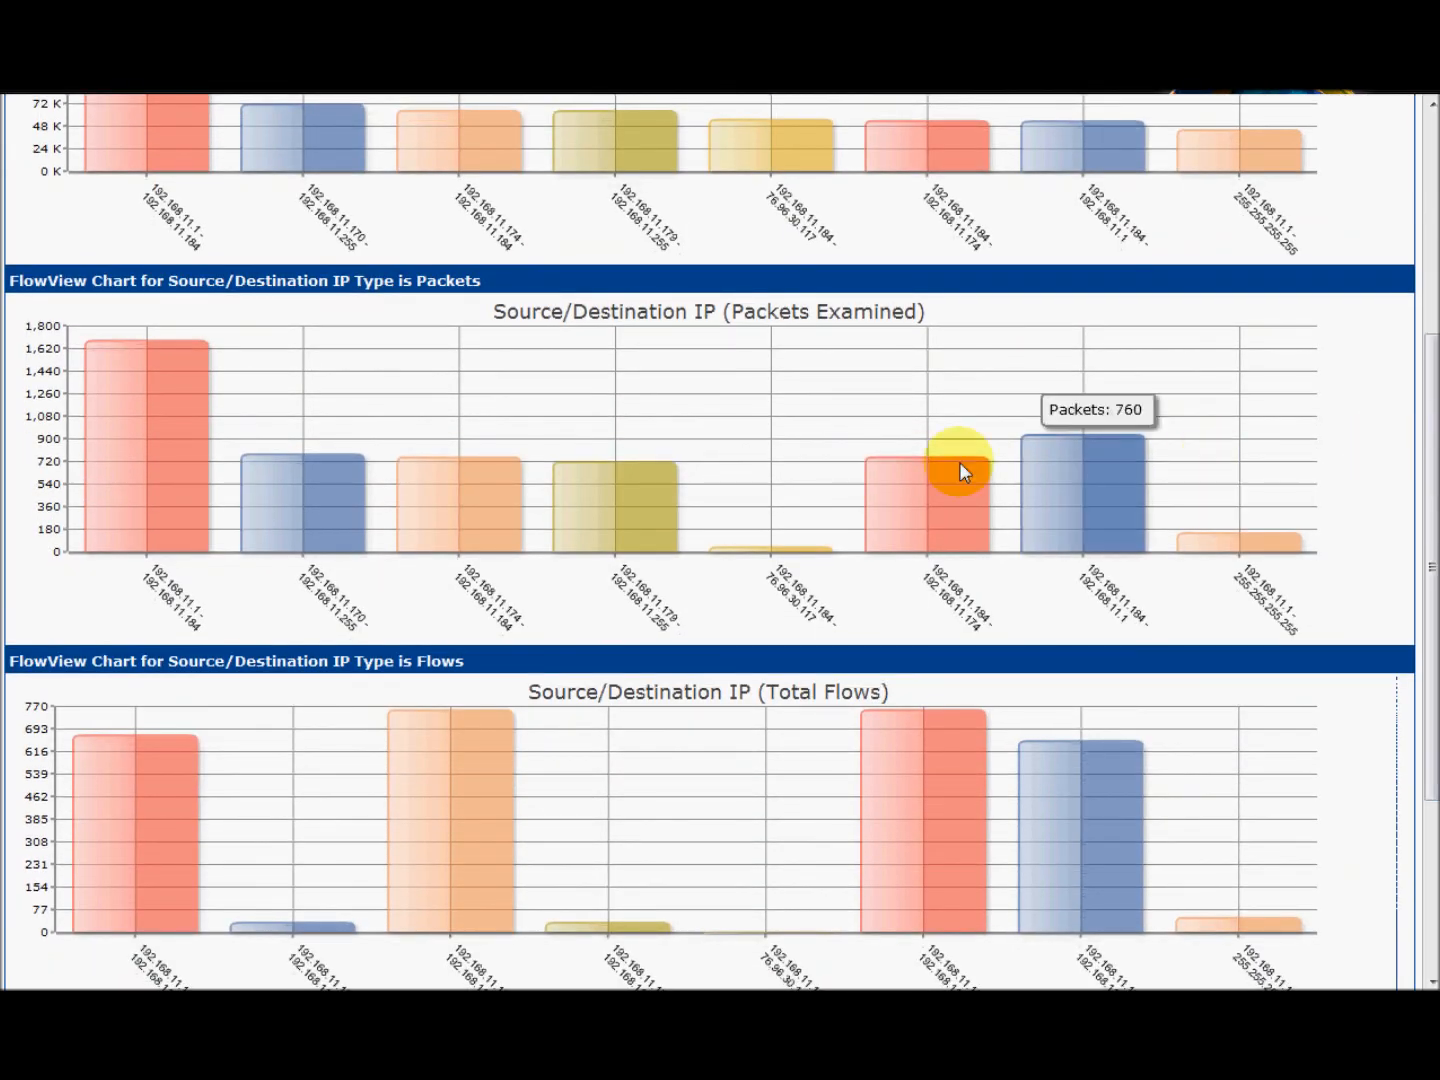
mouse_move(684, 516)
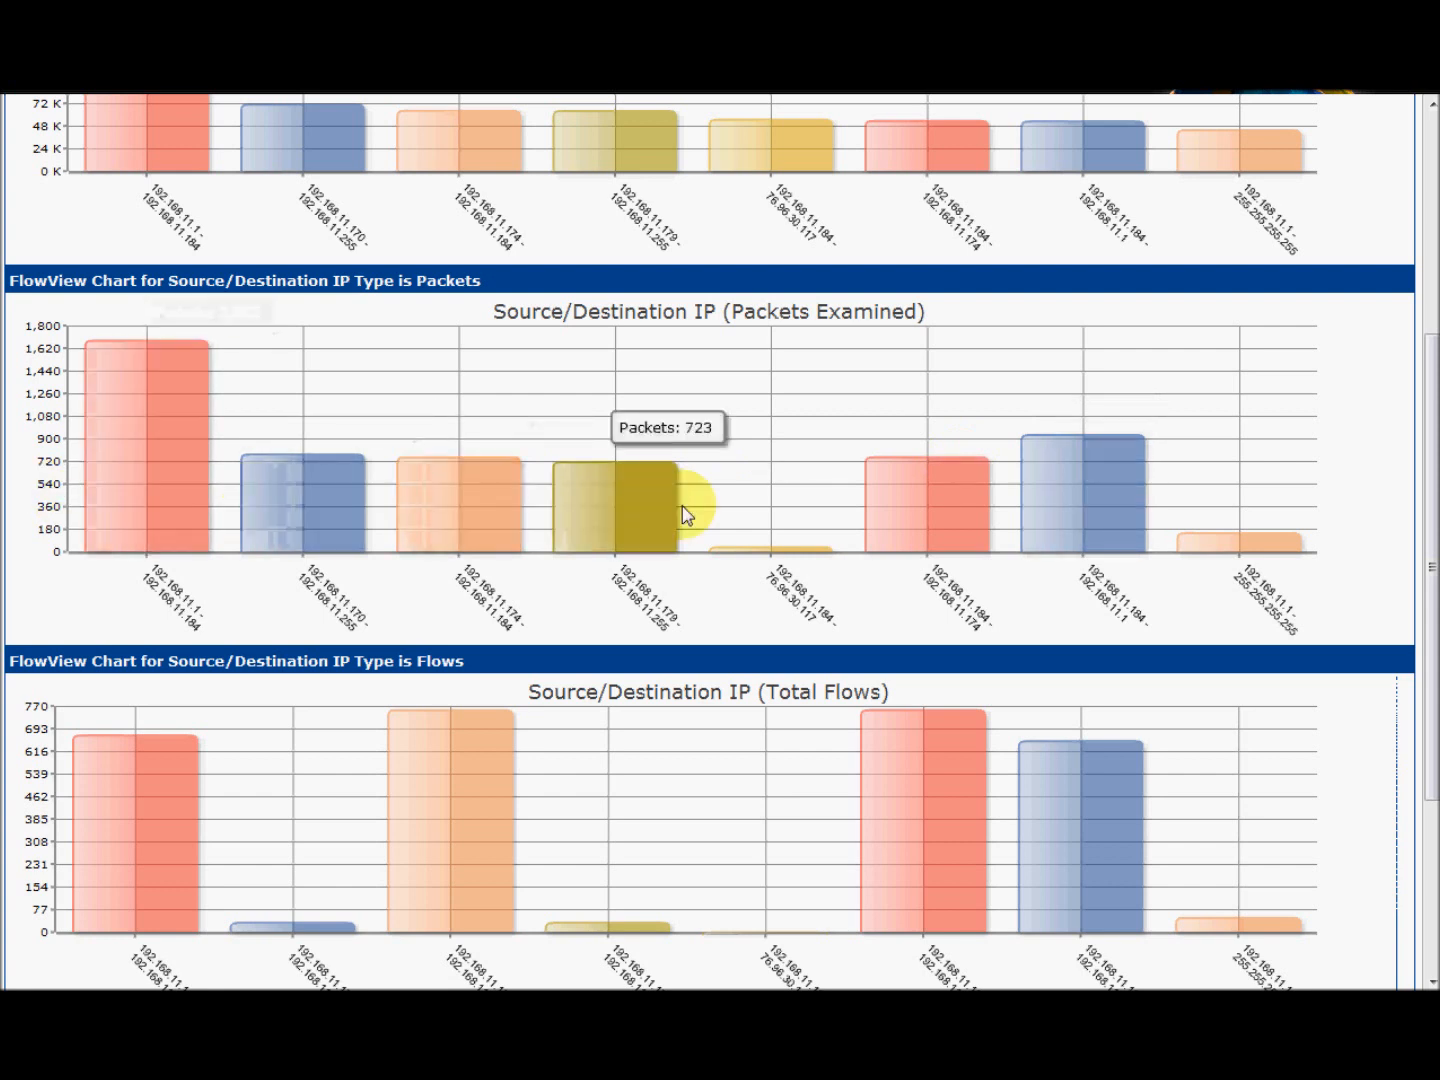
mouse_move(1098, 516)
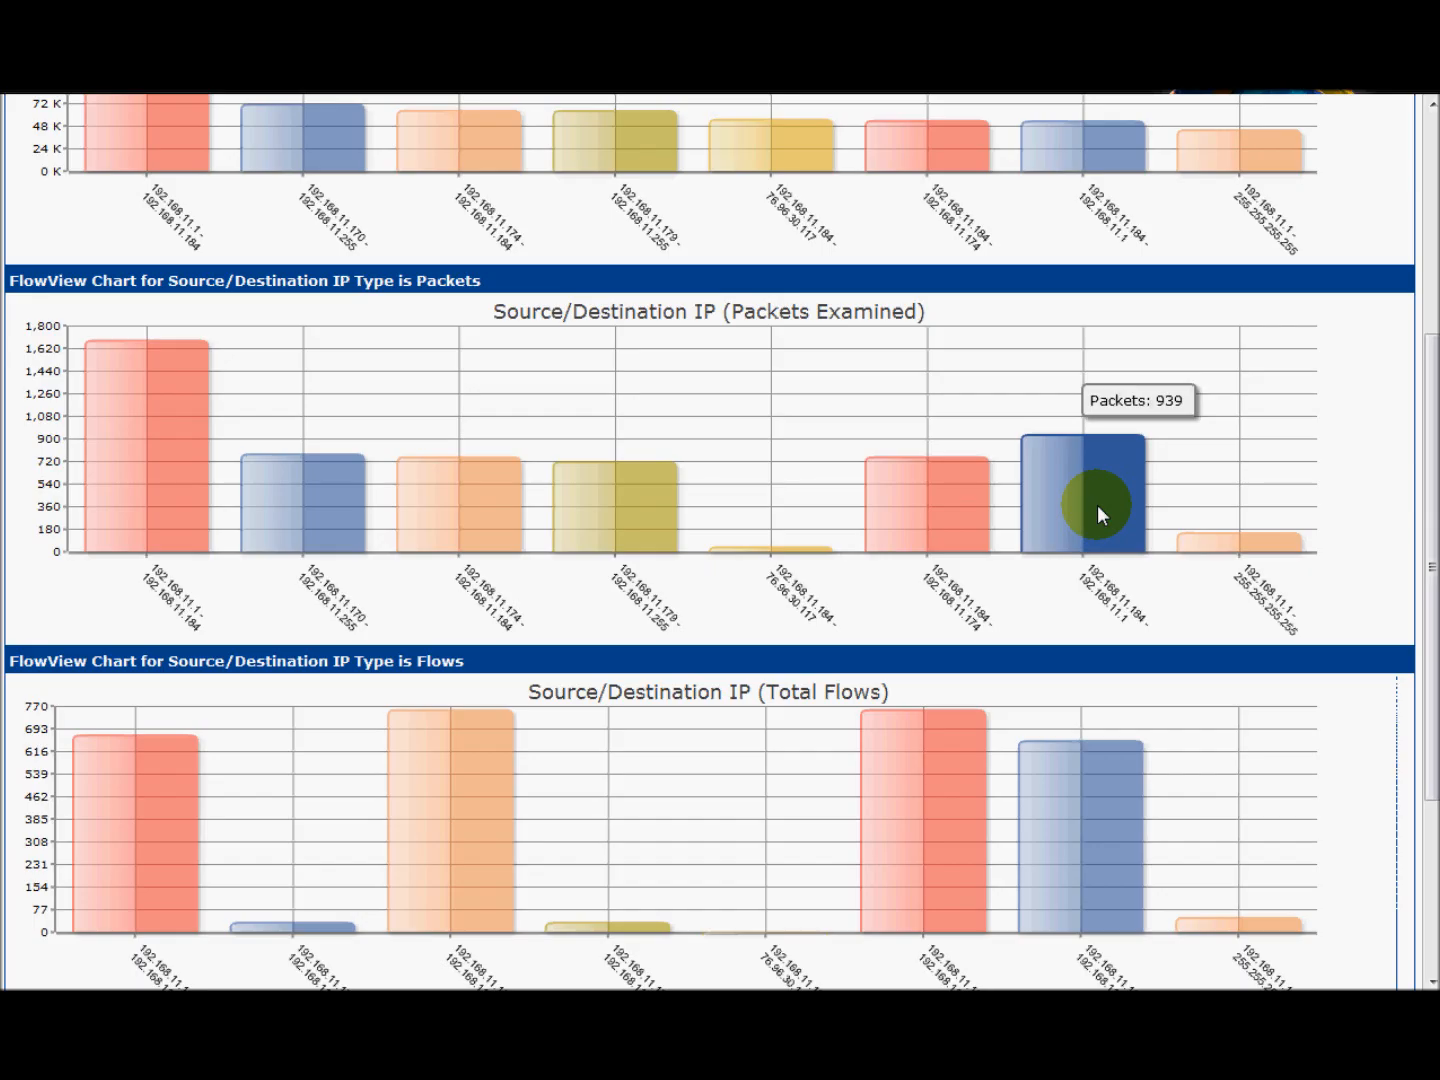
scroll("down", 3)
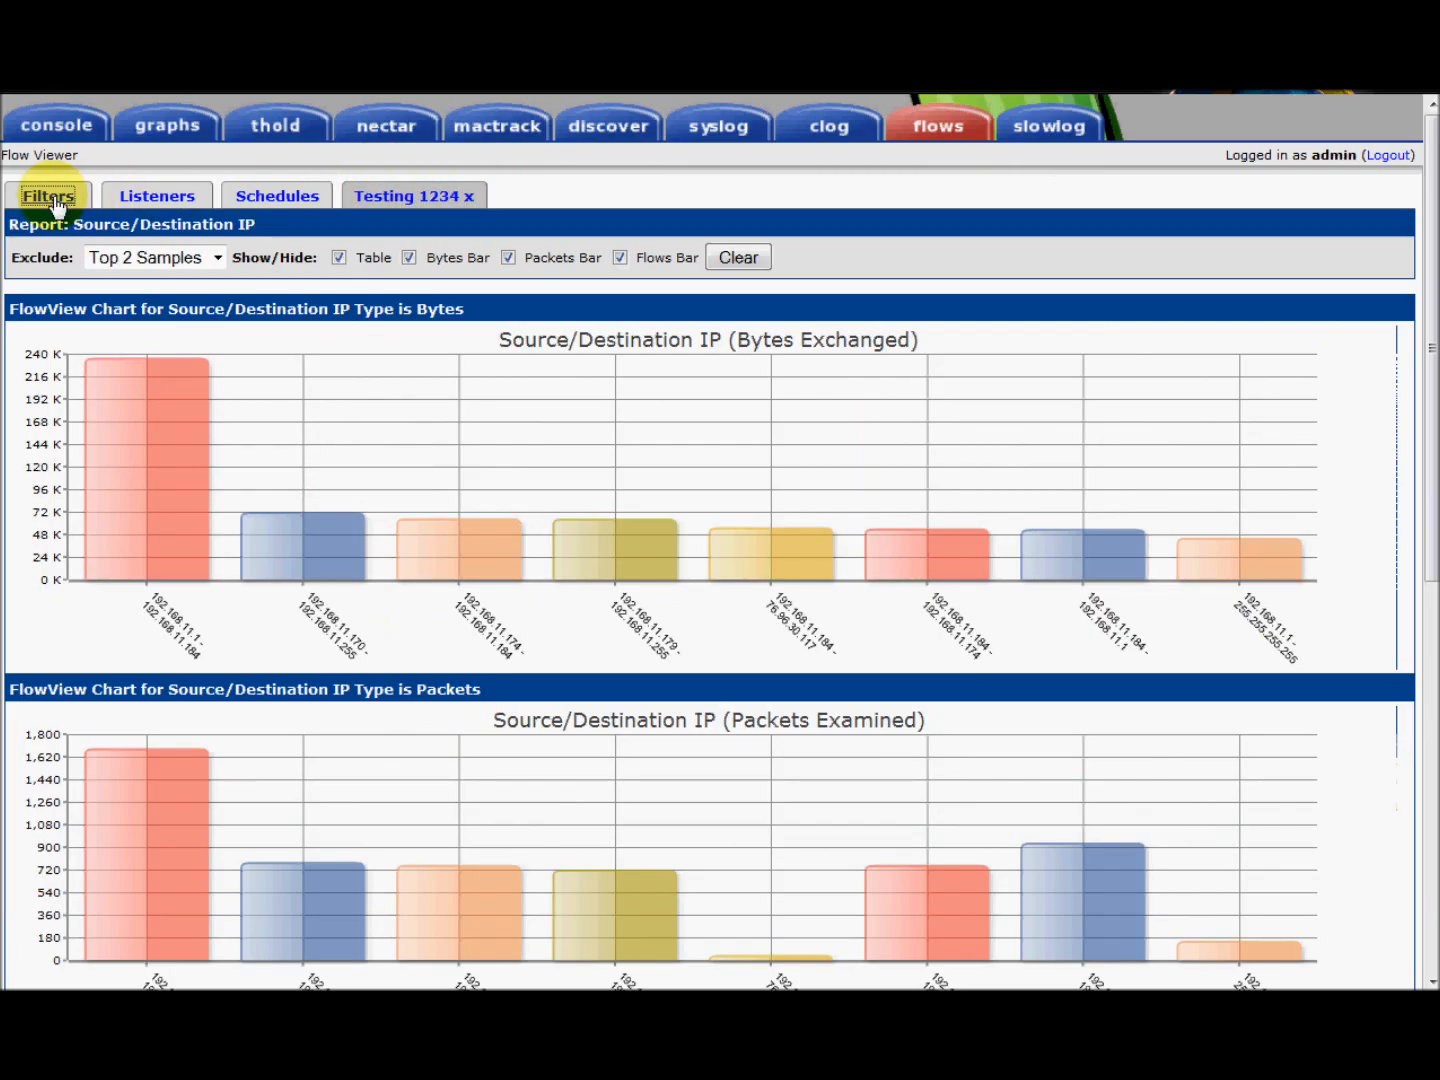
Load the 'Summary Report' saved query from Filters, view it, and switch back to Testing 1234
left_click(48, 196)
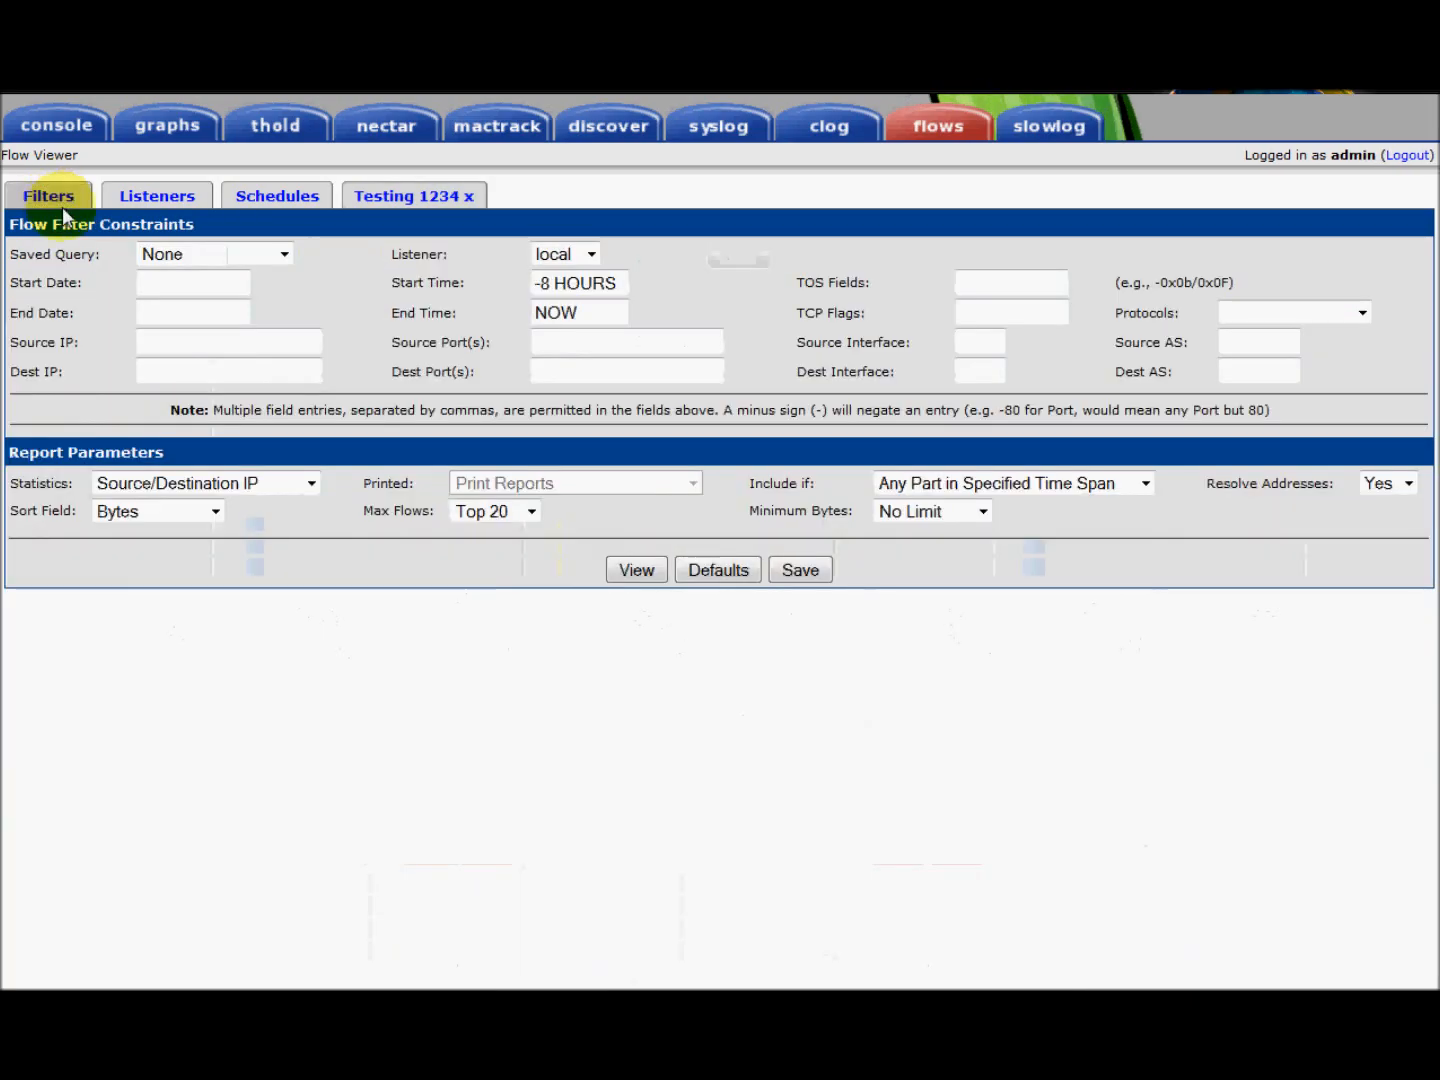
left_click(212, 254)
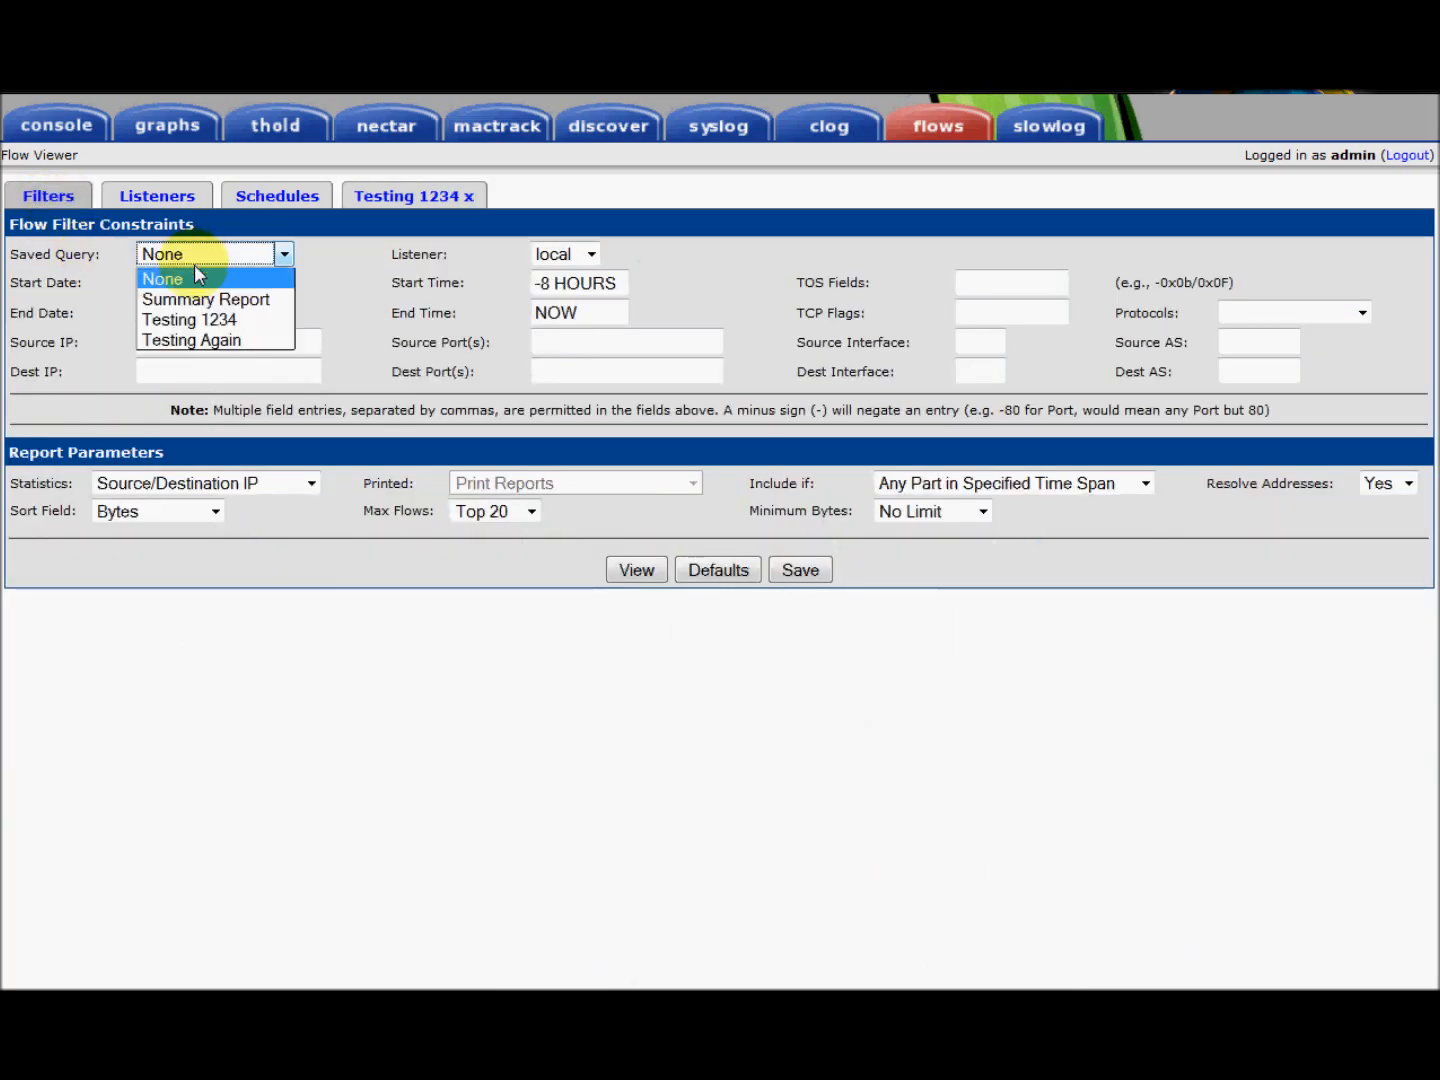
left_click(204, 298)
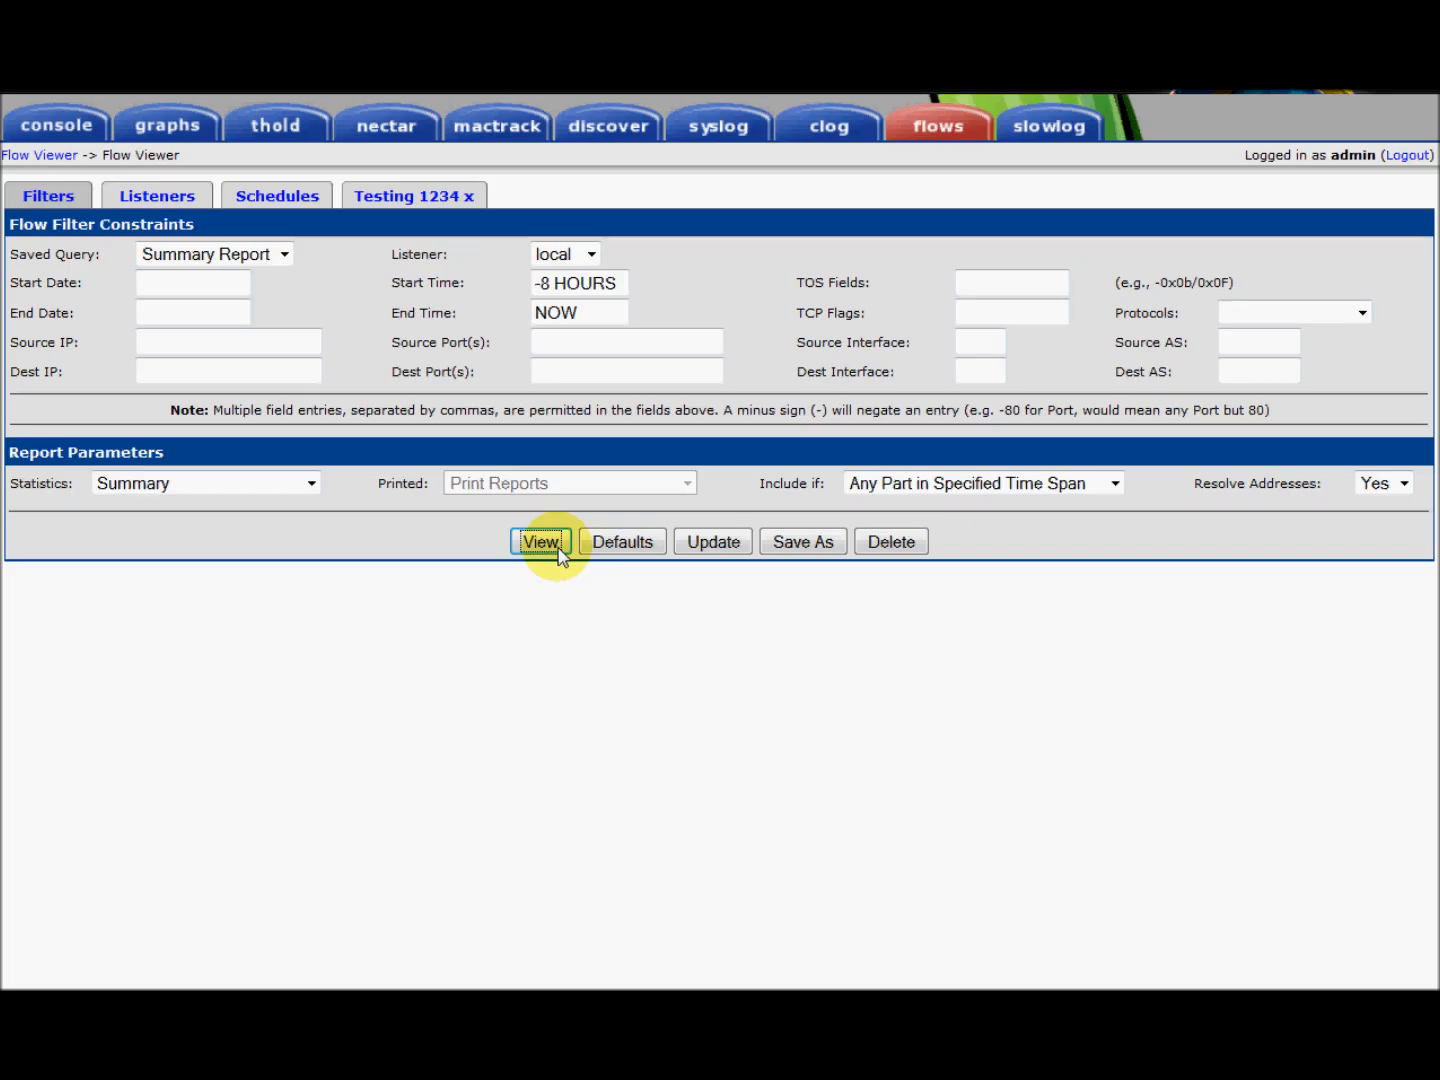
left_click(540, 540)
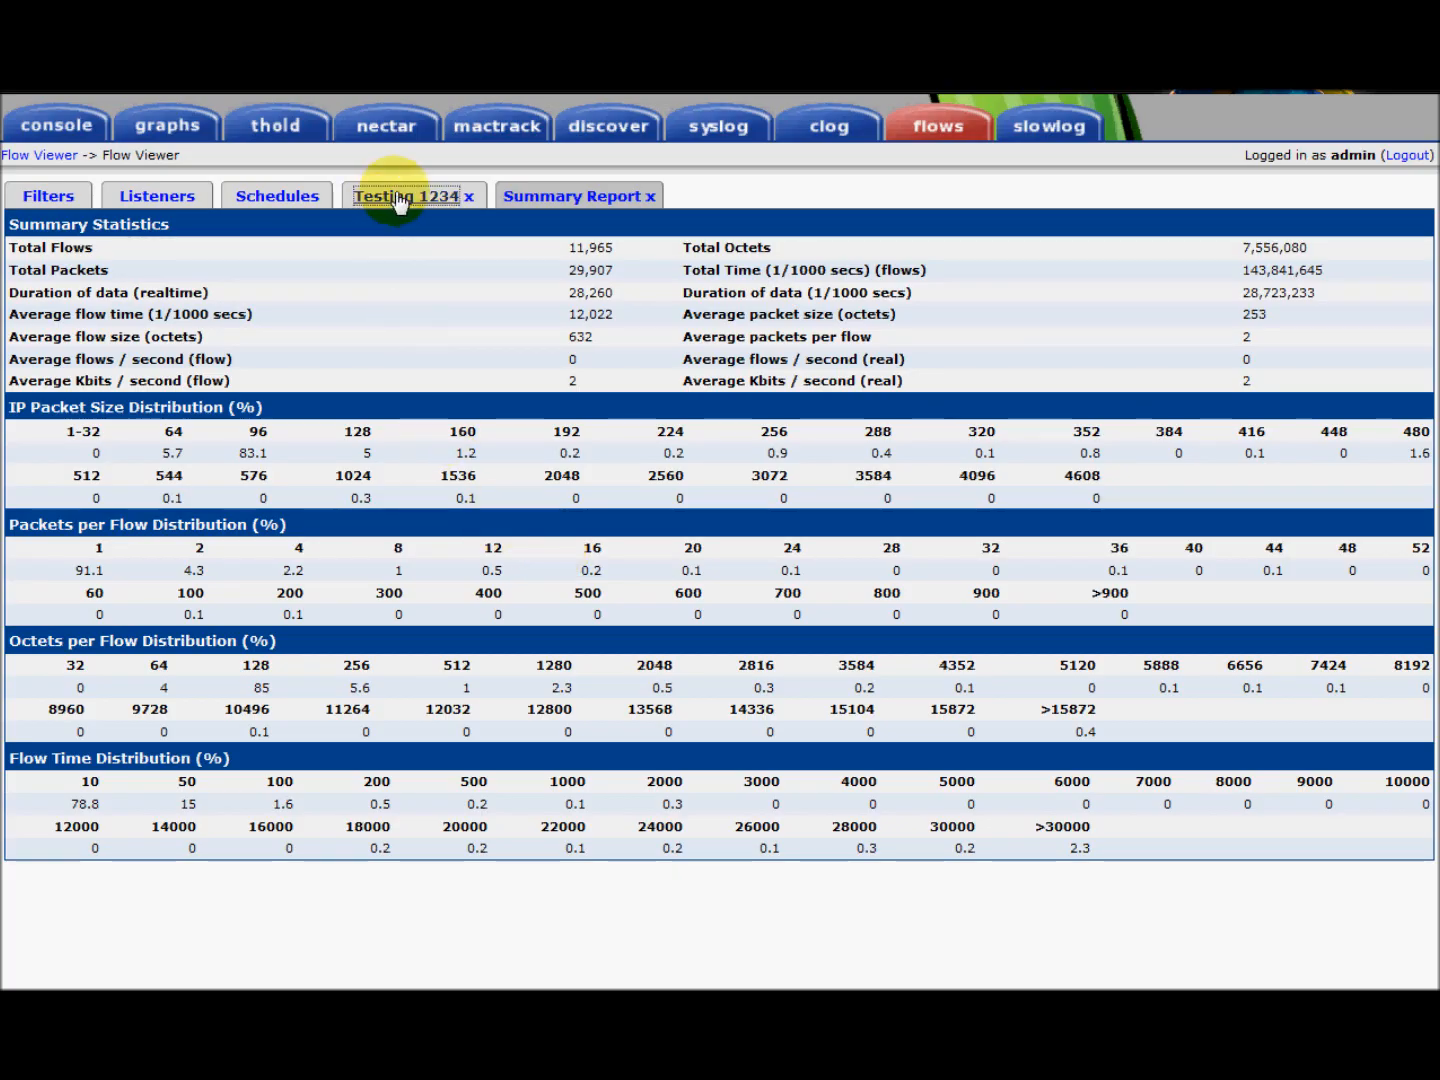
left_click(404, 196)
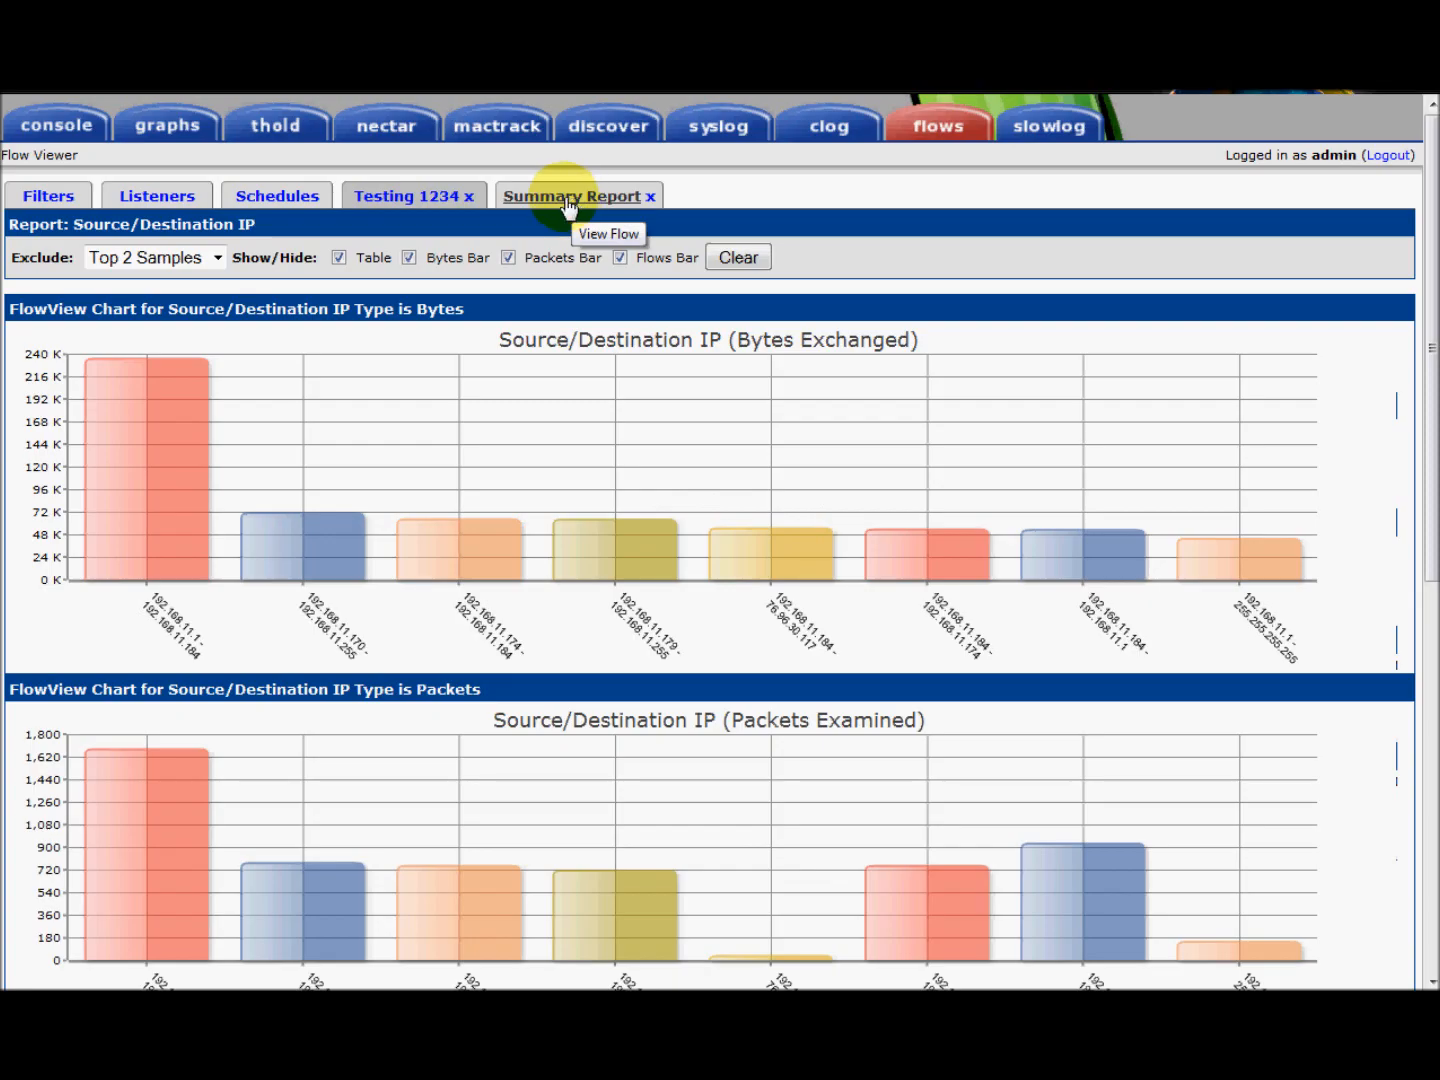
mouse_move(276, 196)
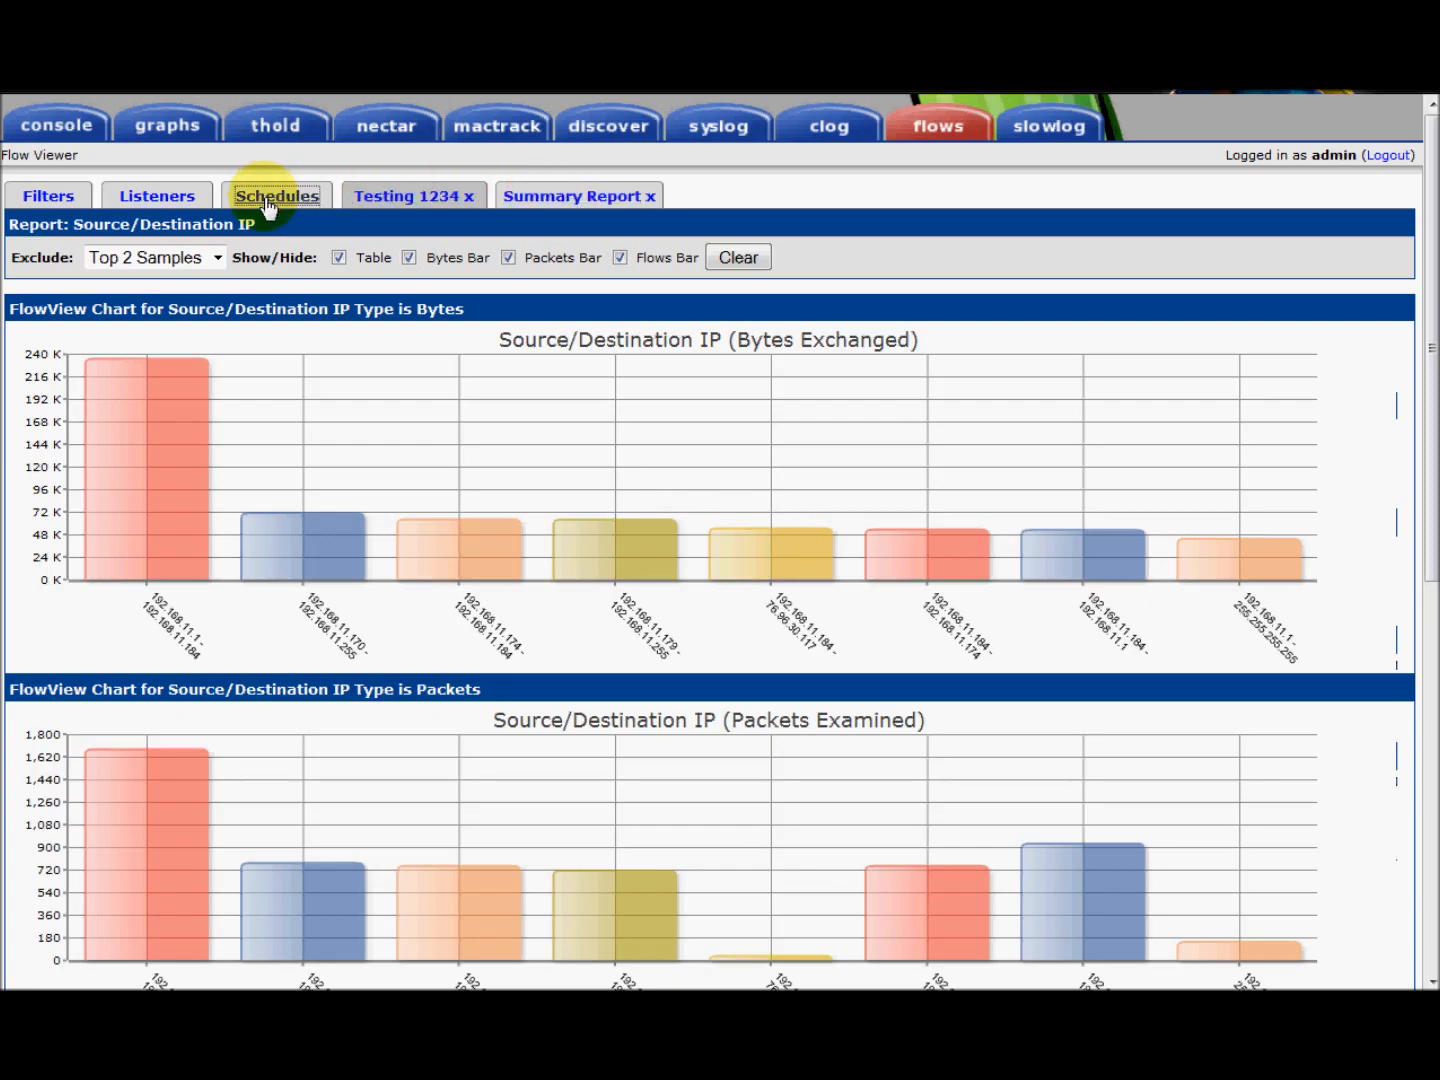
Inspect the Testing 123 schedule keeping Testing Again as its query, cancel, and pick the 'Send Now' action
left_click(276, 196)
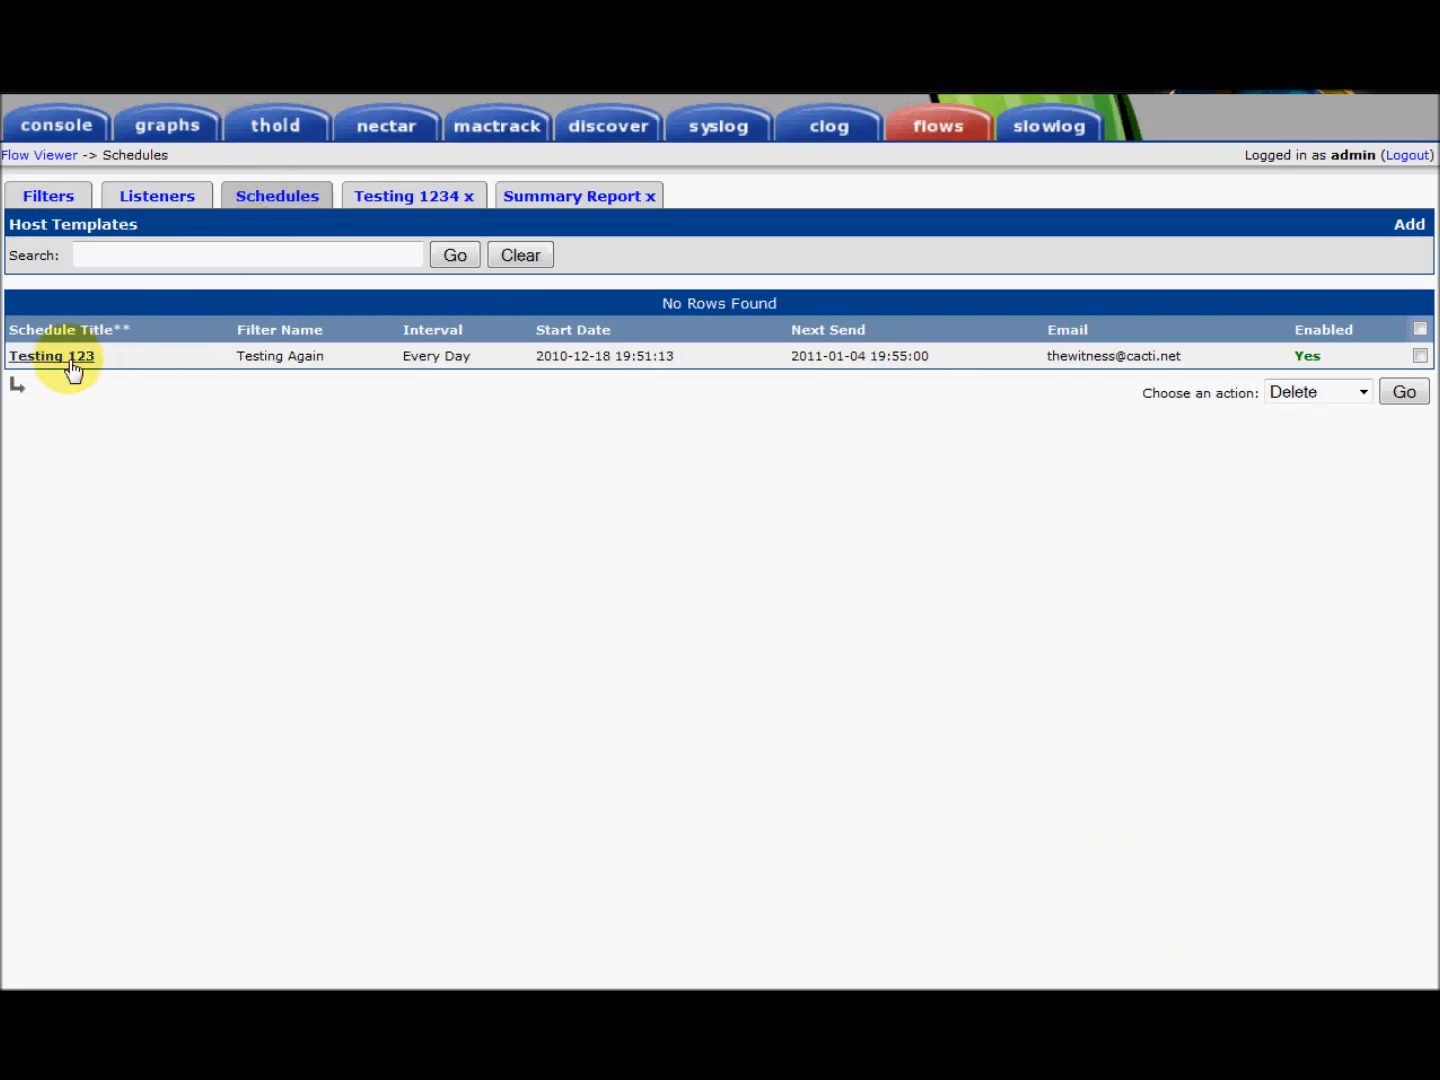
left_click(1420, 356)
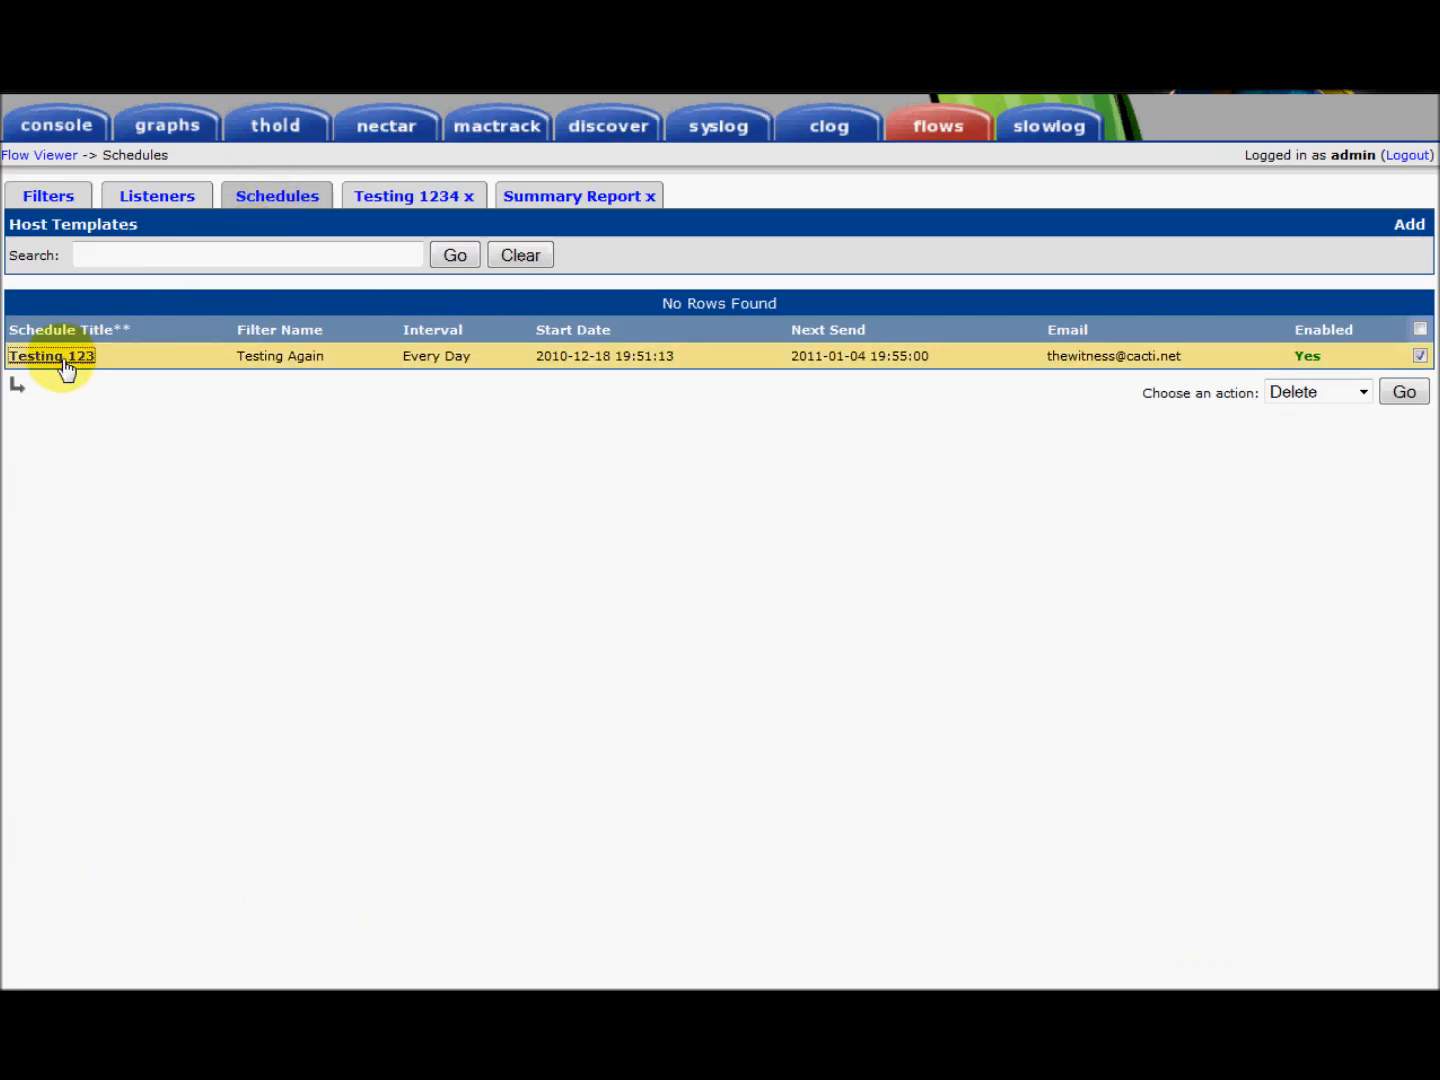
left_click(52, 356)
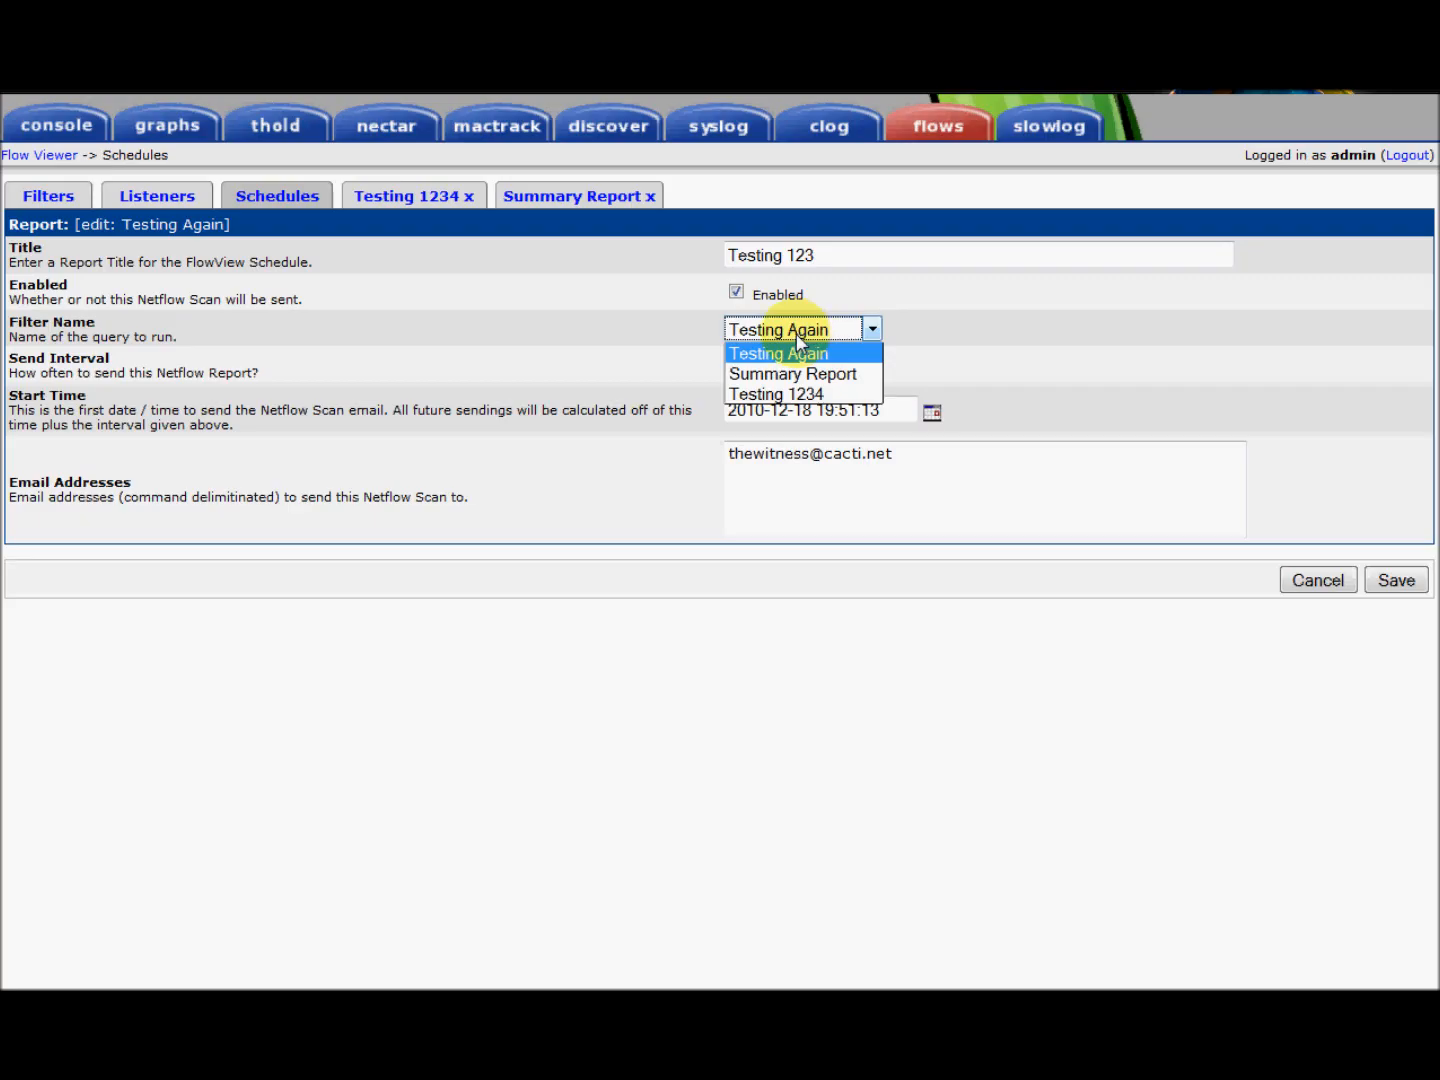
left_click(778, 352)
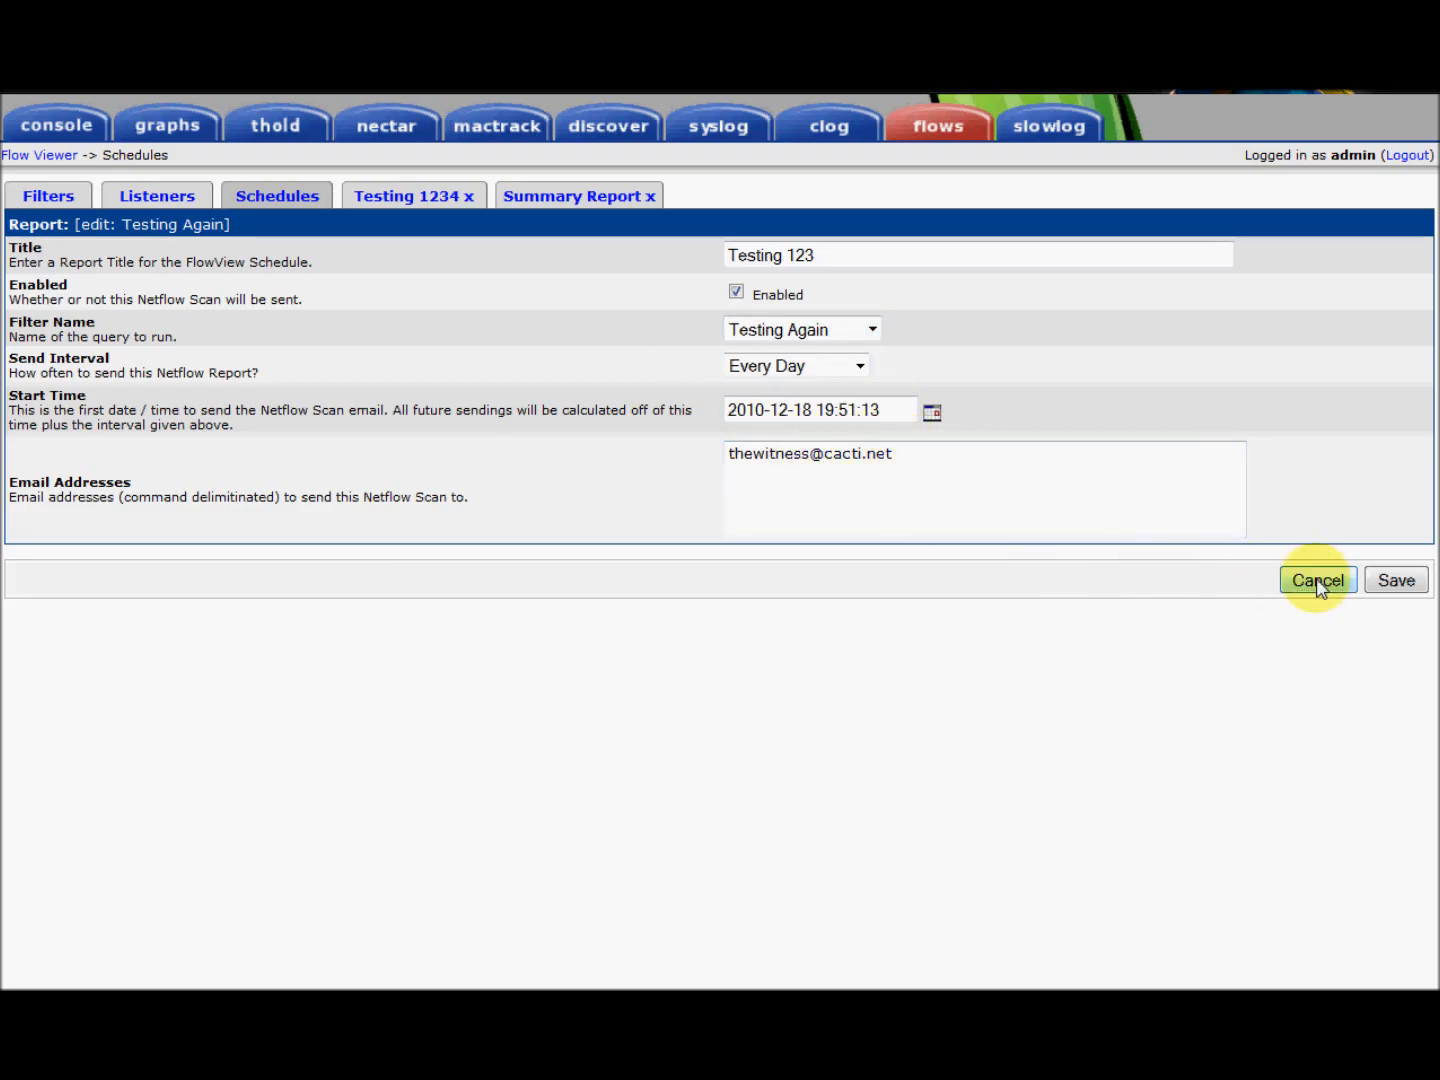
left_click(1316, 580)
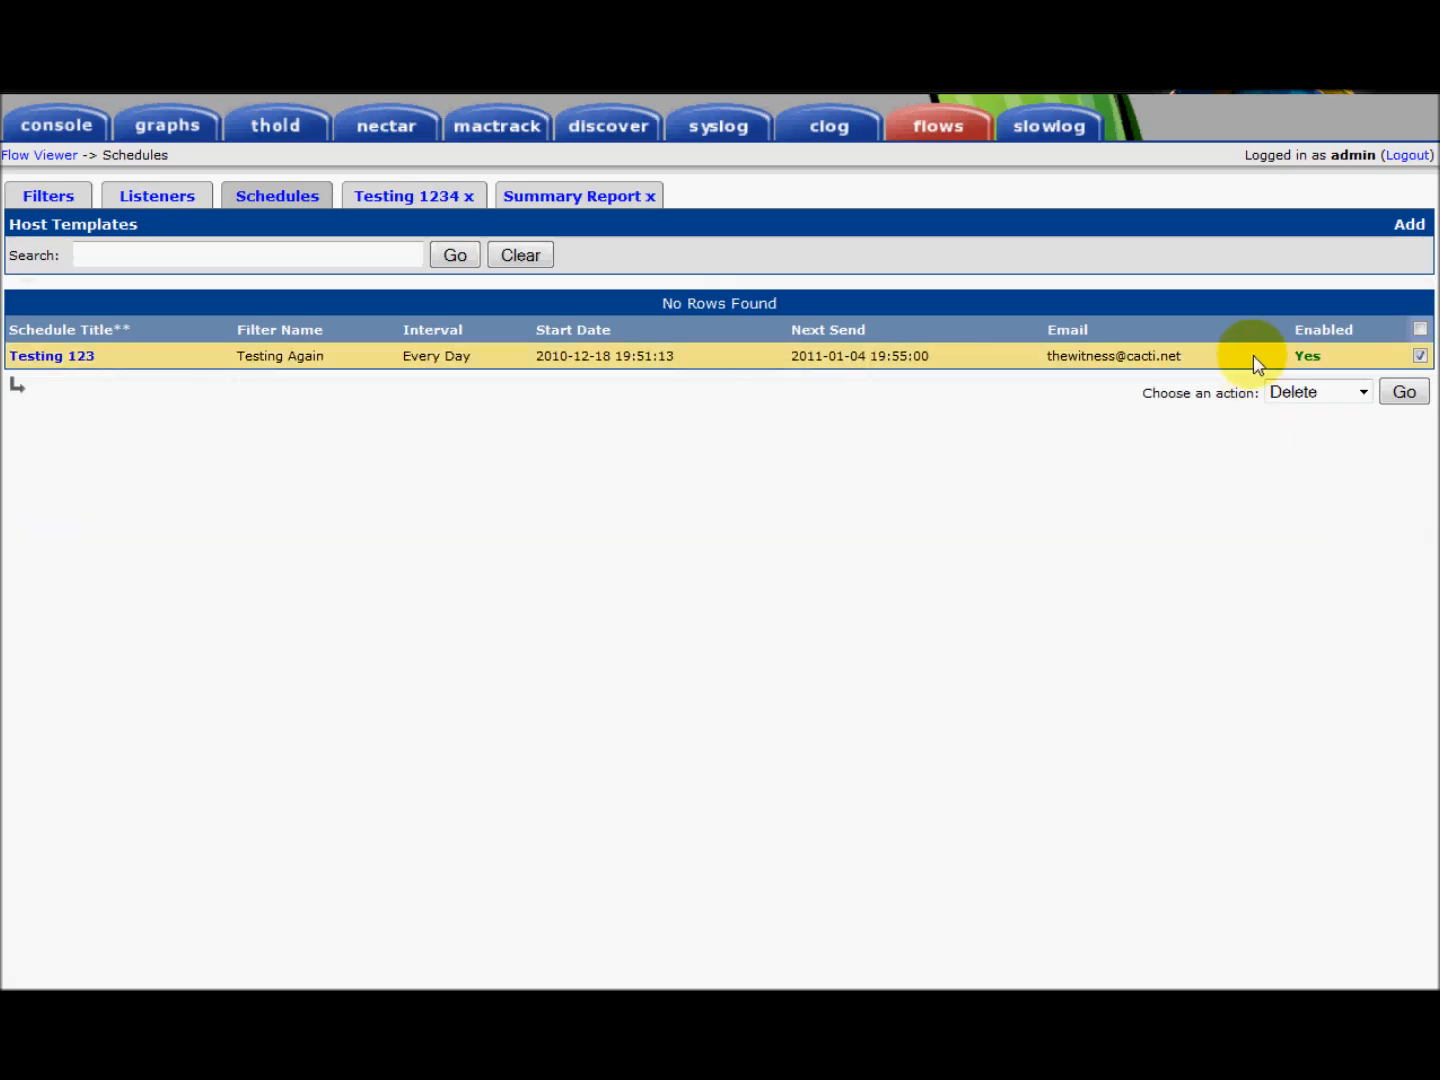
left_click(1316, 392)
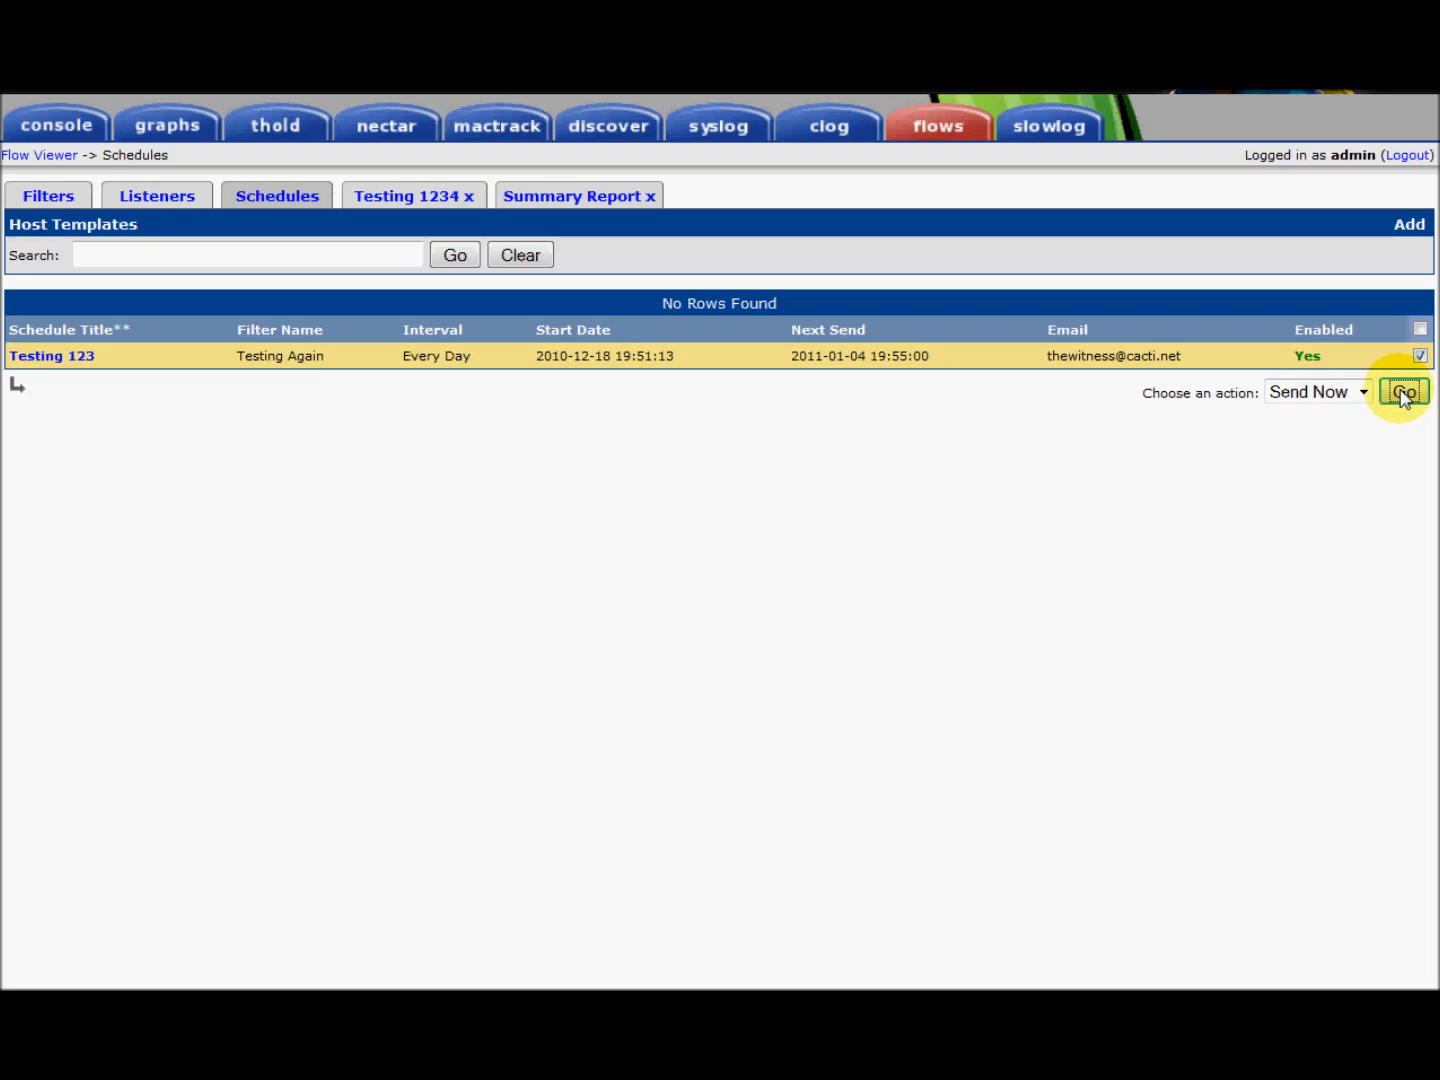
Run Go on the Send Now action to reach the Testing Again send confirmation
left_click(1404, 392)
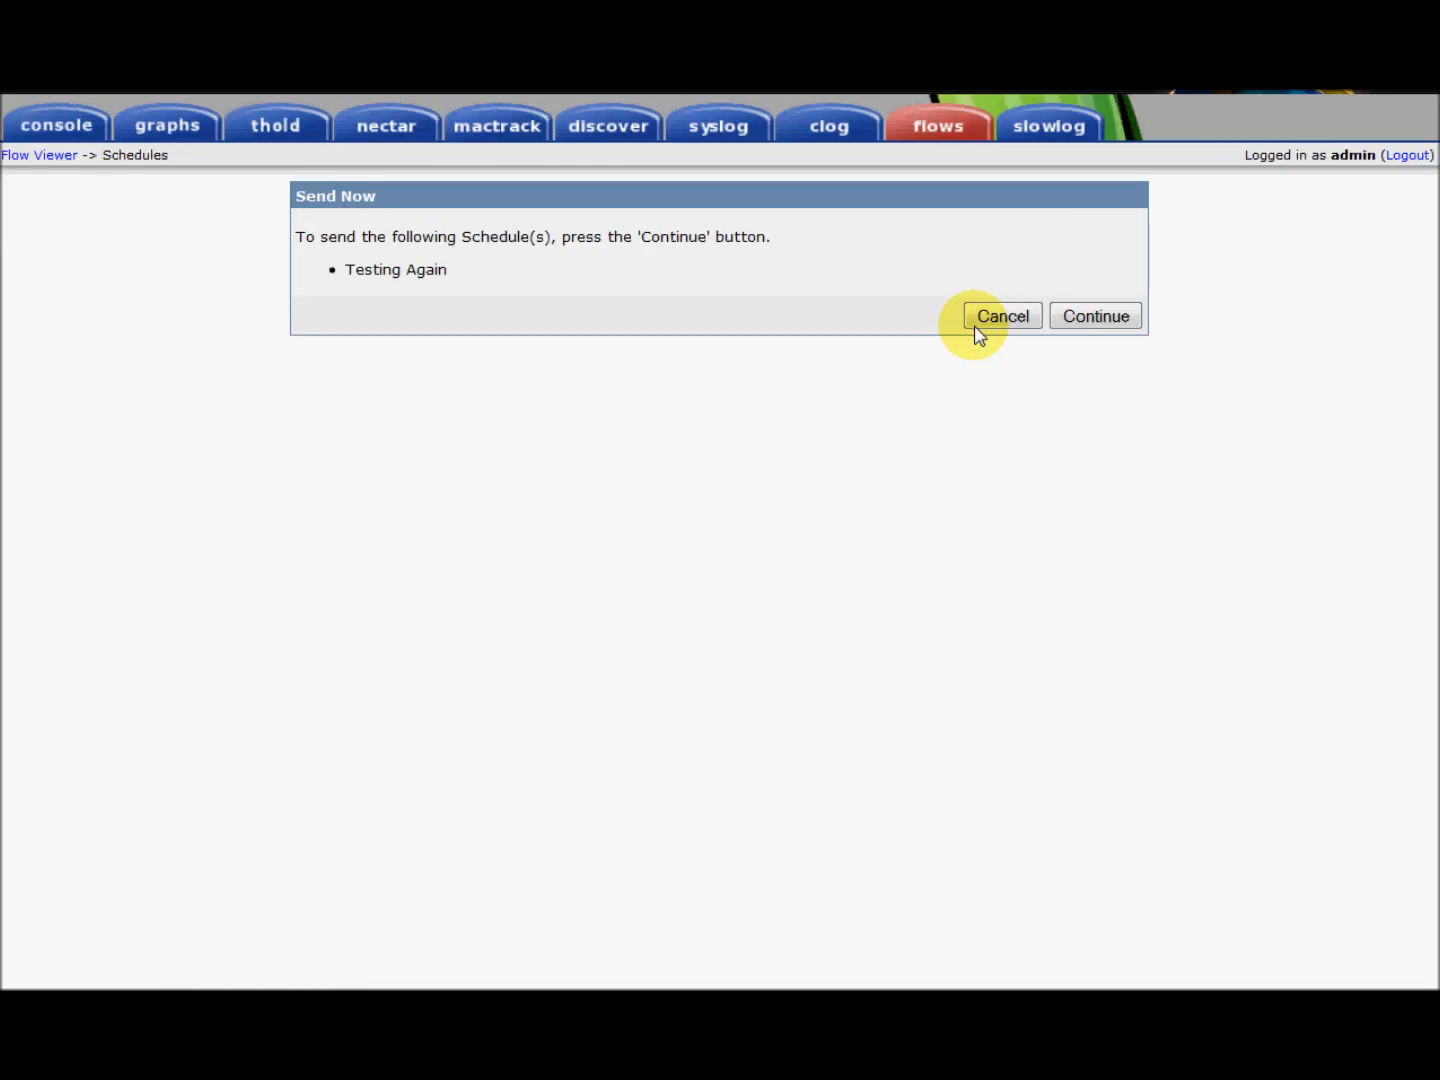
mouse_move(866, 262)
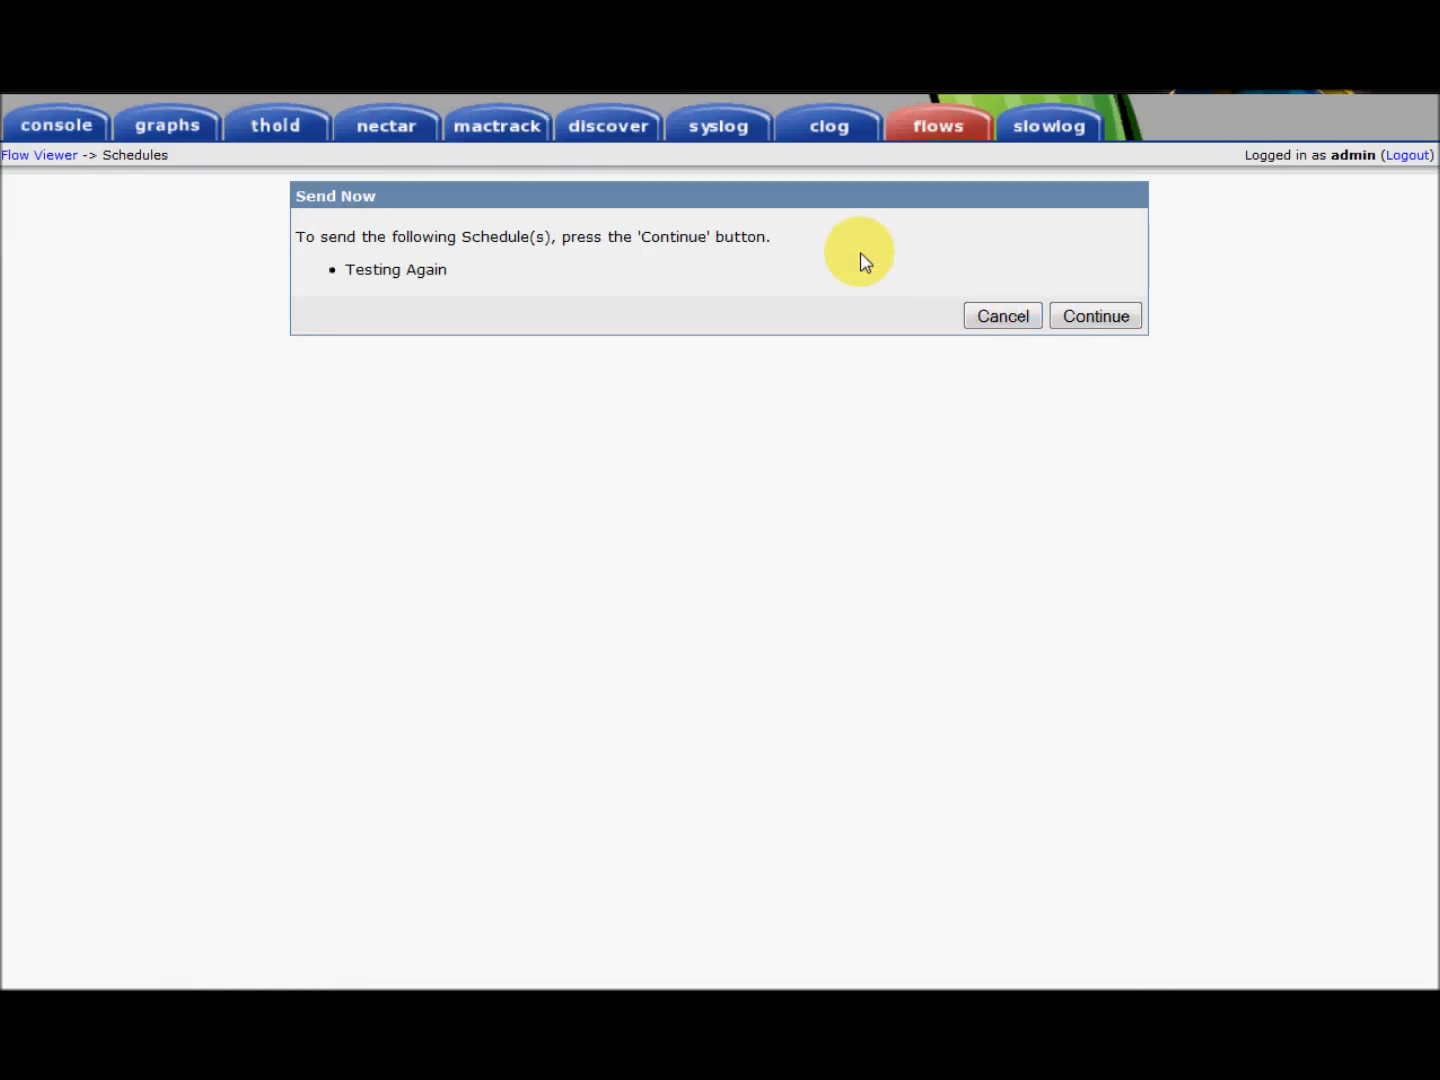